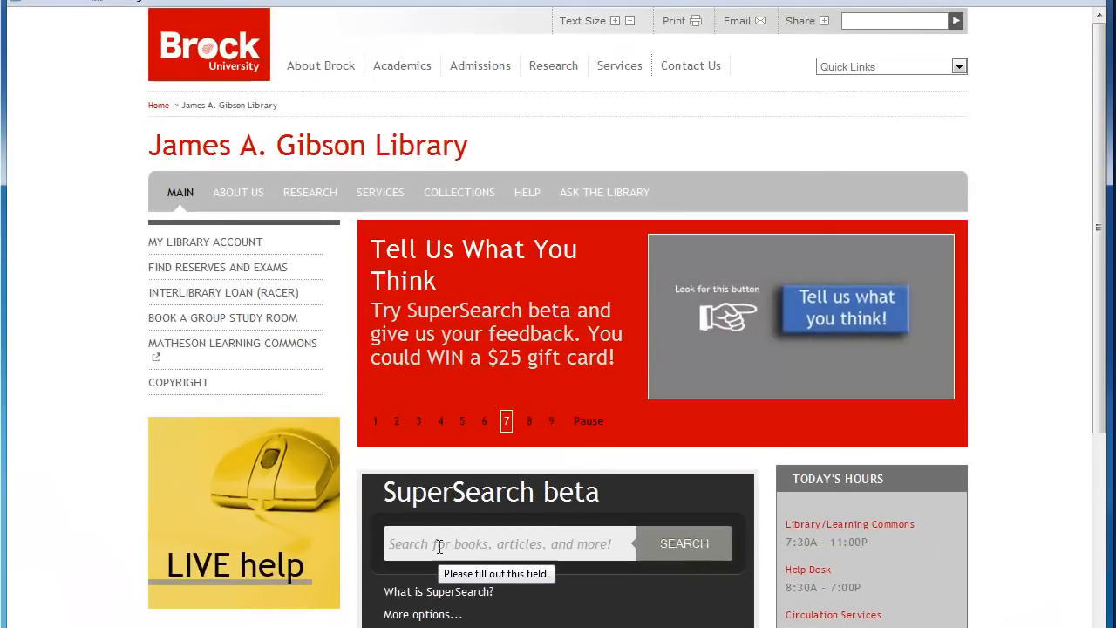
Search the library homepage SuperSearch box for birdwatch* tour*
{"action": "left_click", "coordinate": [510, 545]}
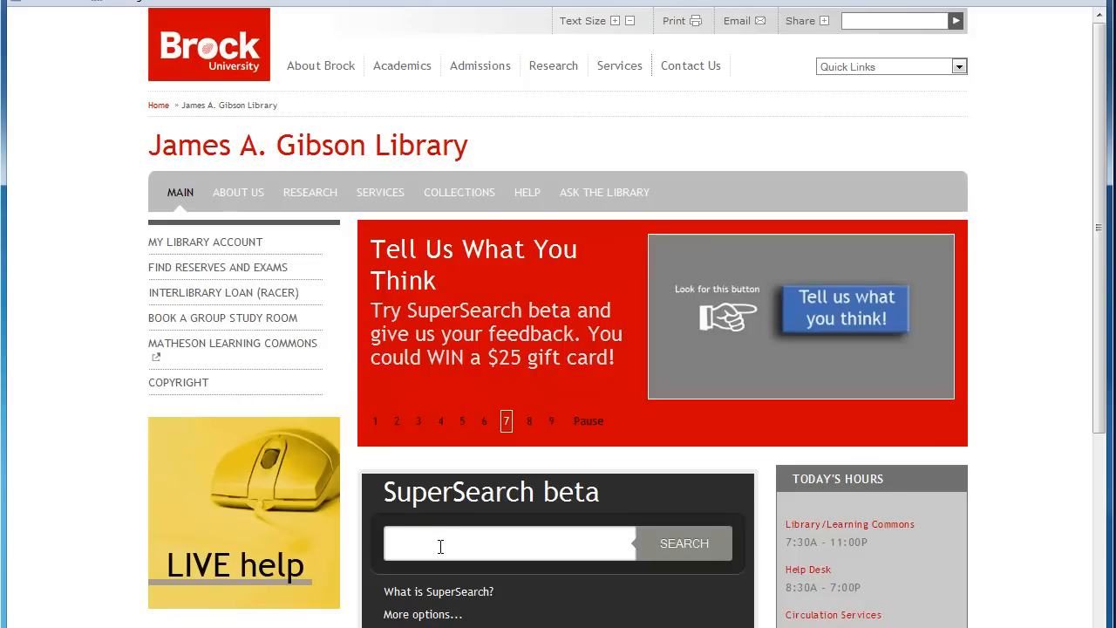
{"action": "type", "text": "birdw"}
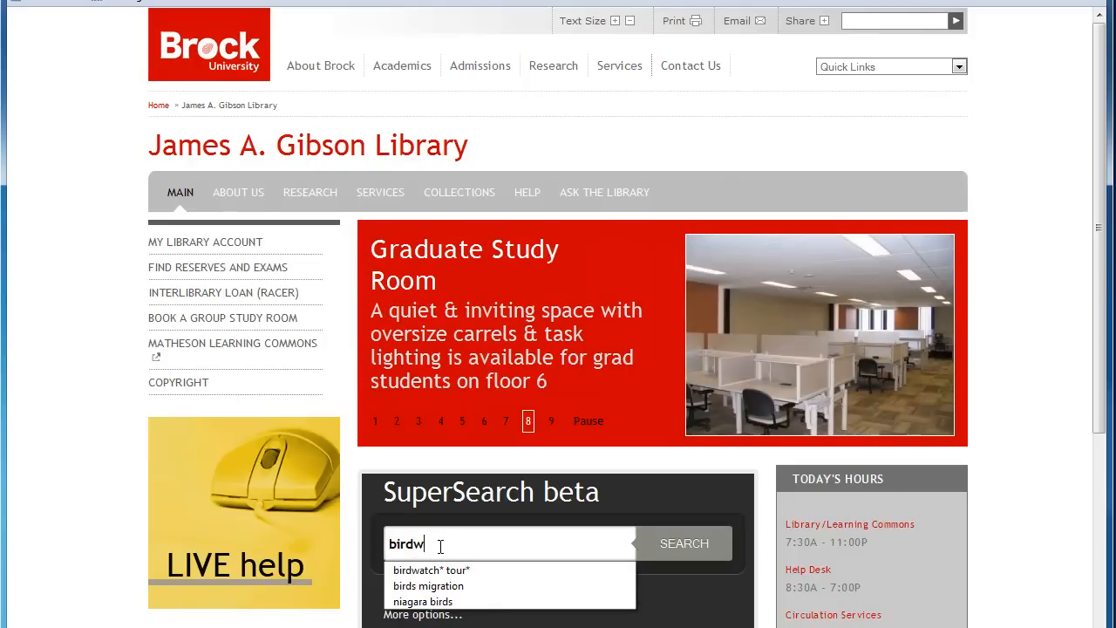
{"action": "type", "text": "atch* tour*"}
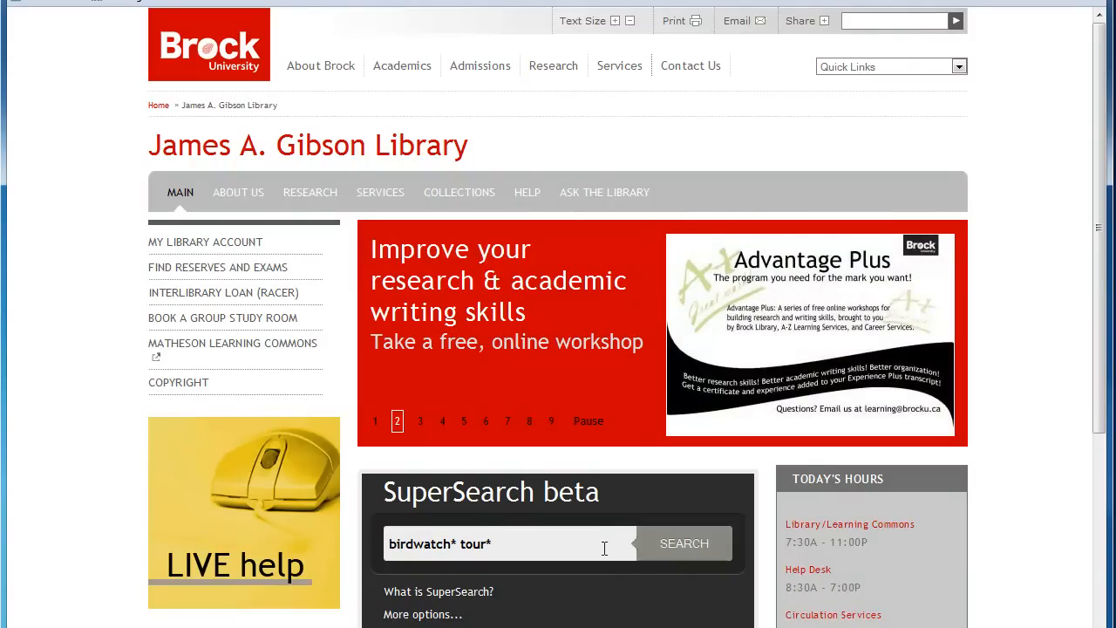
{"action": "left_click", "coordinate": [684, 544]}
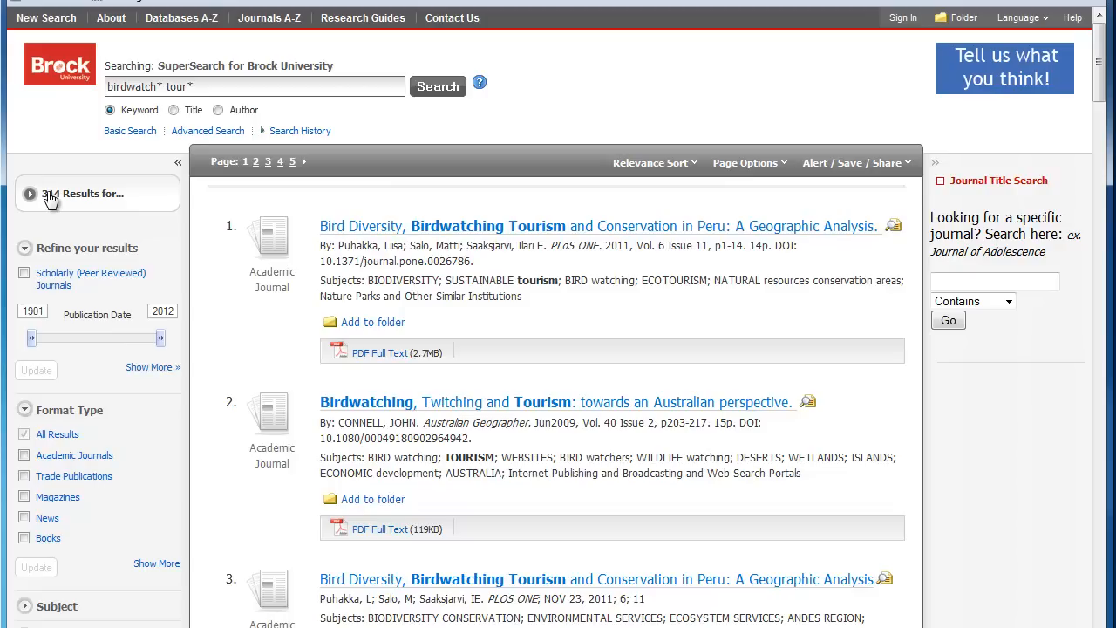
{"action": "mouse_move", "coordinate": [477, 599]}
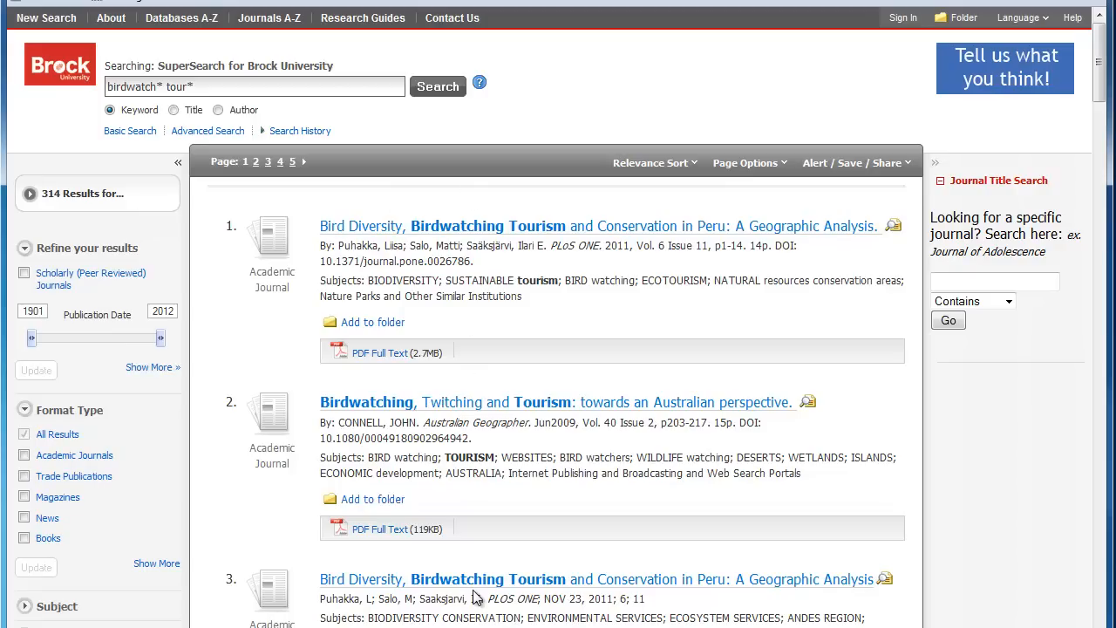
Limit the results to Books under Format Type and scroll to the Asian tourism record
{"action": "left_click", "coordinate": [25, 537]}
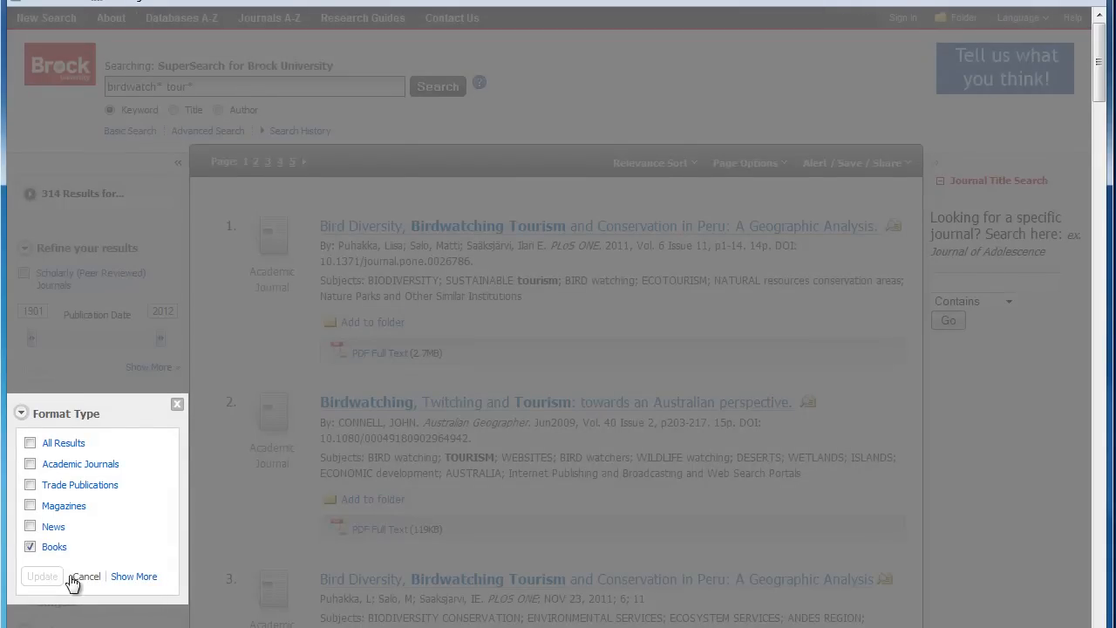
{"action": "left_click", "coordinate": [42, 575]}
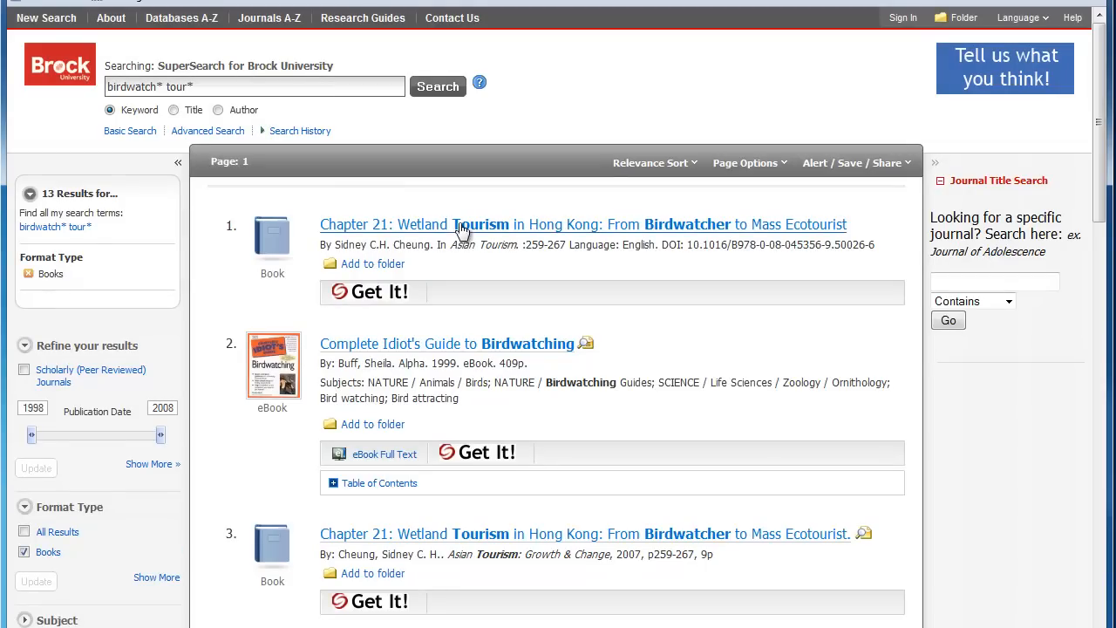
{"action": "mouse_move", "coordinate": [478, 275]}
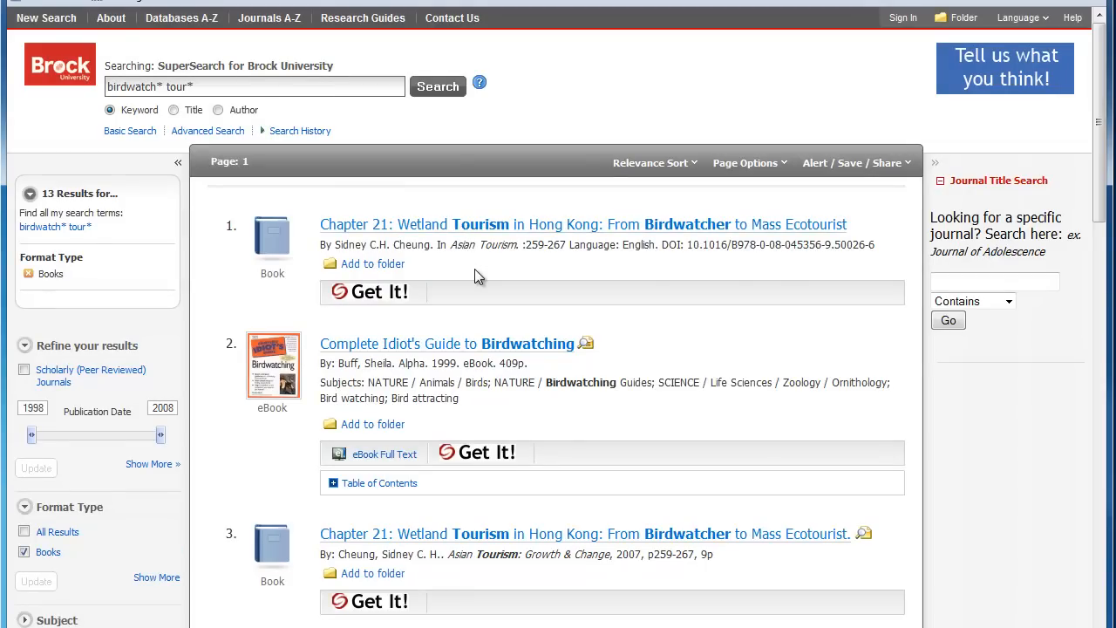
{"action": "mouse_move", "coordinate": [362, 223]}
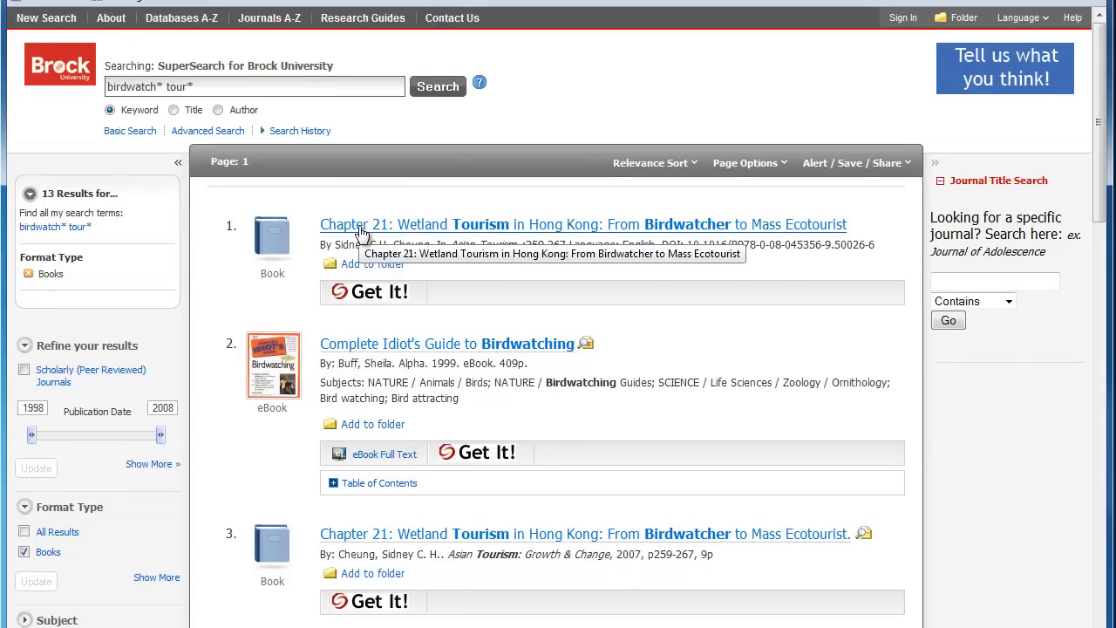
{"action": "mouse_move", "coordinate": [527, 455]}
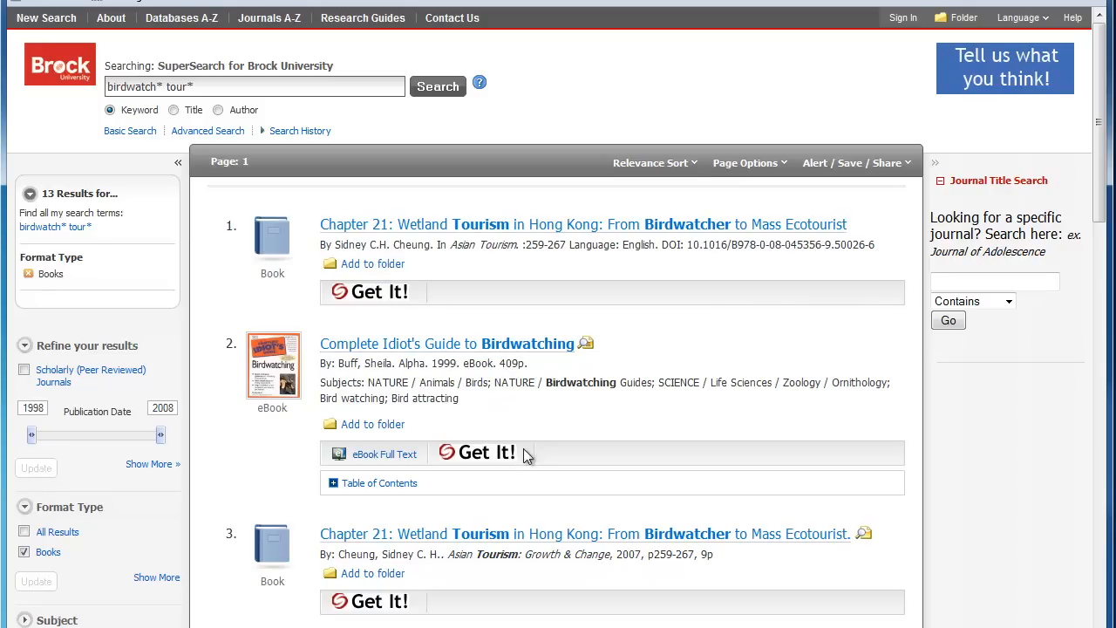
{"action": "scroll", "scroll_direction": "down", "scroll_amount": 3}
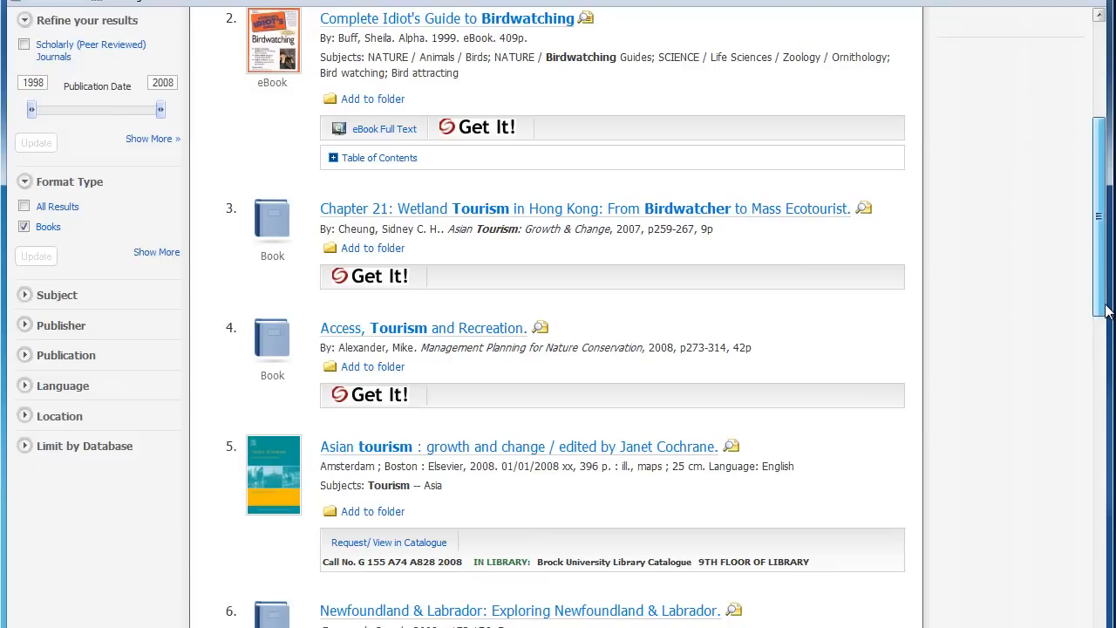
{"action": "scroll", "scroll_direction": "down", "scroll_amount": 3}
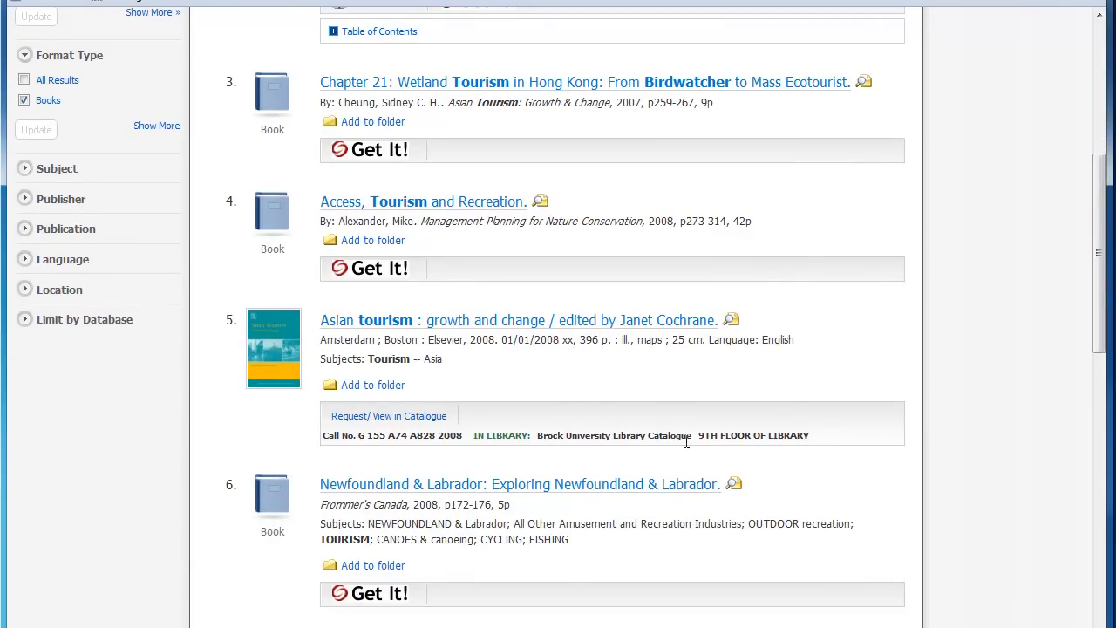
{"action": "mouse_move", "coordinate": [439, 450]}
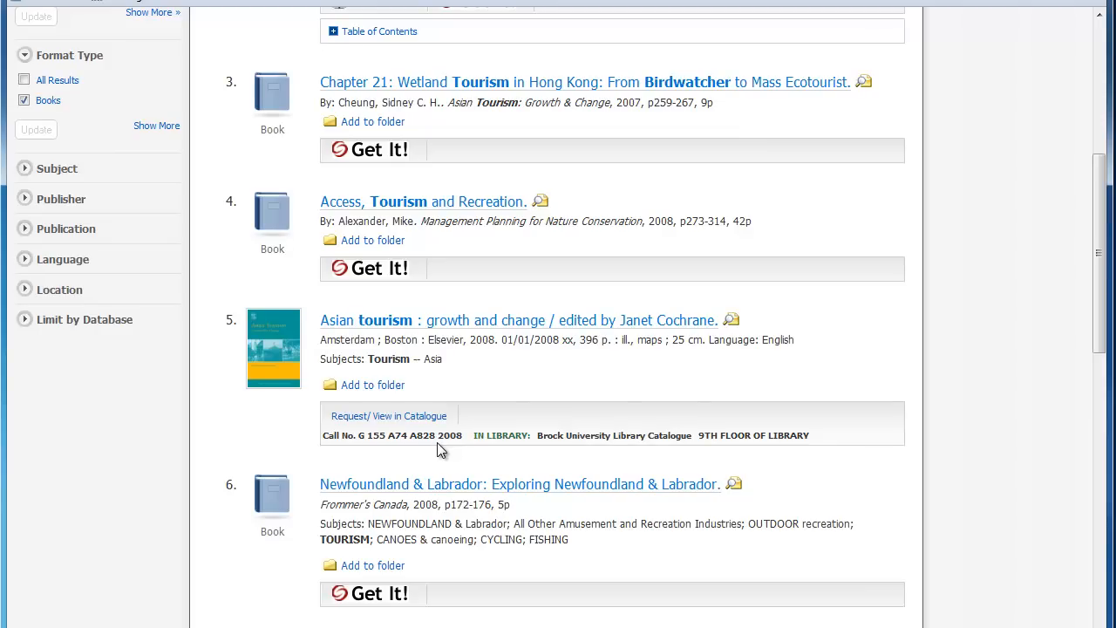
{"action": "mouse_move", "coordinate": [443, 325]}
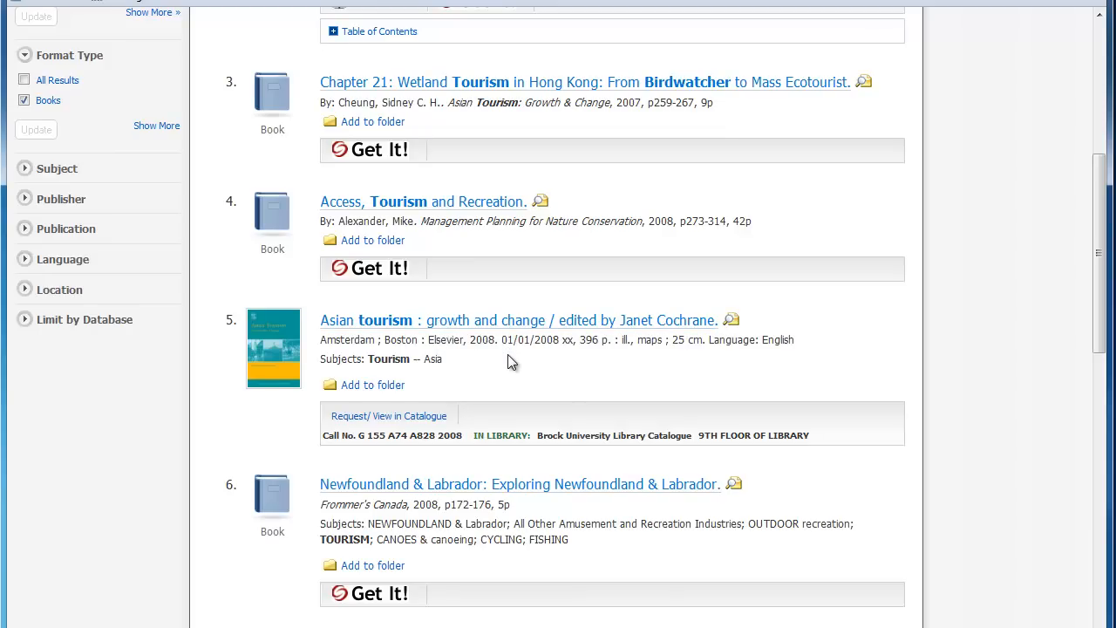
{"action": "mouse_move", "coordinate": [361, 534]}
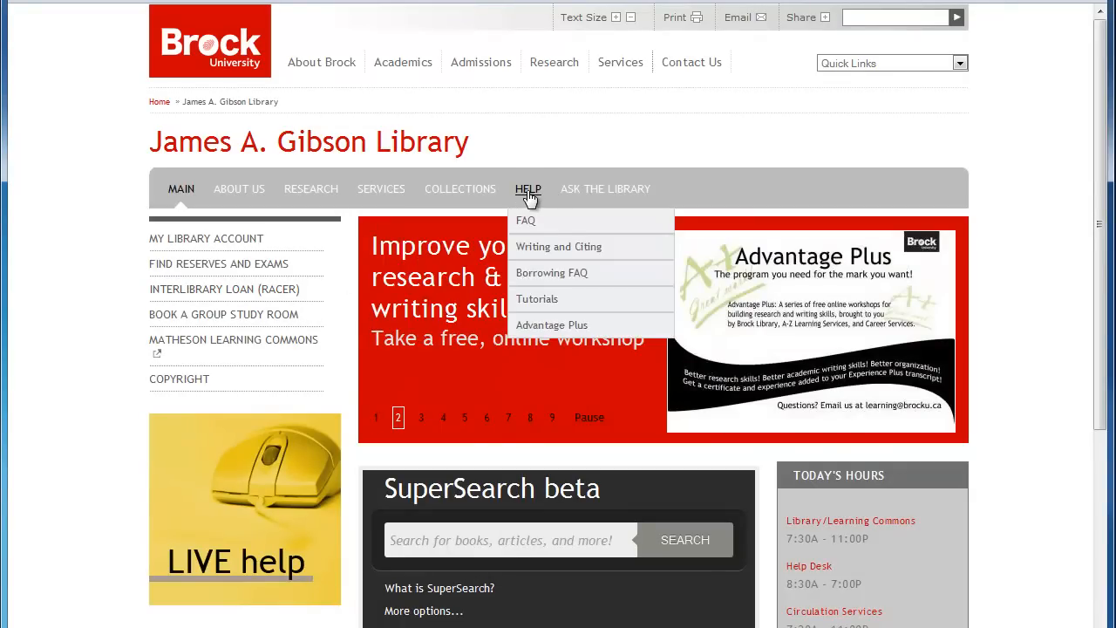
{"action": "mouse_move", "coordinate": [528, 192]}
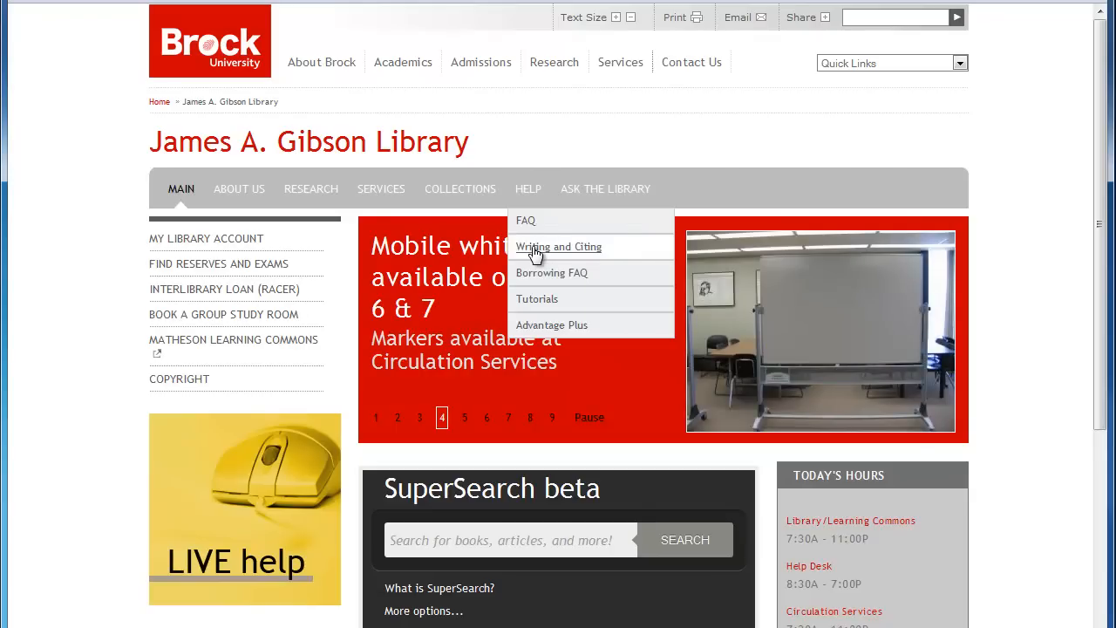
Reach the APA Style Guides page via Writing and Citing help and open the Purdue OWL guide
{"action": "left_click", "coordinate": [559, 248]}
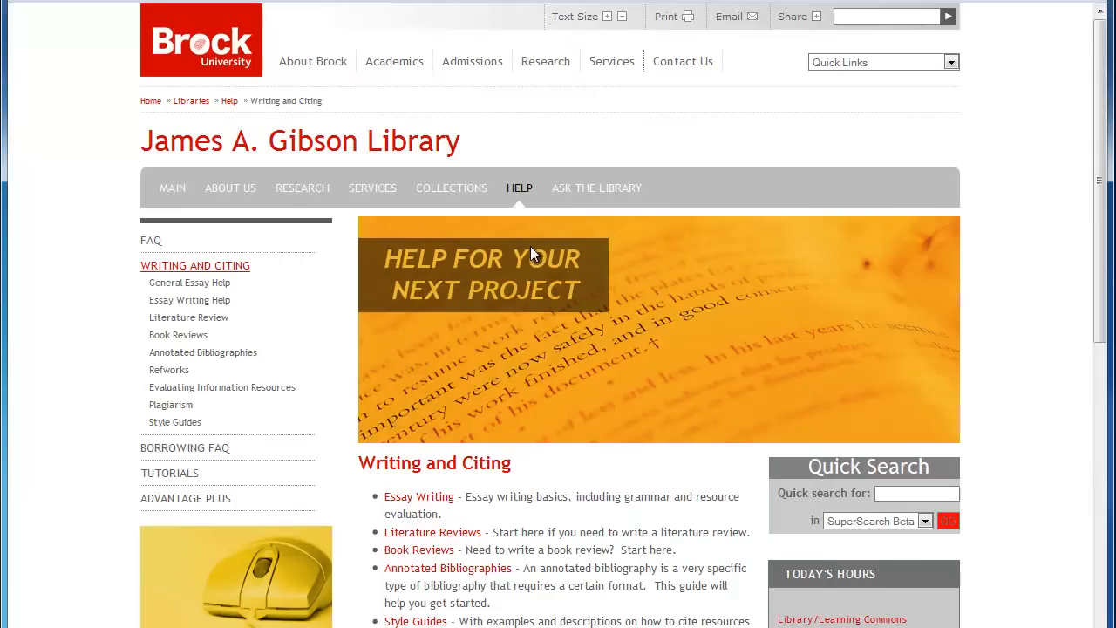
{"action": "mouse_move", "coordinate": [175, 422]}
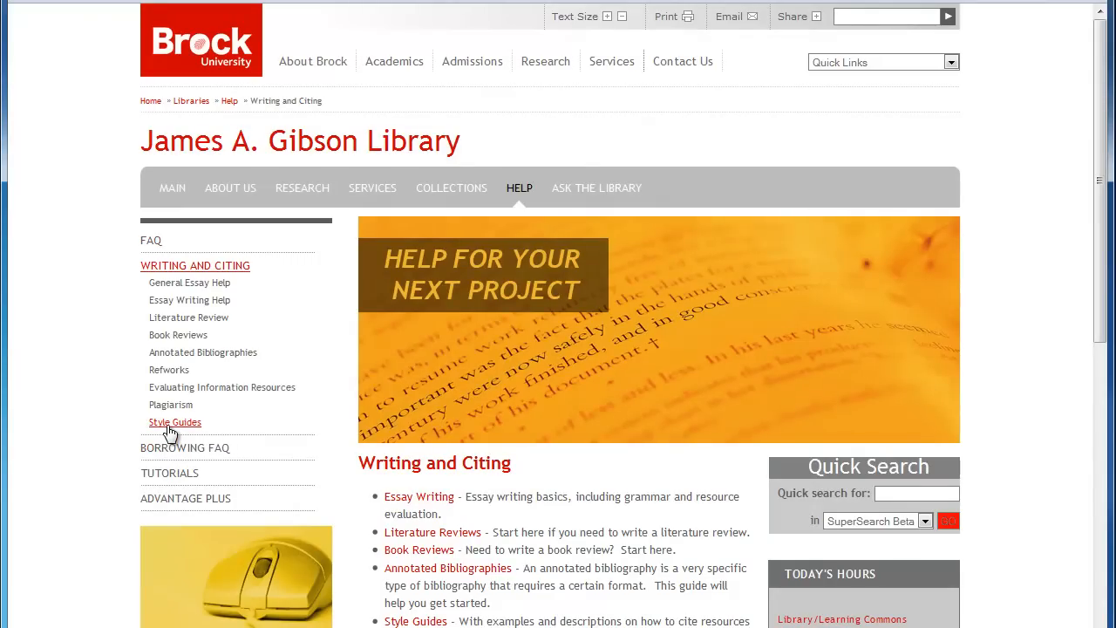
{"action": "left_click", "coordinate": [174, 420]}
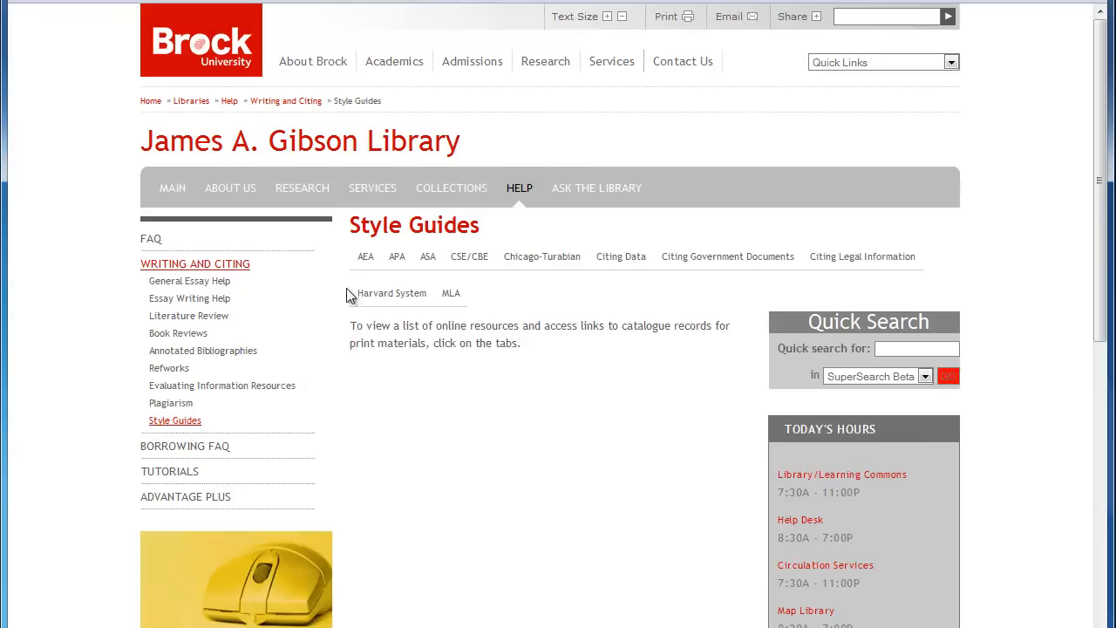
{"action": "mouse_move", "coordinate": [398, 256]}
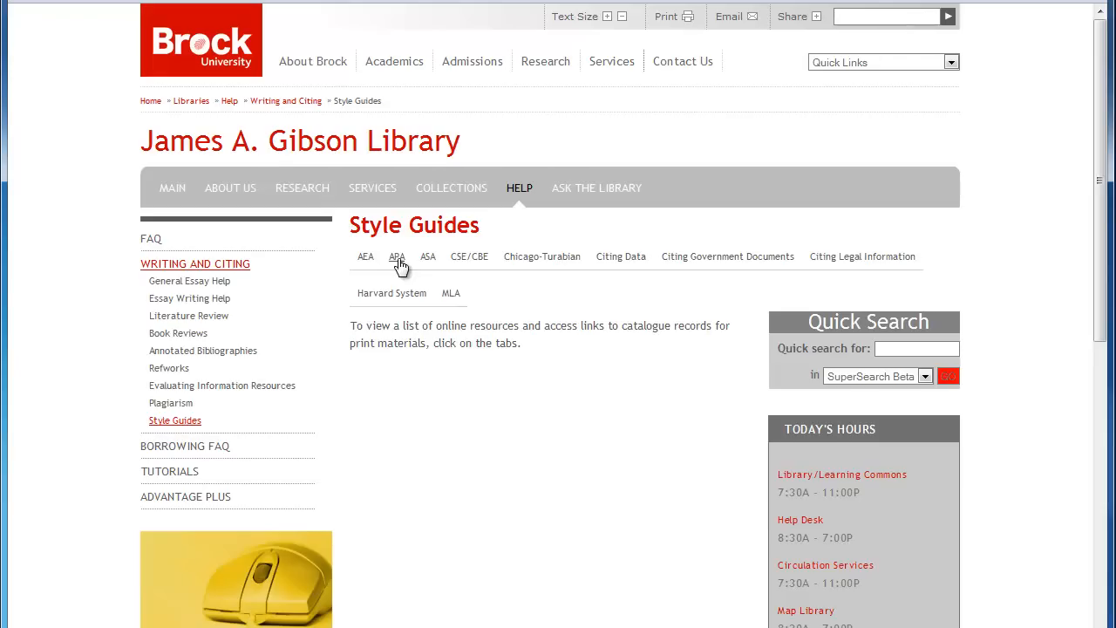
{"action": "left_click", "coordinate": [398, 255]}
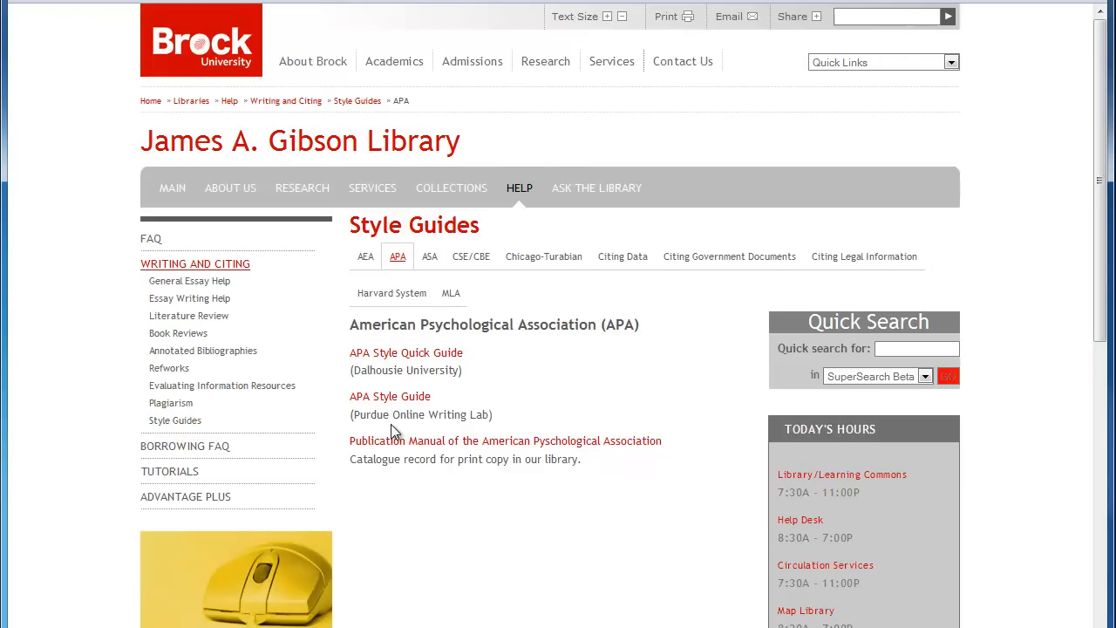
{"action": "left_click", "coordinate": [390, 396]}
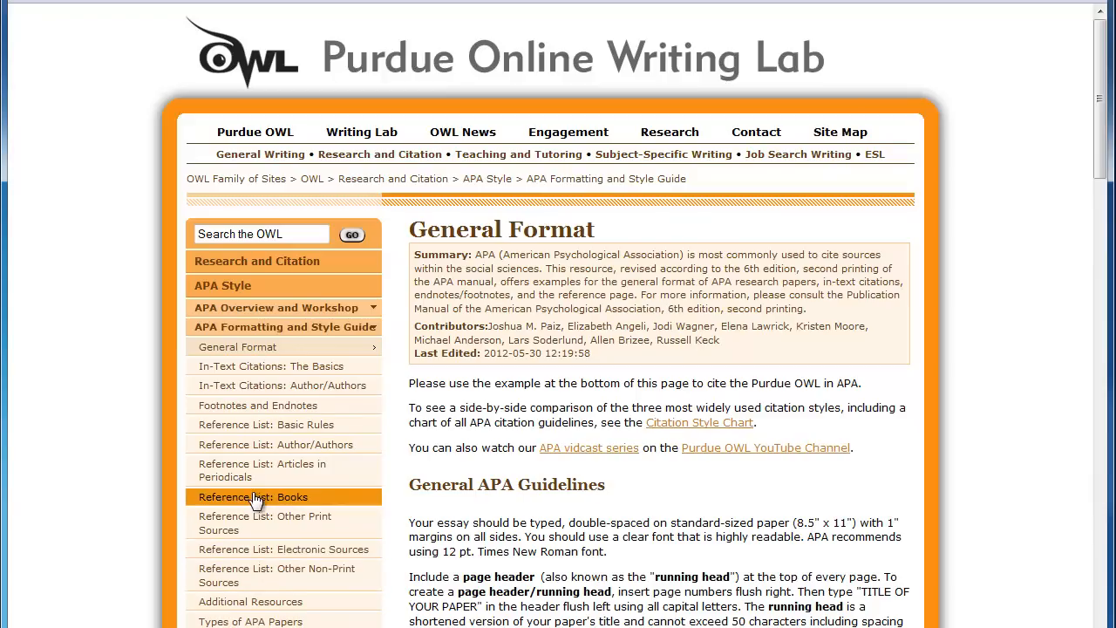
Open the Reference List: Books page from the APA guide sidebar
{"action": "left_click", "coordinate": [253, 495]}
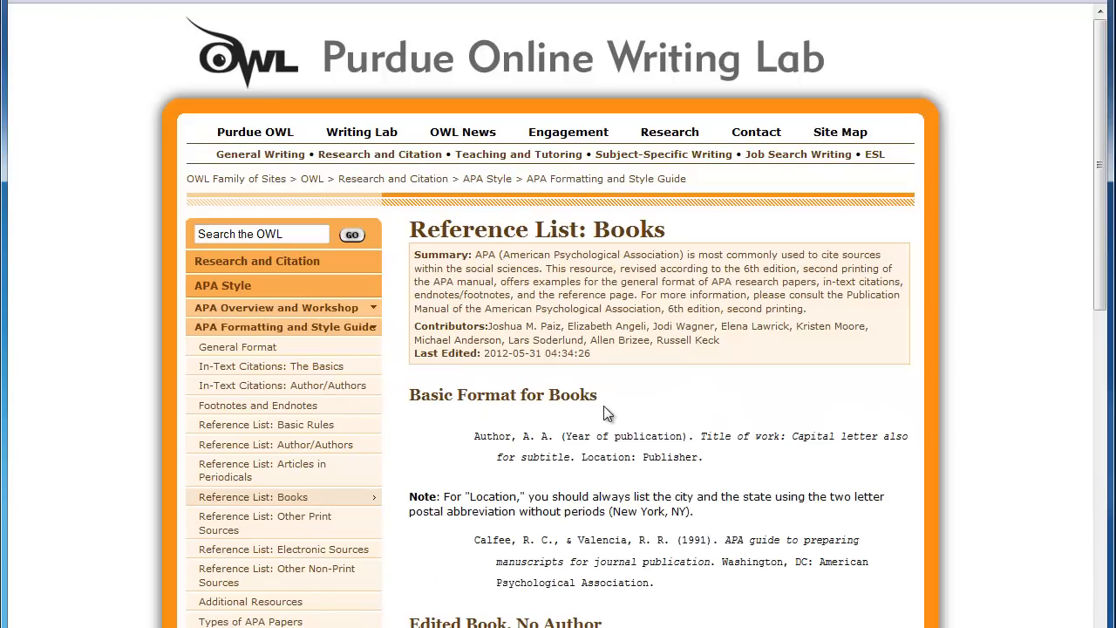
{"action": "mouse_move", "coordinate": [495, 474]}
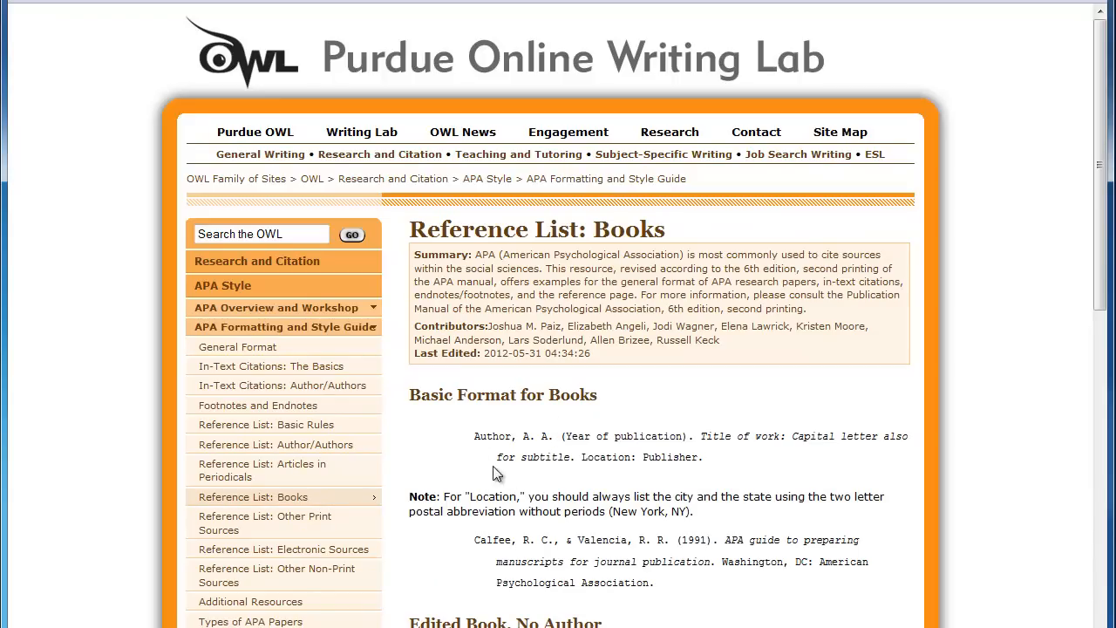
{"action": "mouse_move", "coordinate": [454, 433]}
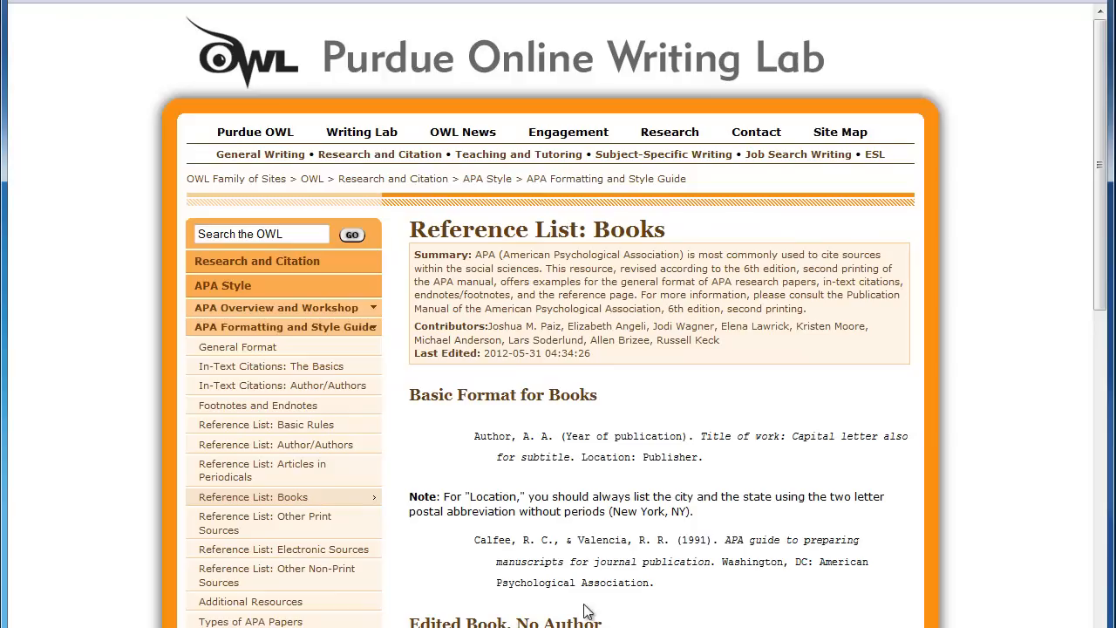
{"action": "mouse_move", "coordinate": [499, 434]}
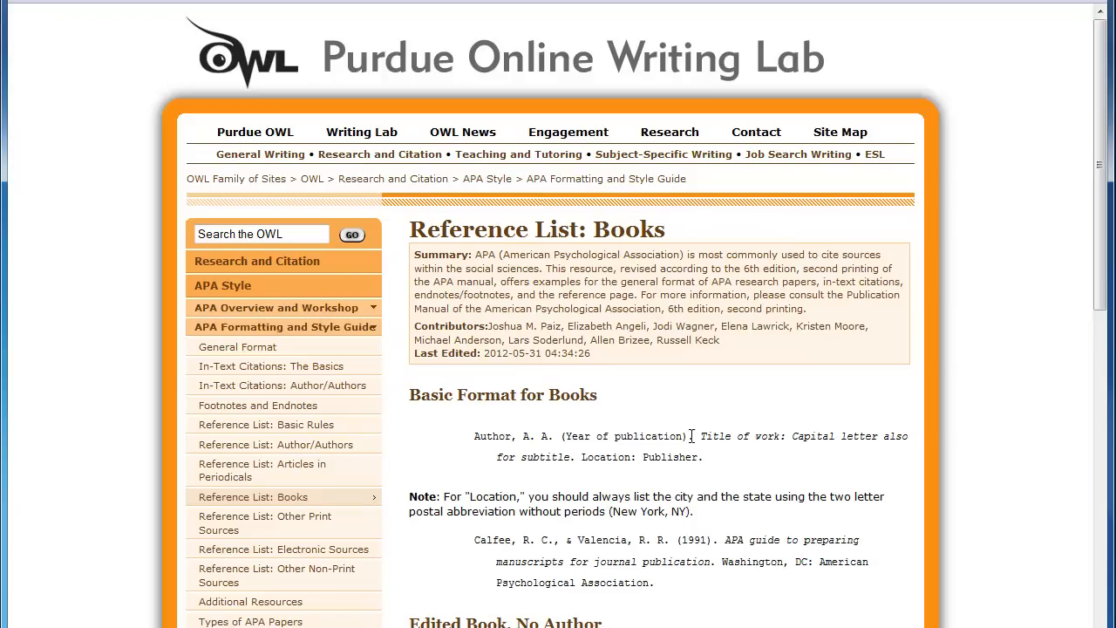
{"action": "mouse_move", "coordinate": [695, 450]}
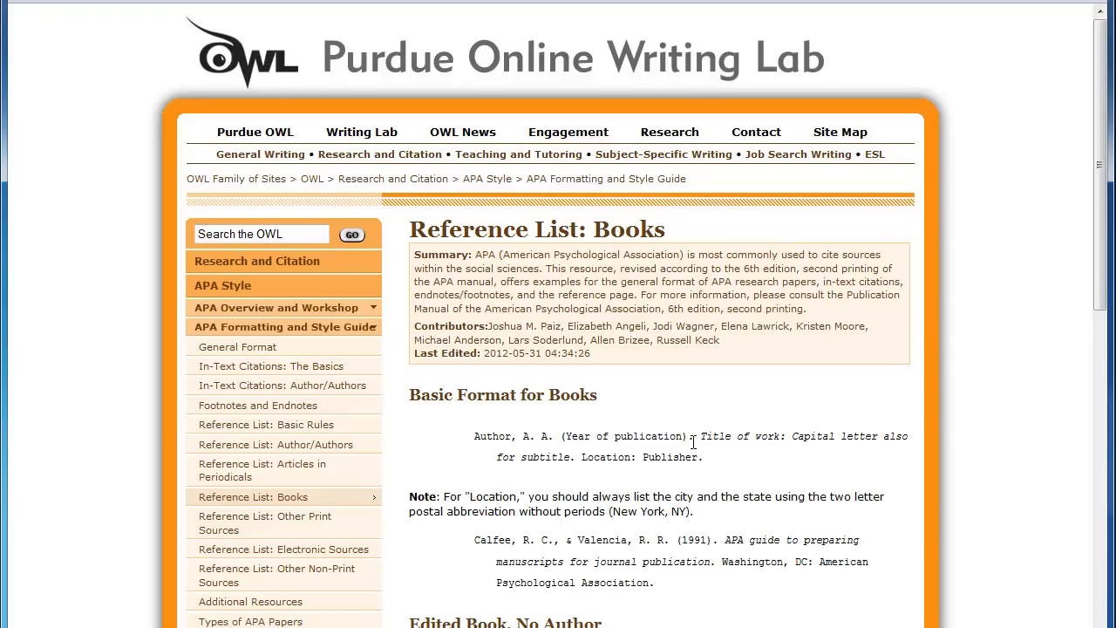
{"action": "mouse_move", "coordinate": [701, 440]}
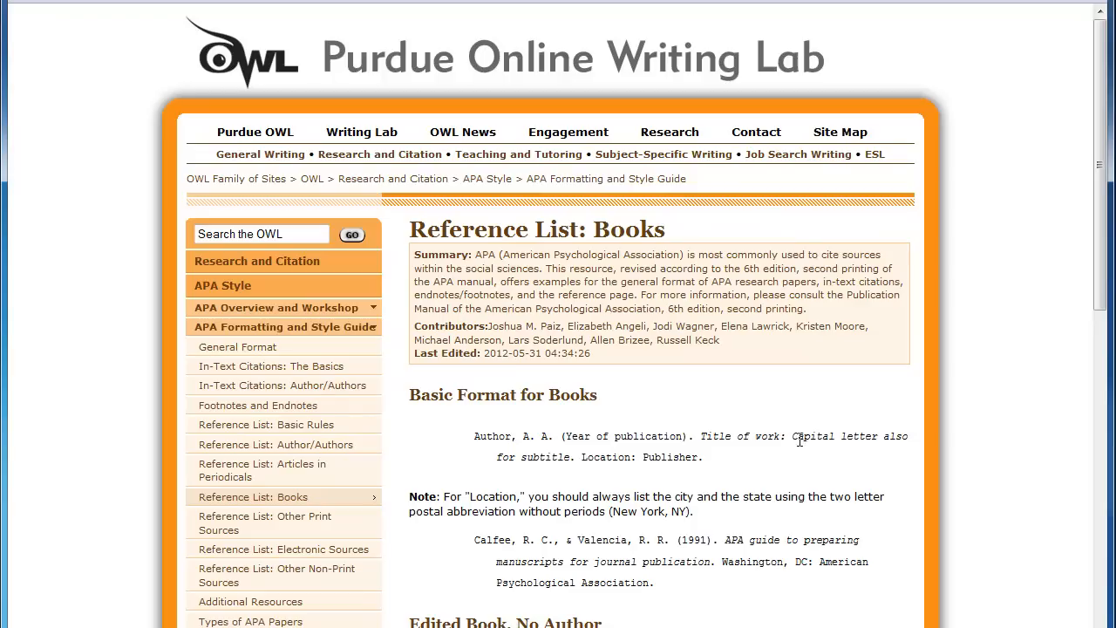
{"action": "mouse_move", "coordinate": [818, 452]}
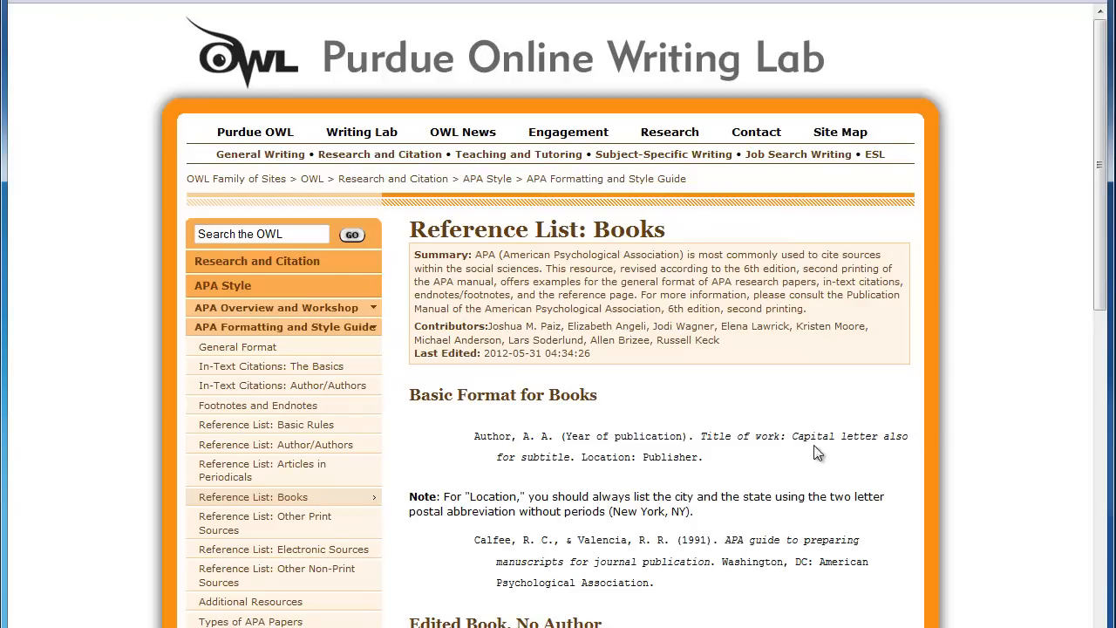
{"action": "mouse_move", "coordinate": [795, 436]}
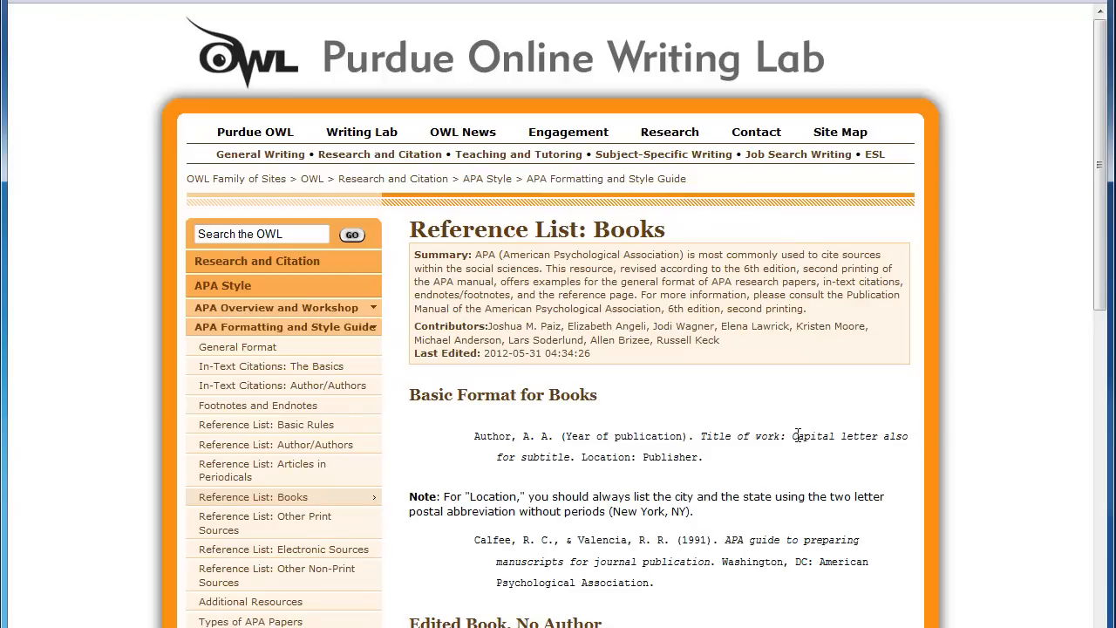
{"action": "mouse_move", "coordinate": [550, 460]}
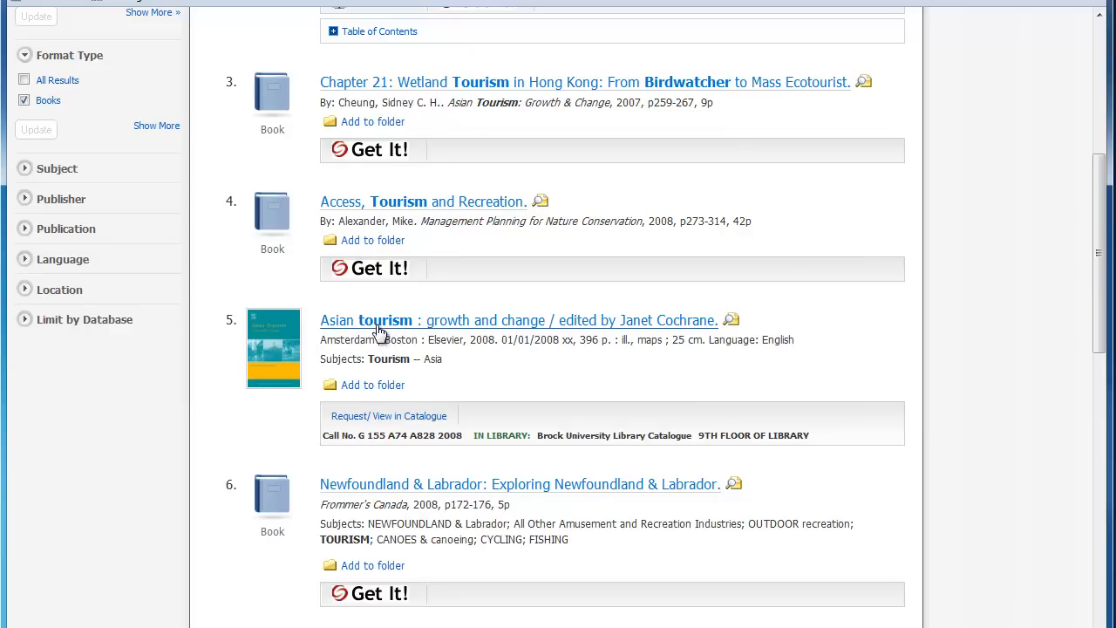
{"action": "mouse_move", "coordinate": [635, 330]}
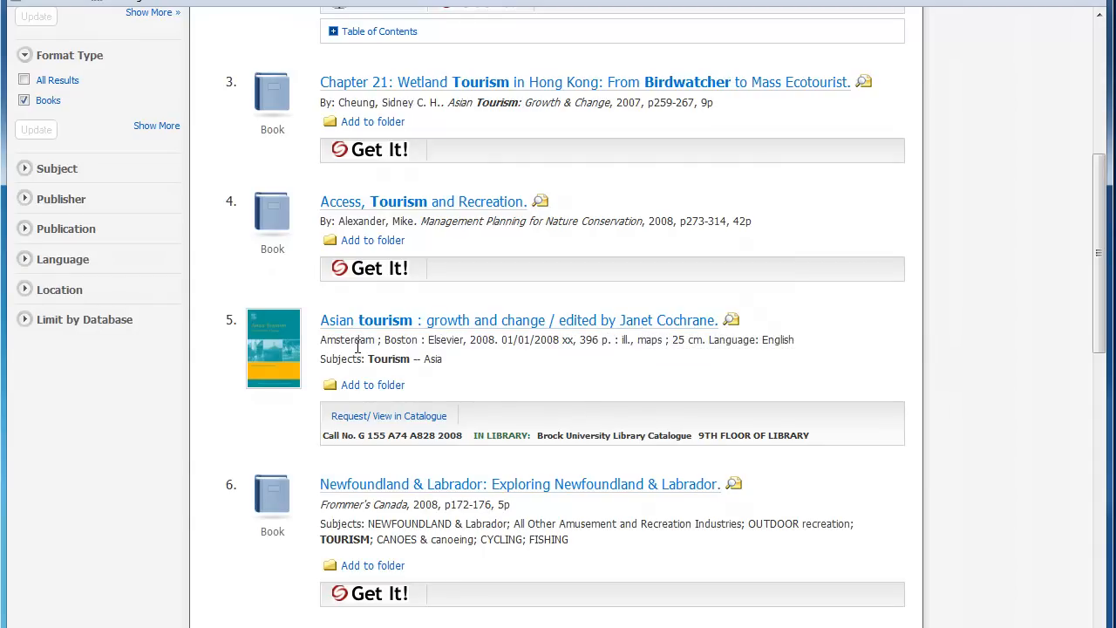
{"action": "mouse_move", "coordinate": [479, 352]}
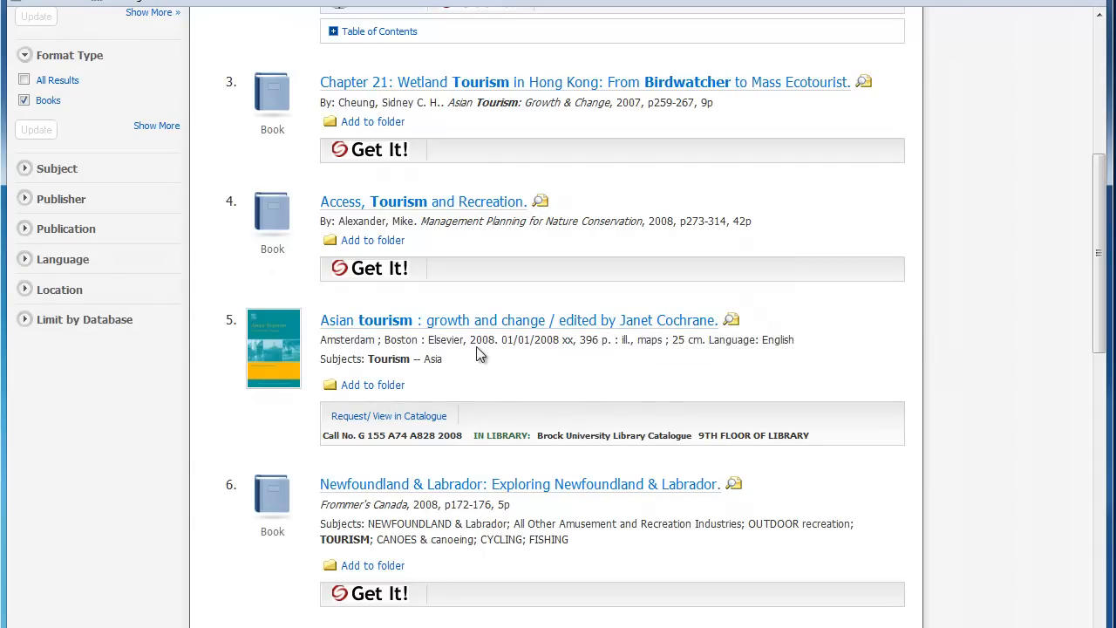
{"action": "mouse_move", "coordinate": [488, 345]}
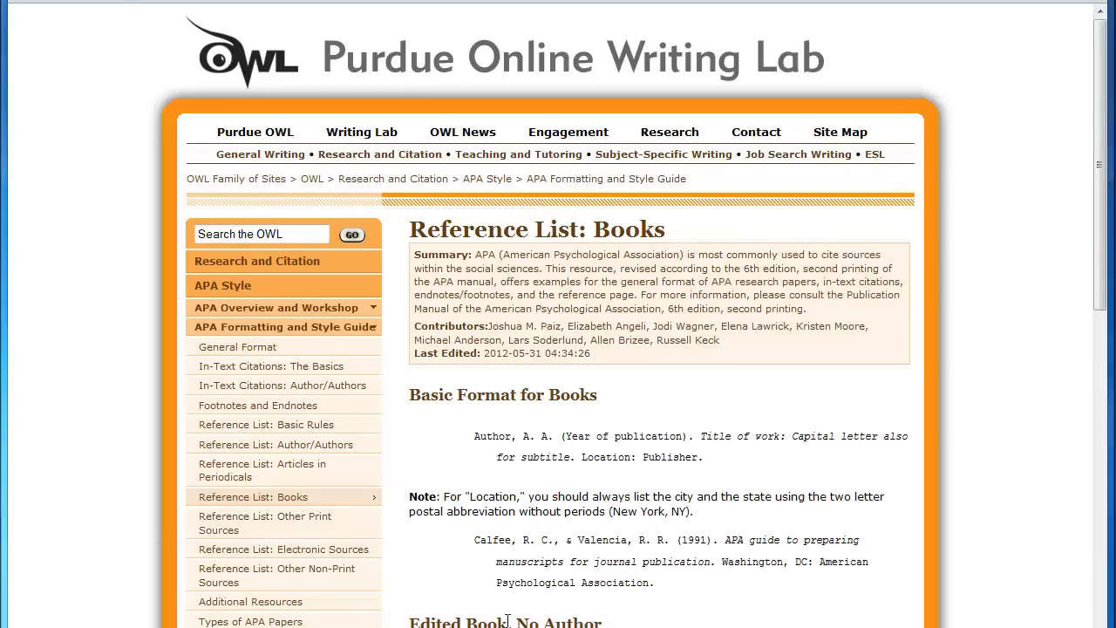
{"action": "mouse_move", "coordinate": [1050, 443]}
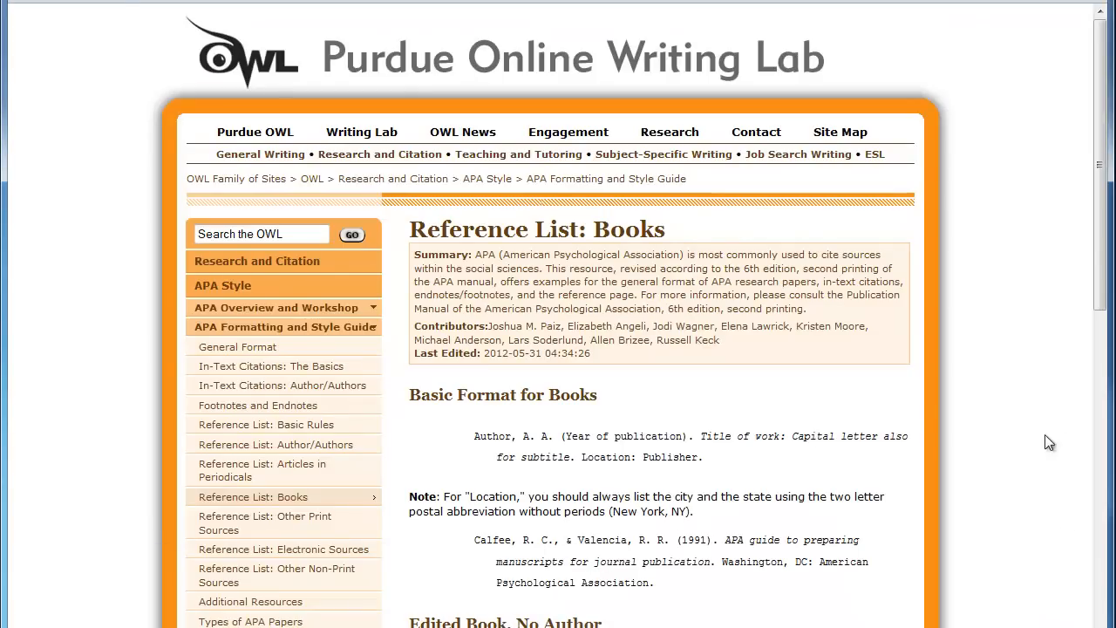
Scroll the Books page to the edited book, translation and chapter examples
{"action": "scroll", "scroll_direction": "down", "scroll_amount": 3}
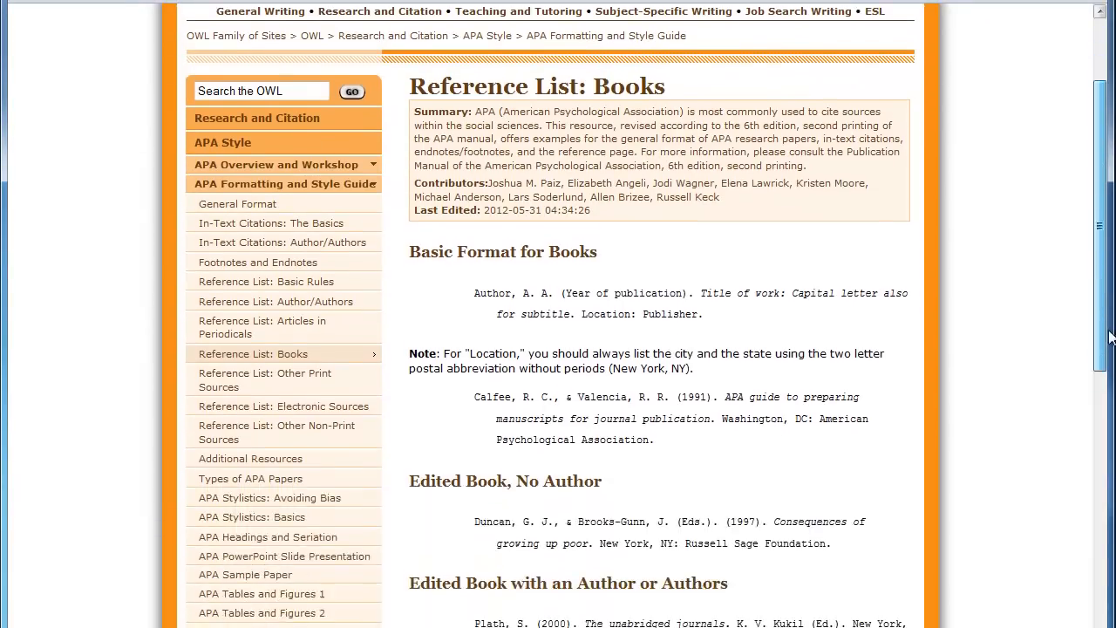
{"action": "scroll", "scroll_direction": "down", "scroll_amount": 3}
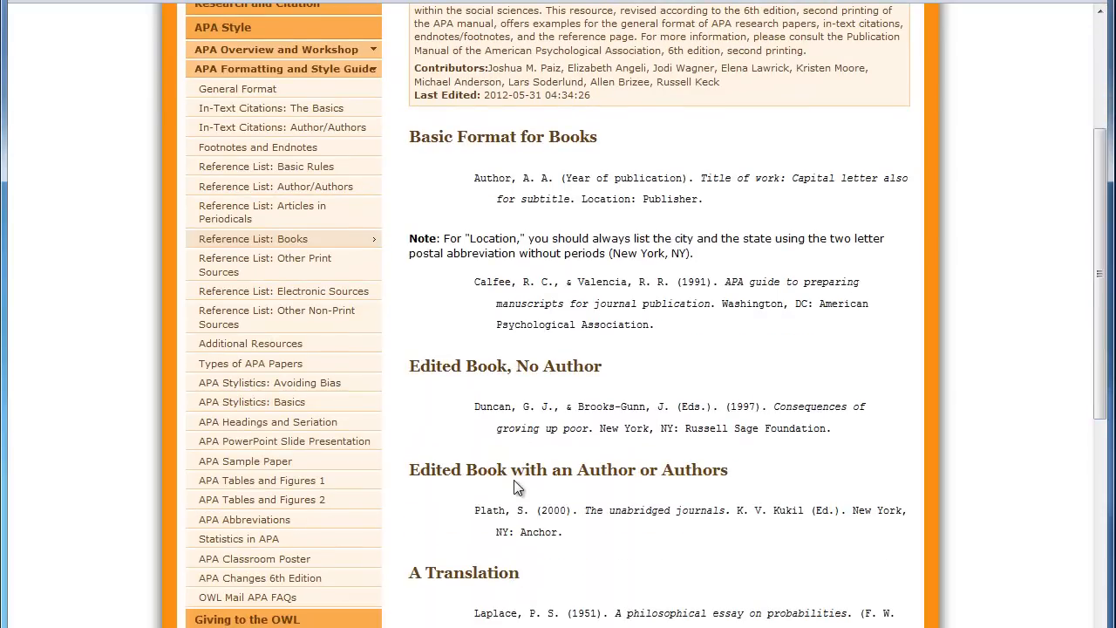
{"action": "mouse_move", "coordinate": [614, 488]}
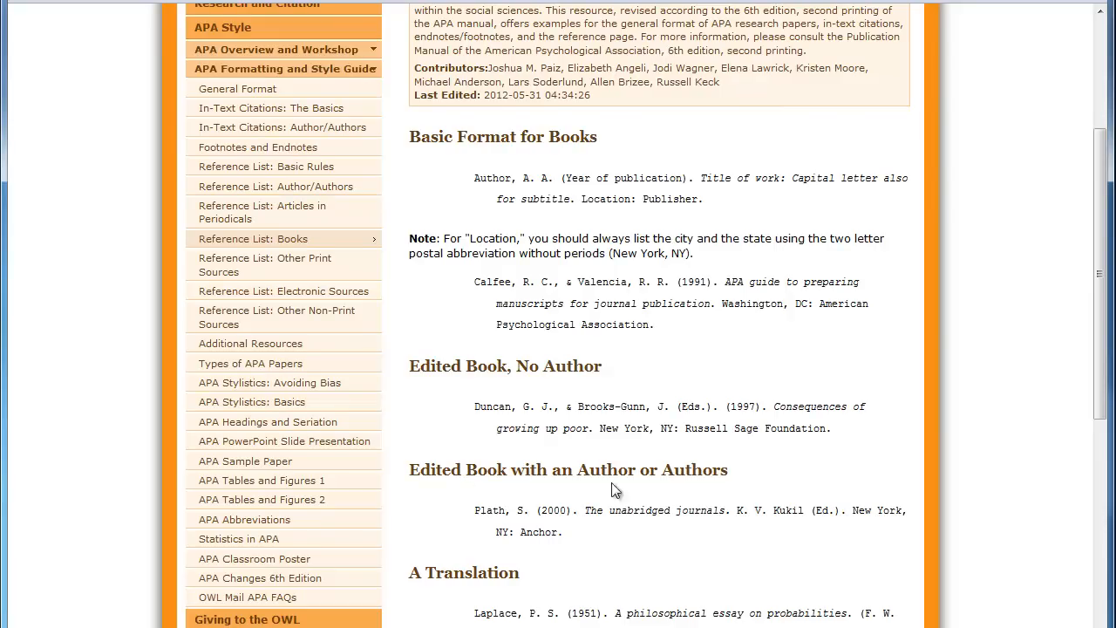
{"action": "mouse_move", "coordinate": [583, 530]}
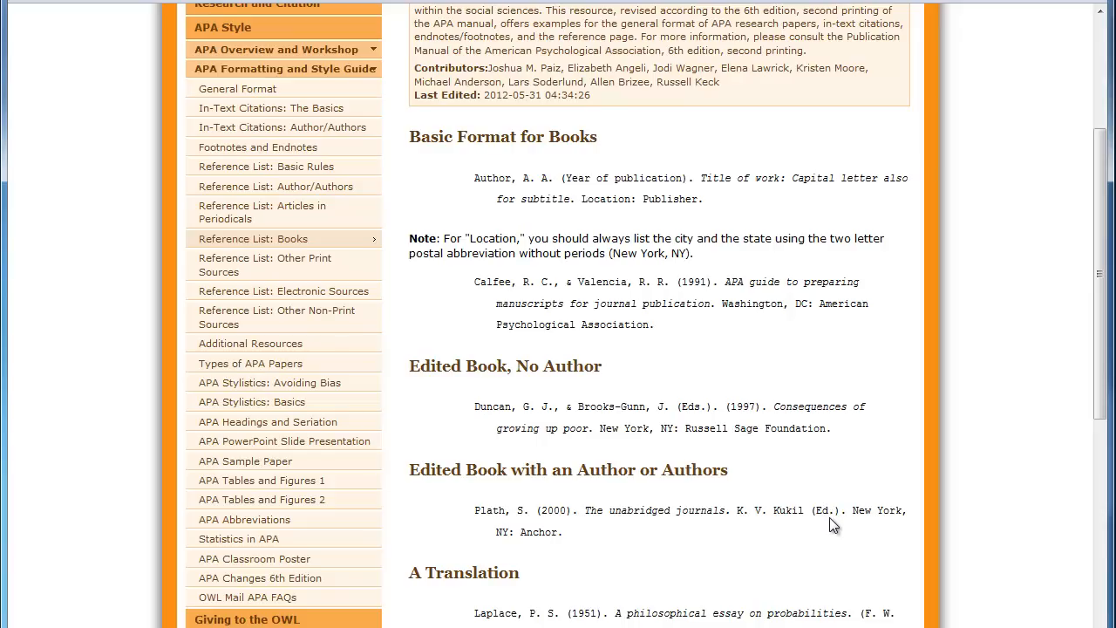
{"action": "mouse_move", "coordinate": [973, 398]}
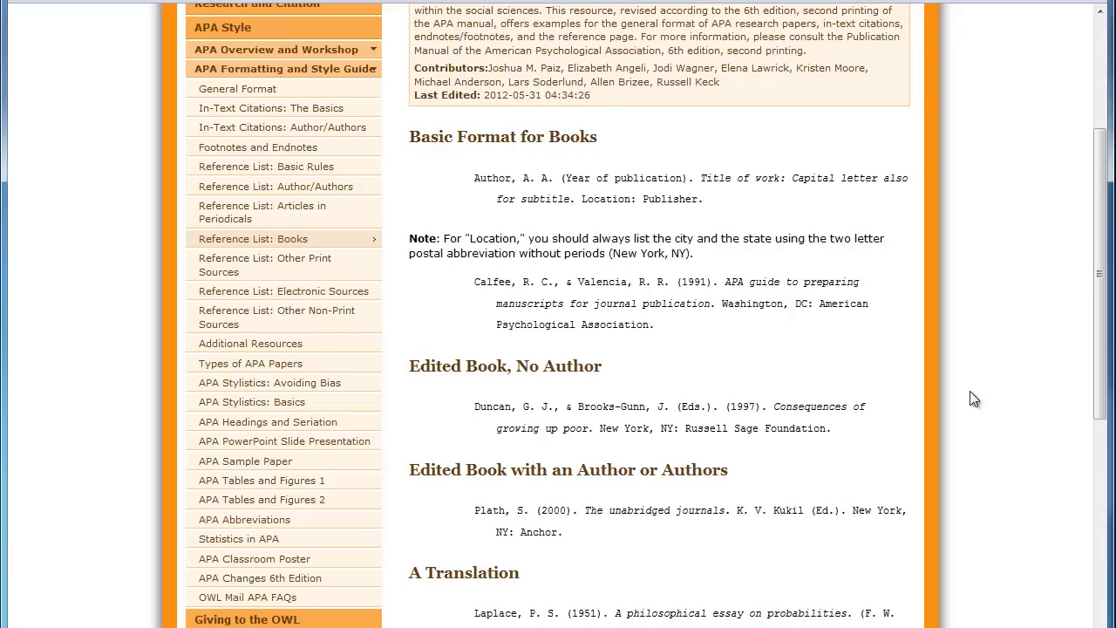
{"action": "scroll", "scroll_direction": "down", "scroll_amount": 3}
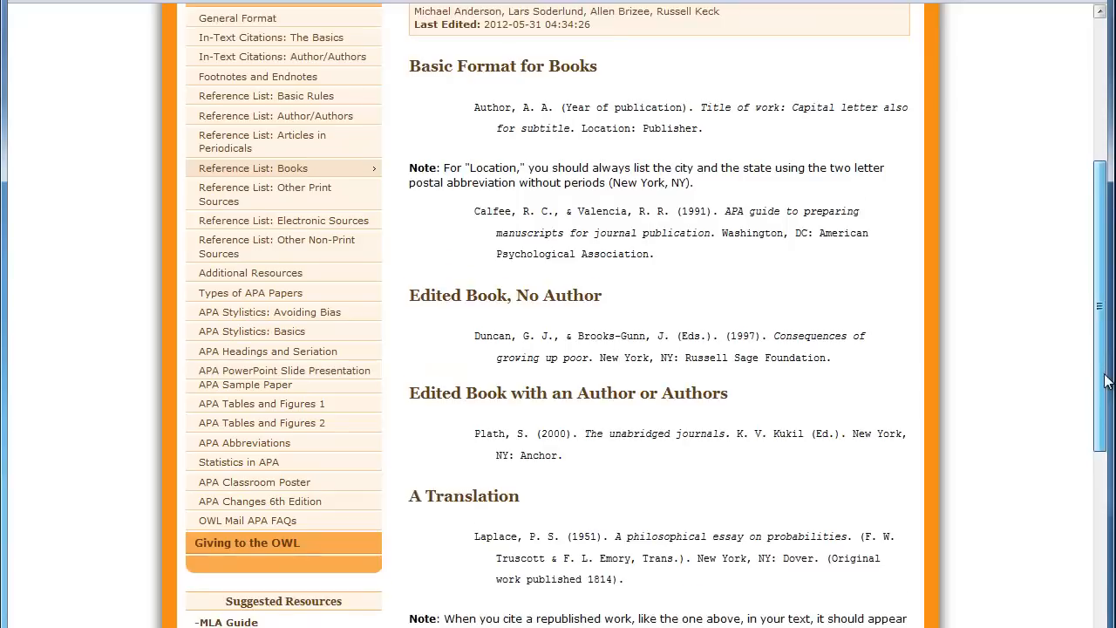
{"action": "scroll", "scroll_direction": "down", "scroll_amount": 3}
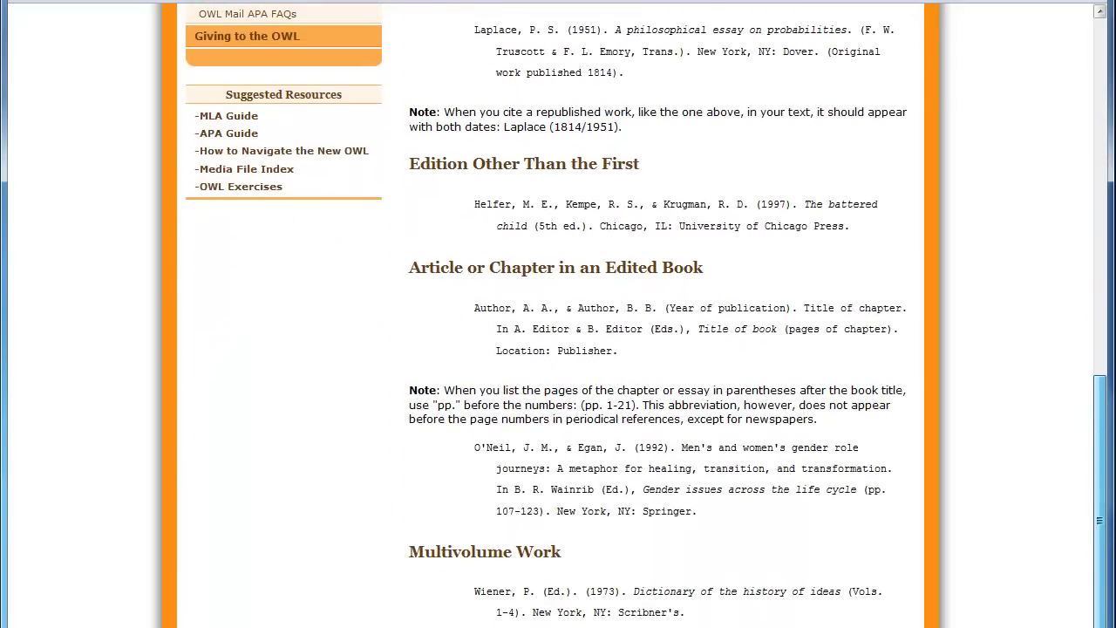
{"action": "scroll", "scroll_direction": "down", "scroll_amount": 3}
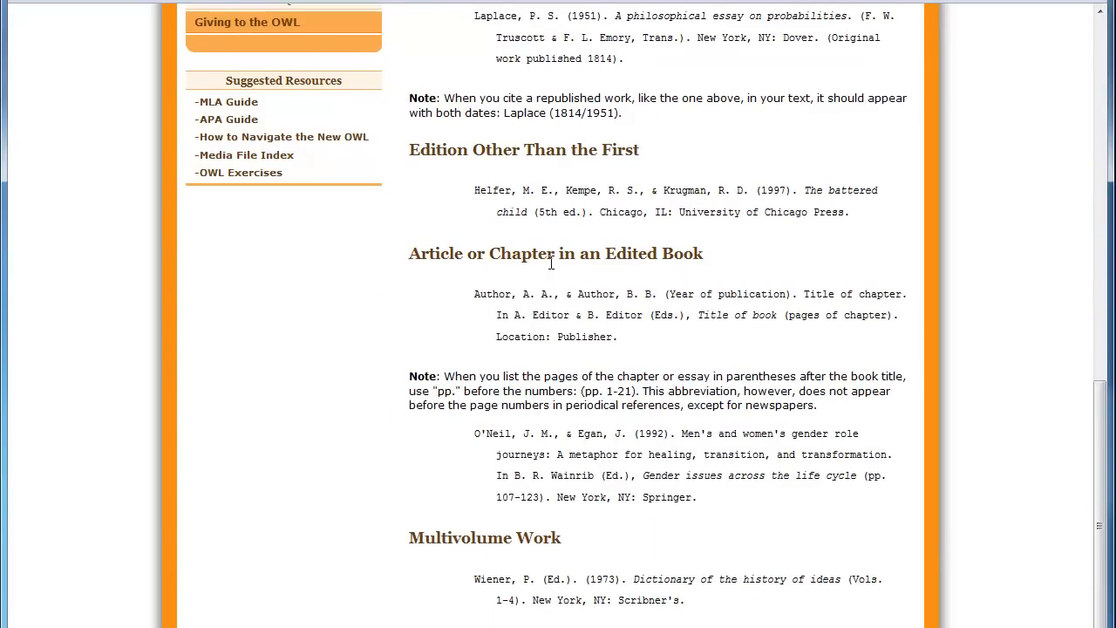
{"action": "mouse_move", "coordinate": [522, 478]}
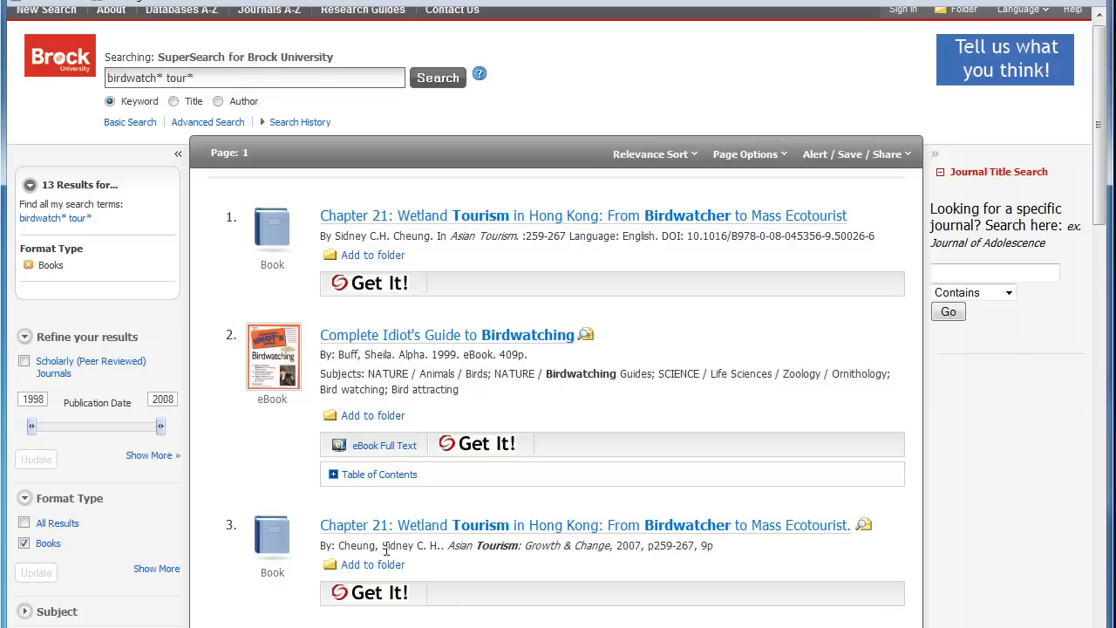
{"action": "mouse_move", "coordinate": [383, 445]}
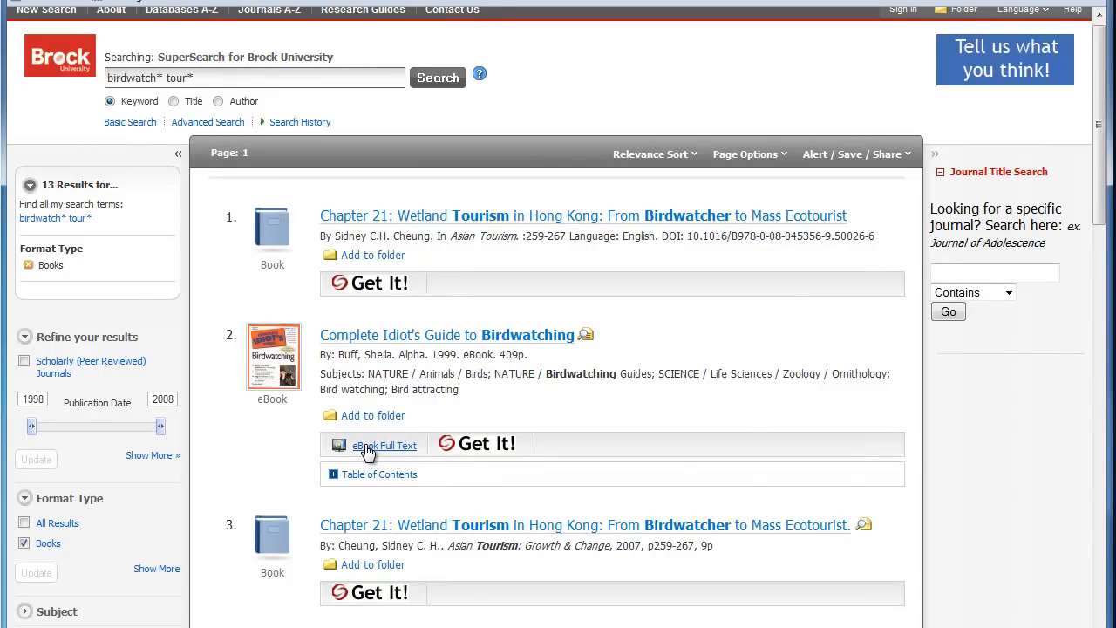
Open the eBook Full Text of Complete Idiot's Guide to Birdwatching, then return to Purdue OWL
{"action": "left_click", "coordinate": [384, 447]}
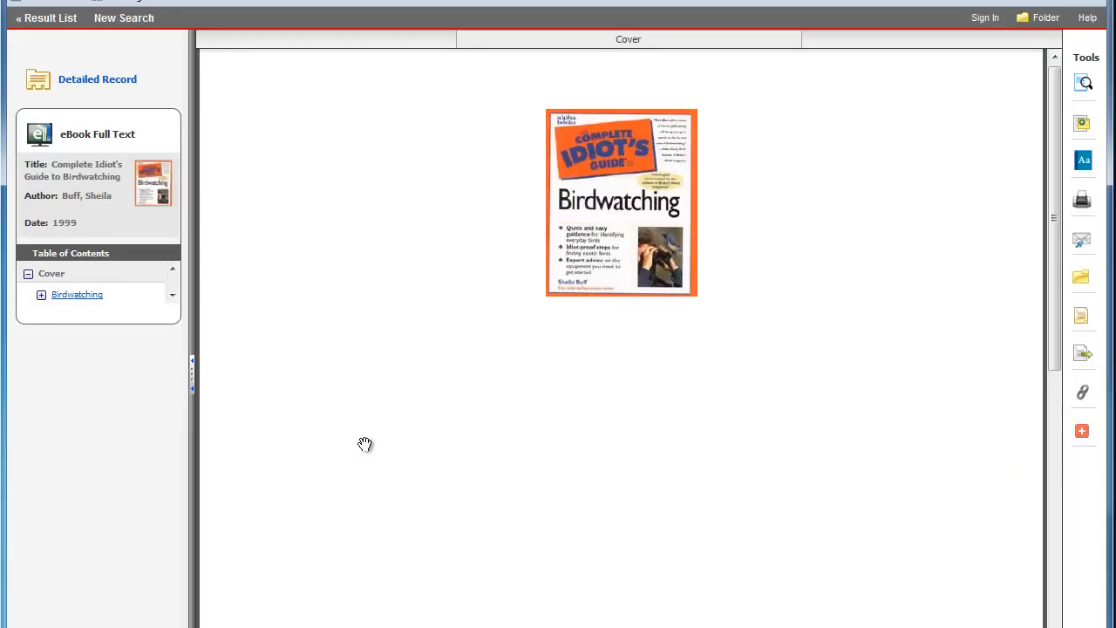
{"action": "mouse_move", "coordinate": [326, 471]}
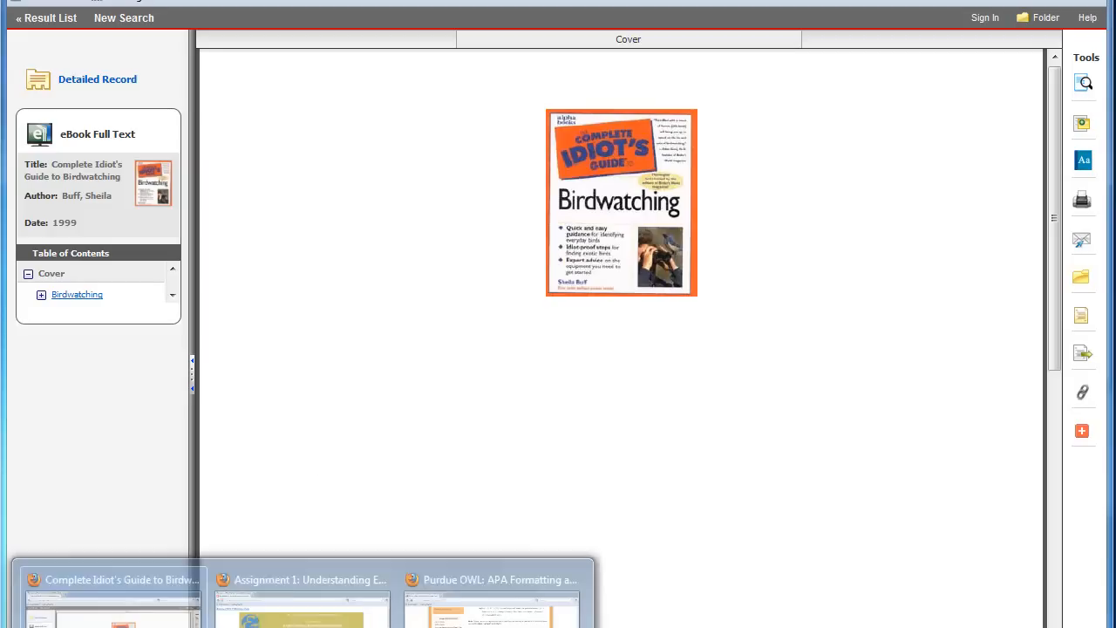
{"action": "left_click", "coordinate": [492, 579]}
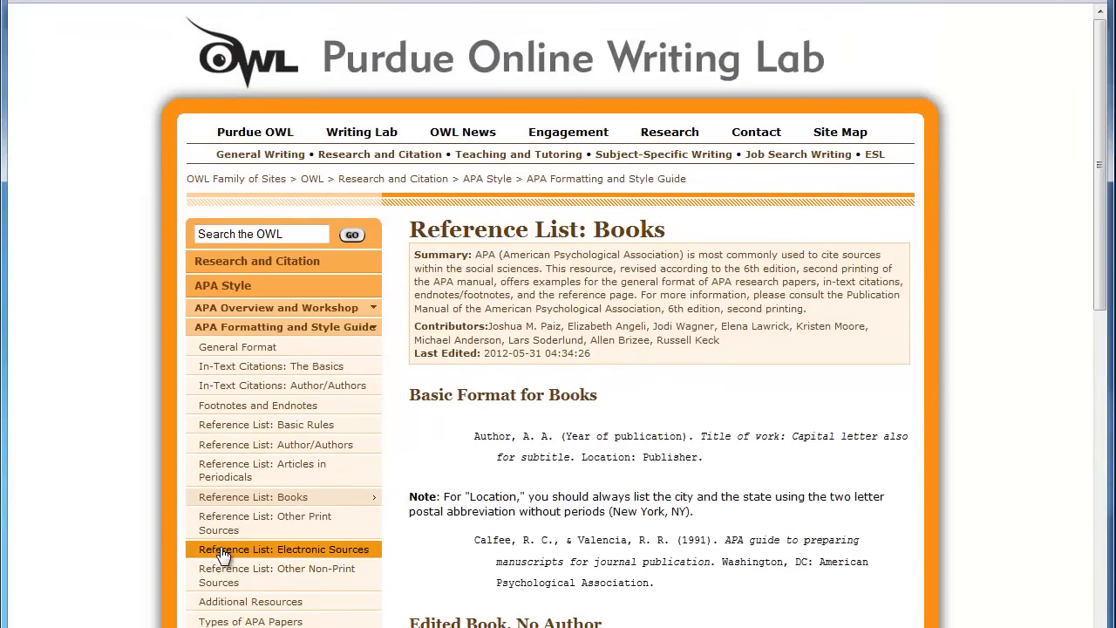
{"action": "mouse_move", "coordinate": [307, 559]}
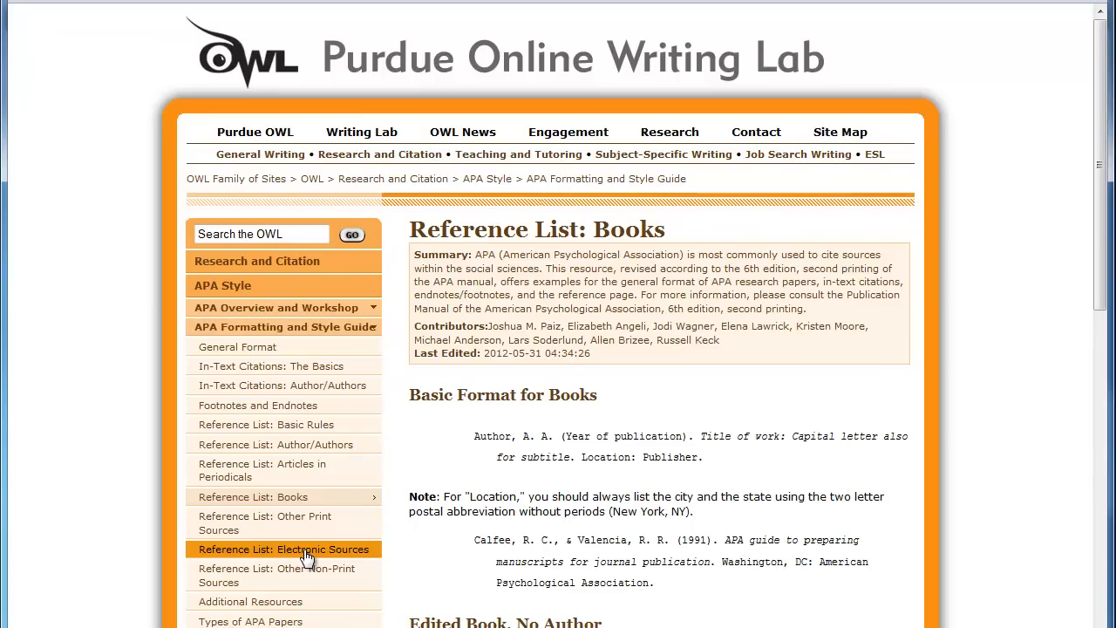
Open Reference List: Electronic Sources and scroll to the Electronic Books examples
{"action": "left_click", "coordinate": [283, 548]}
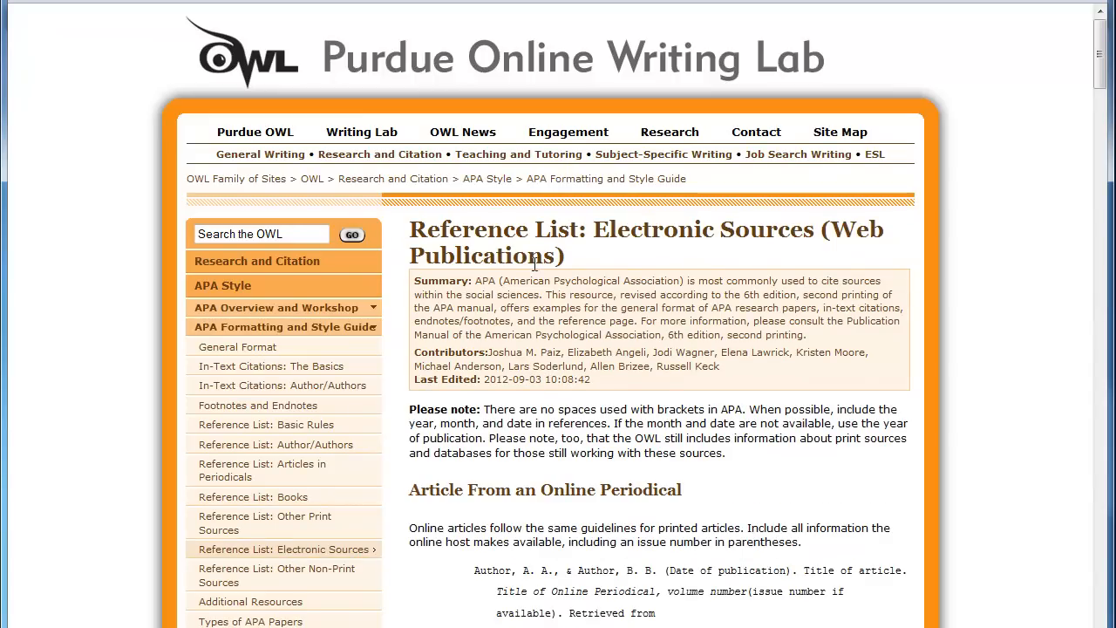
{"action": "scroll", "scroll_direction": "down", "scroll_amount": 3}
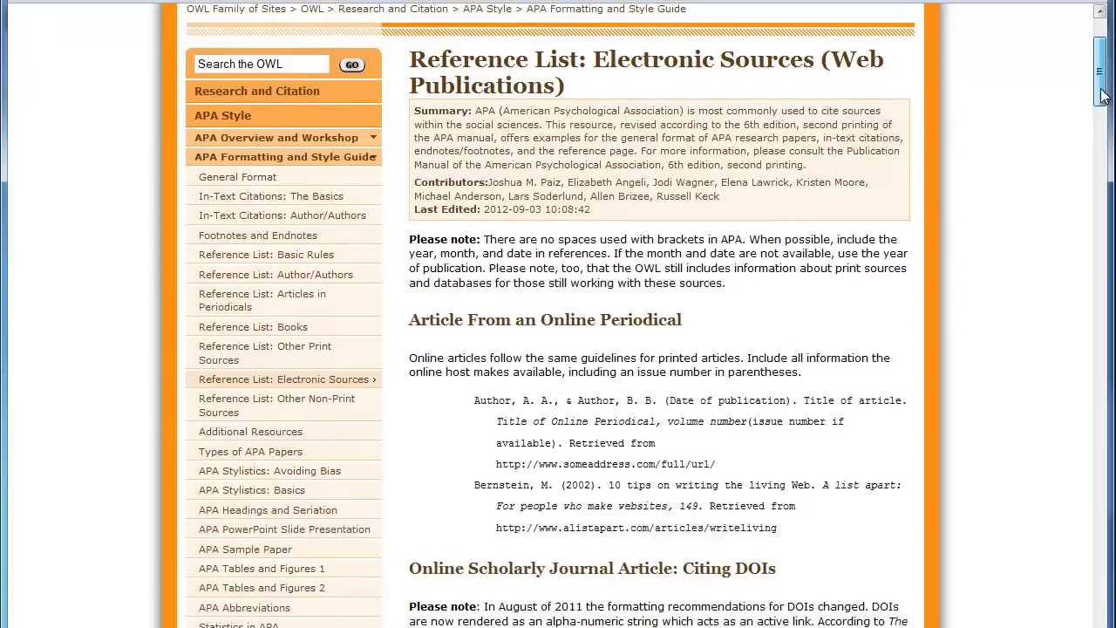
{"action": "scroll", "scroll_direction": "down", "scroll_amount": 3}
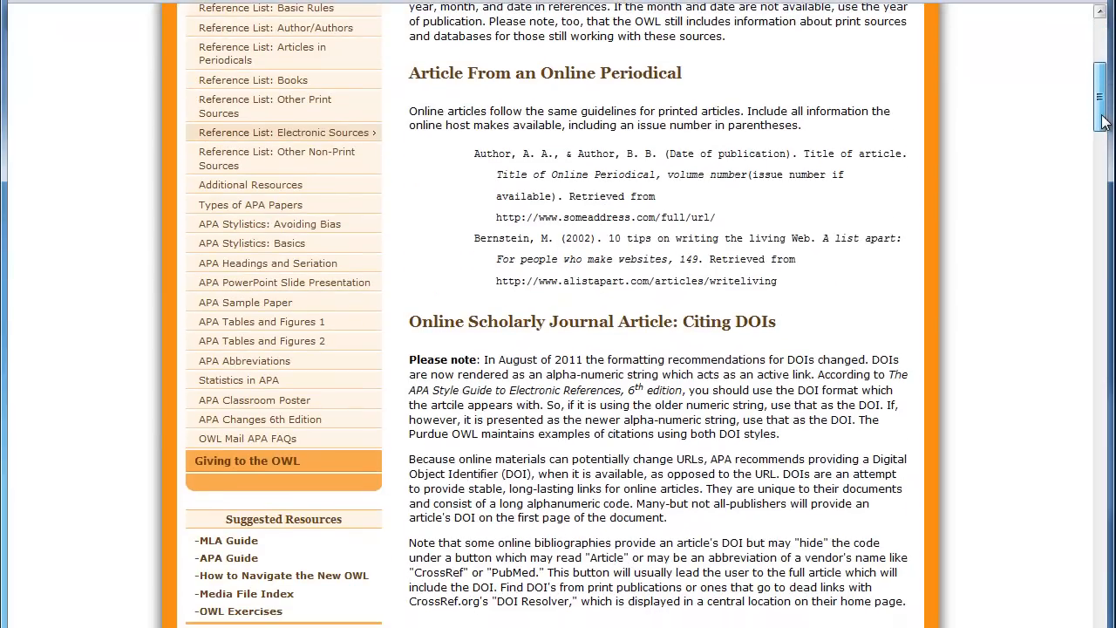
{"action": "scroll", "scroll_direction": "down", "scroll_amount": 3}
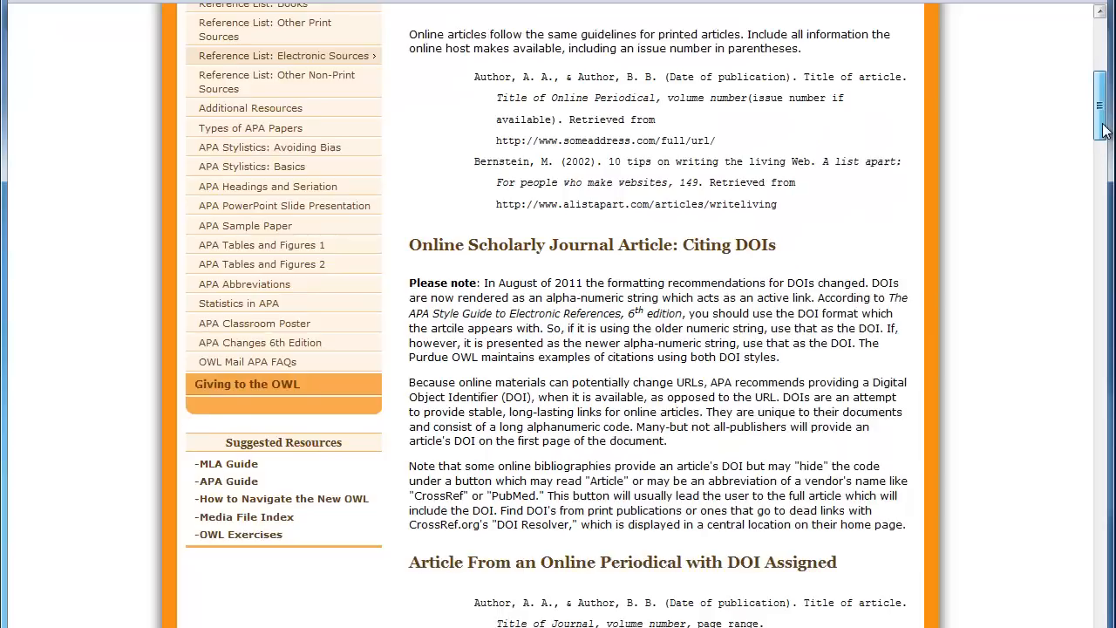
{"action": "scroll", "scroll_direction": "down", "scroll_amount": 3}
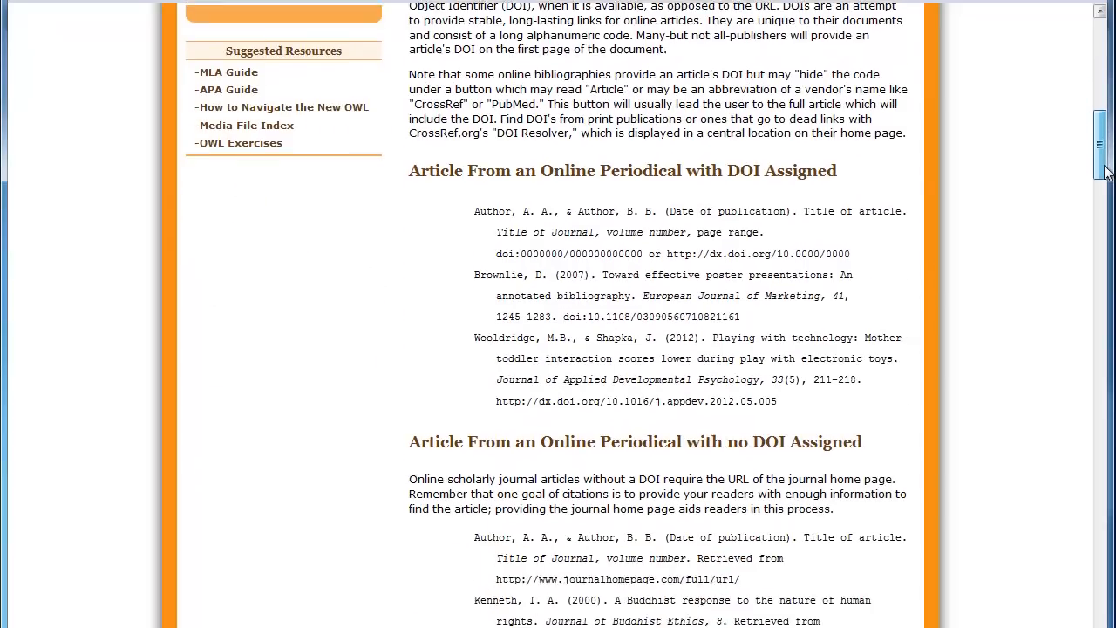
{"action": "scroll", "scroll_direction": "down", "scroll_amount": 3}
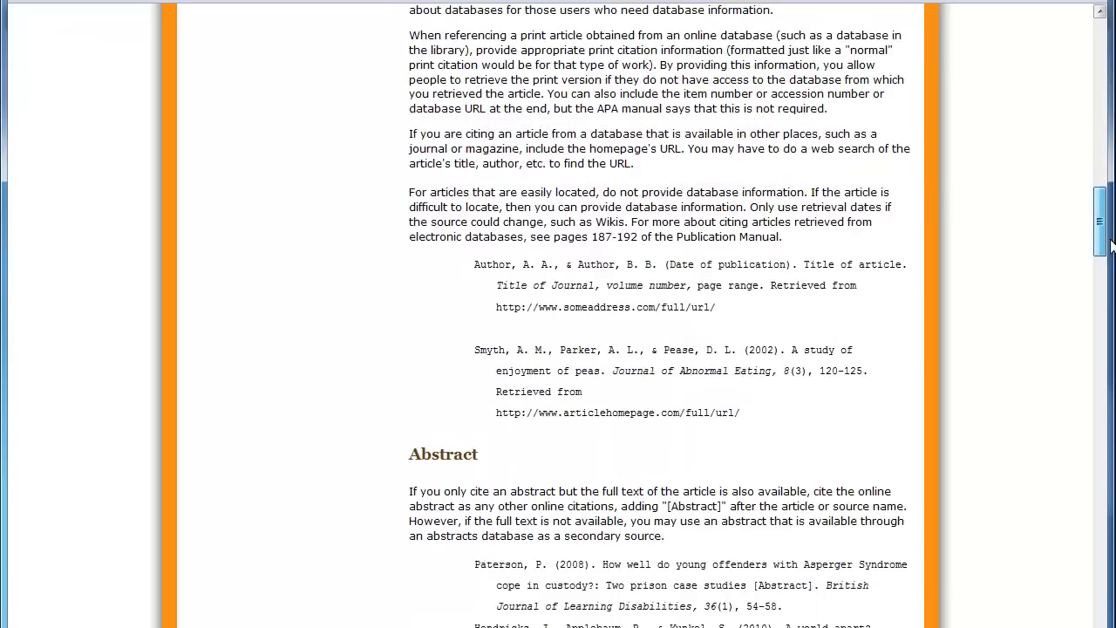
{"action": "scroll", "scroll_direction": "down", "scroll_amount": 3}
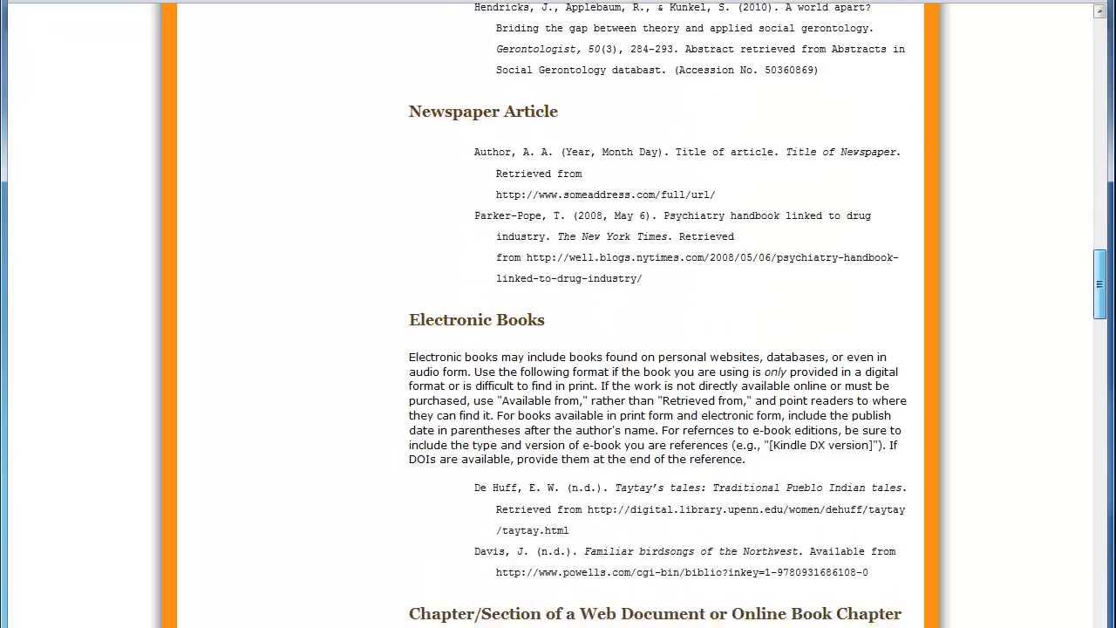
{"action": "scroll", "scroll_direction": "down", "scroll_amount": 3}
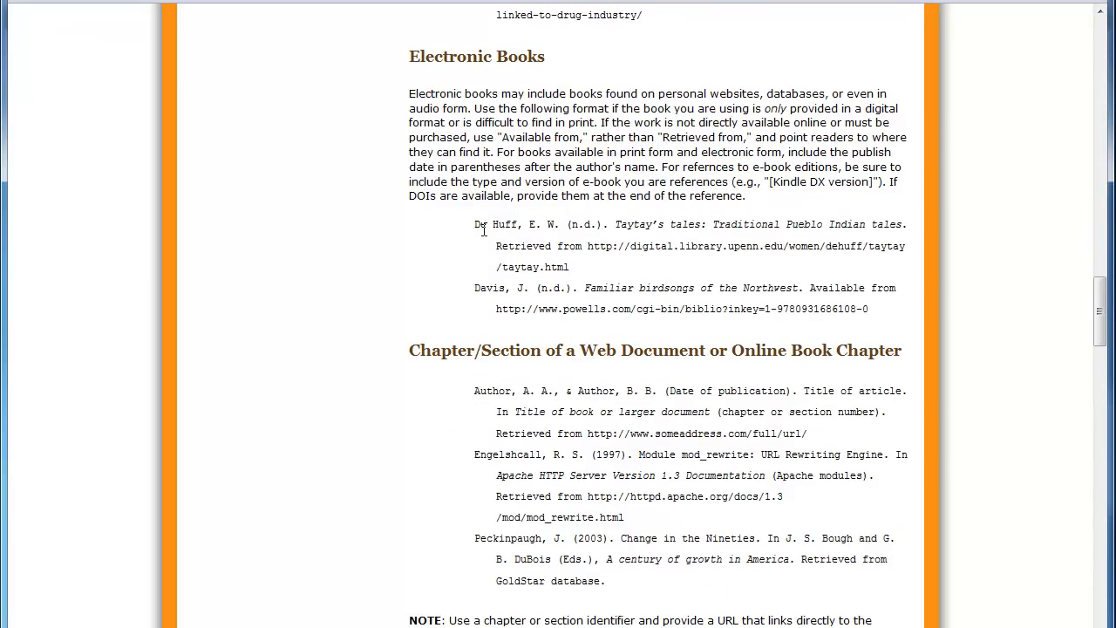
{"action": "mouse_move", "coordinate": [568, 227]}
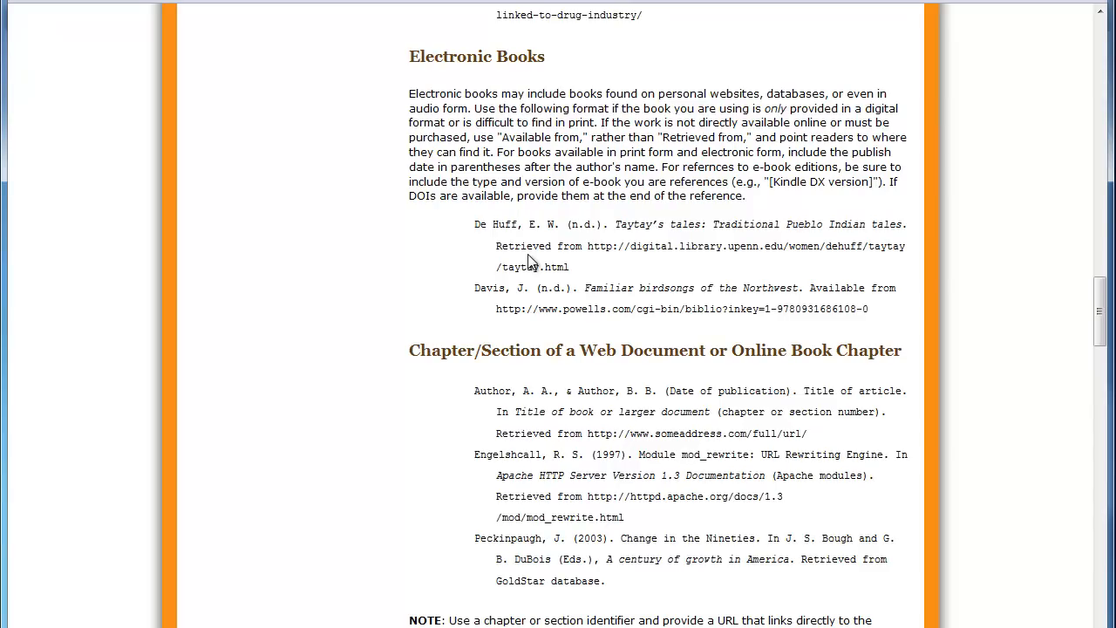
{"action": "mouse_move", "coordinate": [496, 259]}
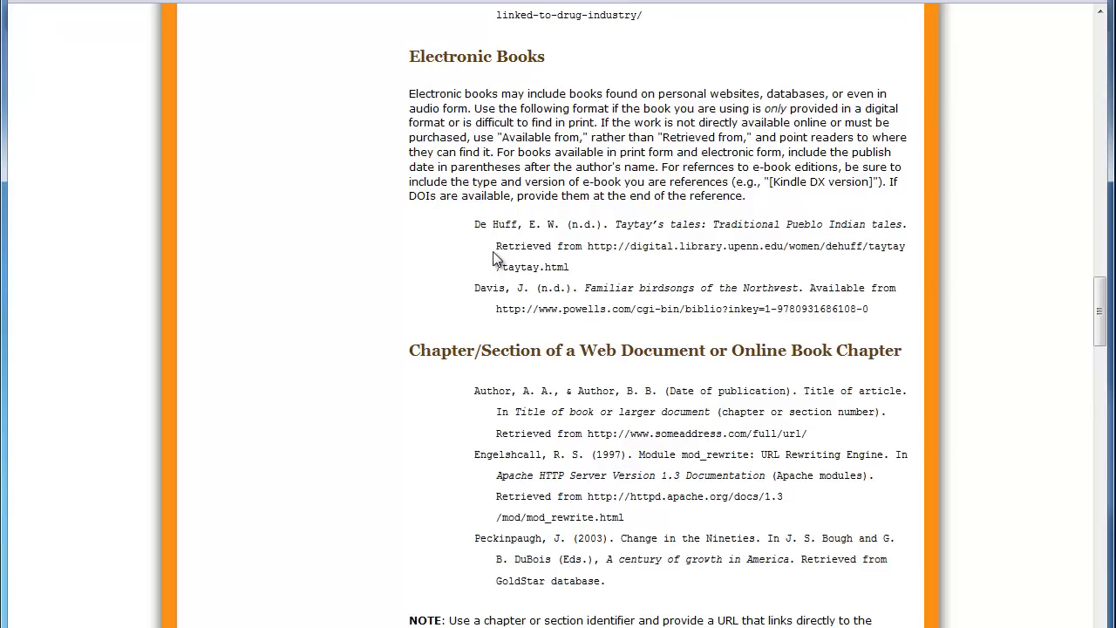
{"action": "mouse_move", "coordinate": [583, 300]}
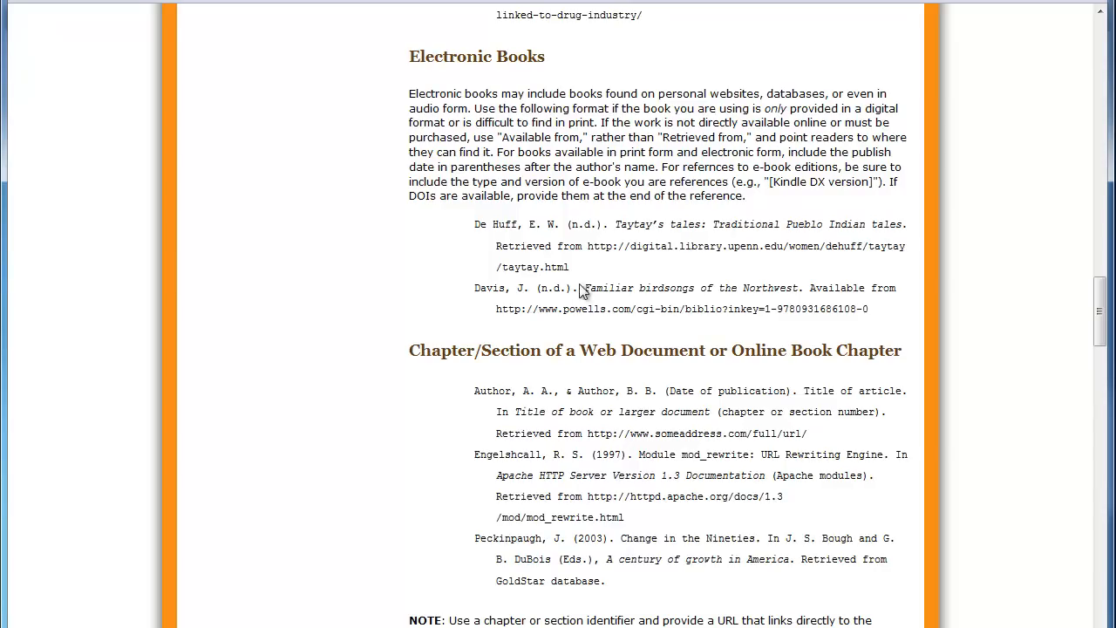
{"action": "mouse_move", "coordinate": [877, 317]}
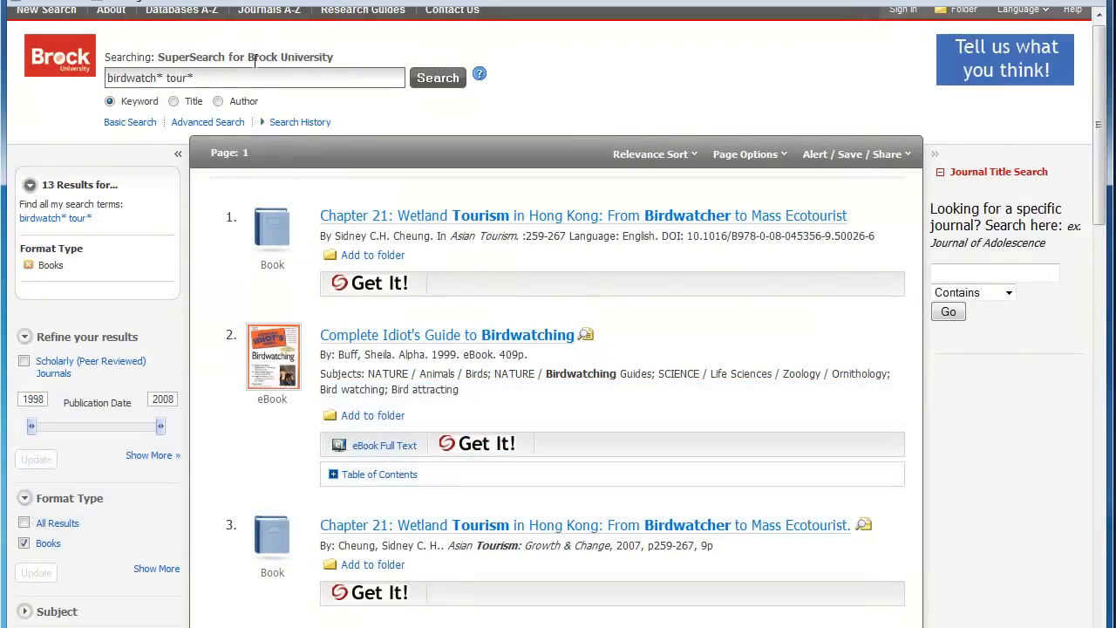
{"action": "mouse_move", "coordinate": [380, 340]}
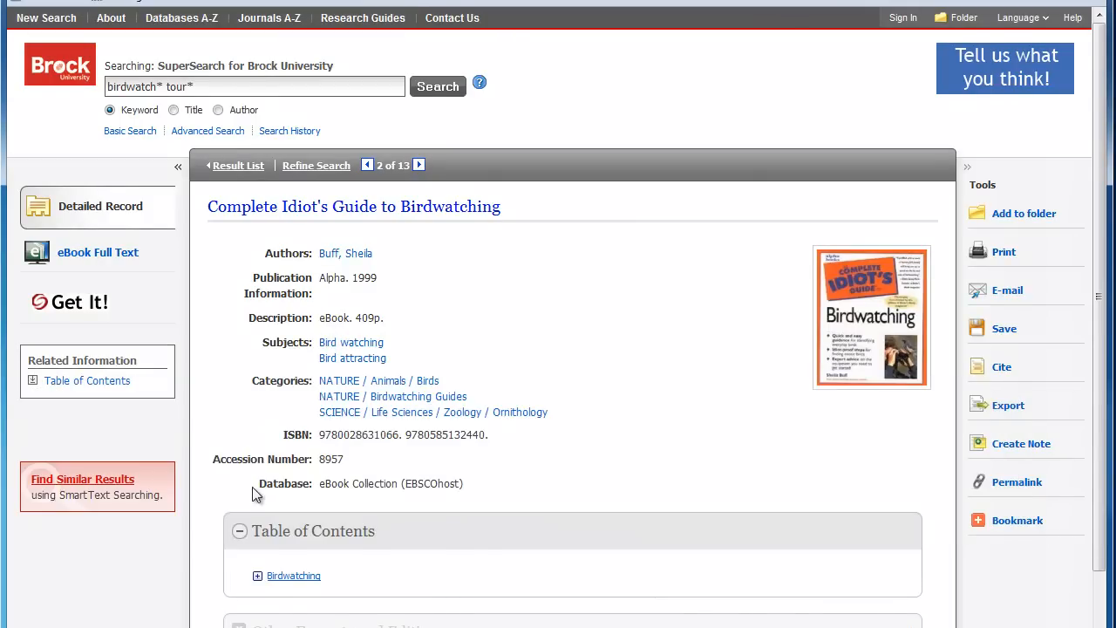
{"action": "mouse_move", "coordinate": [143, 187]}
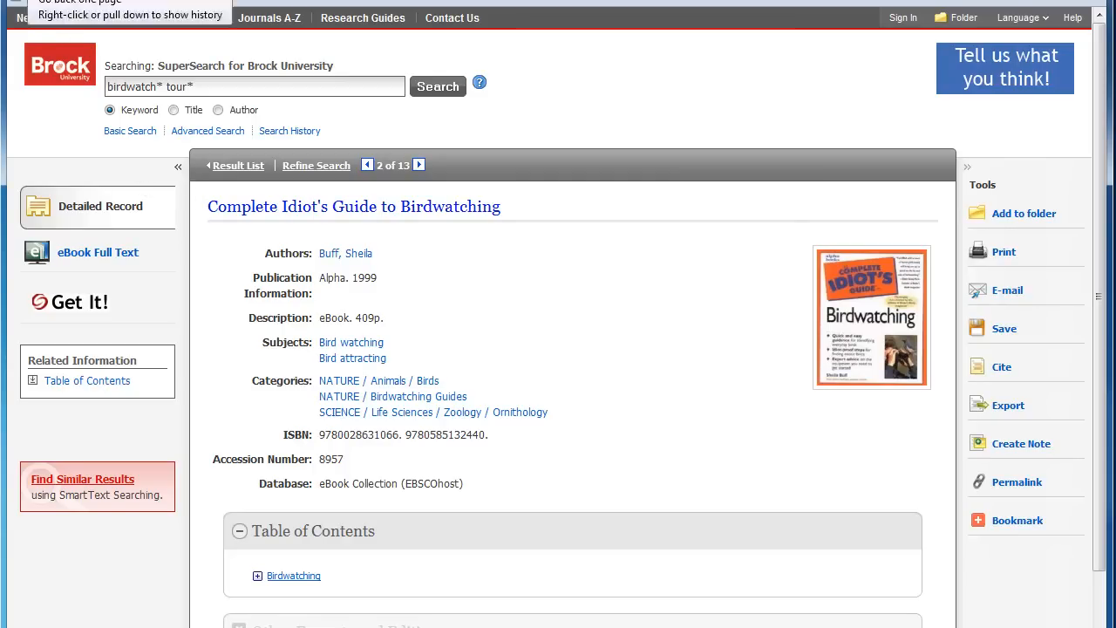
Go back to the results and begin changing the Format Type filter
{"action": "left_click", "coordinate": [238, 165]}
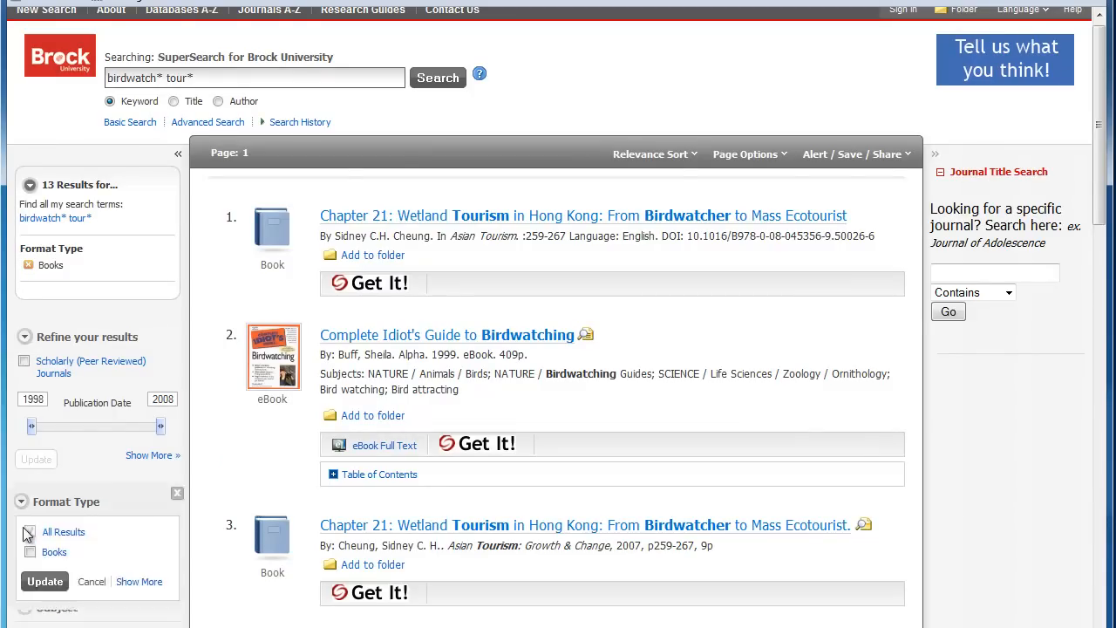
{"action": "left_click", "coordinate": [29, 531]}
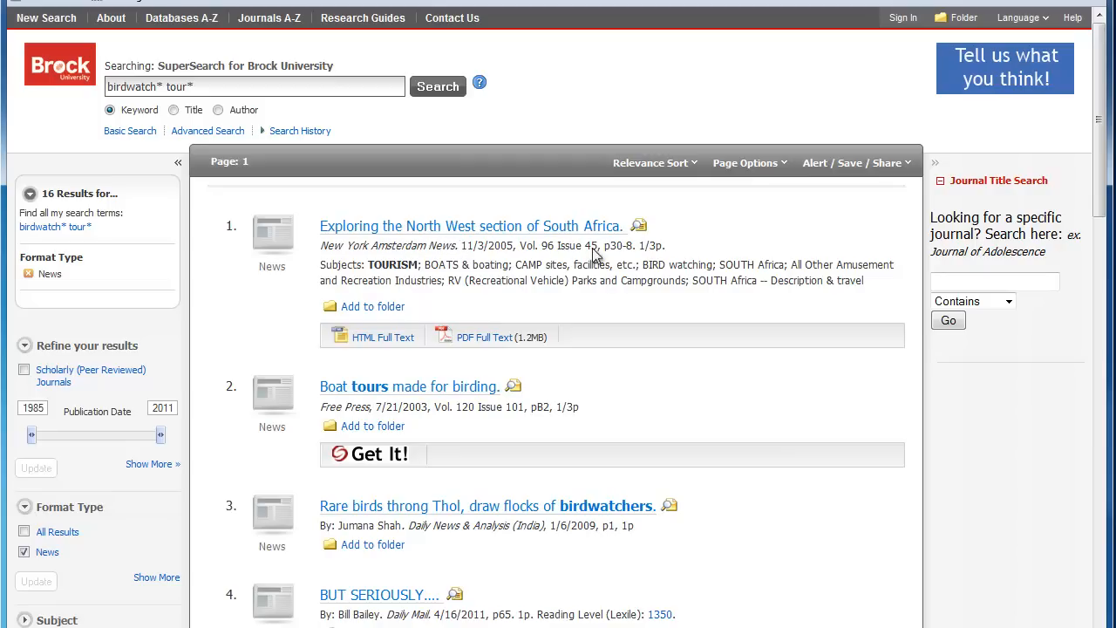
{"action": "mouse_move", "coordinate": [483, 432]}
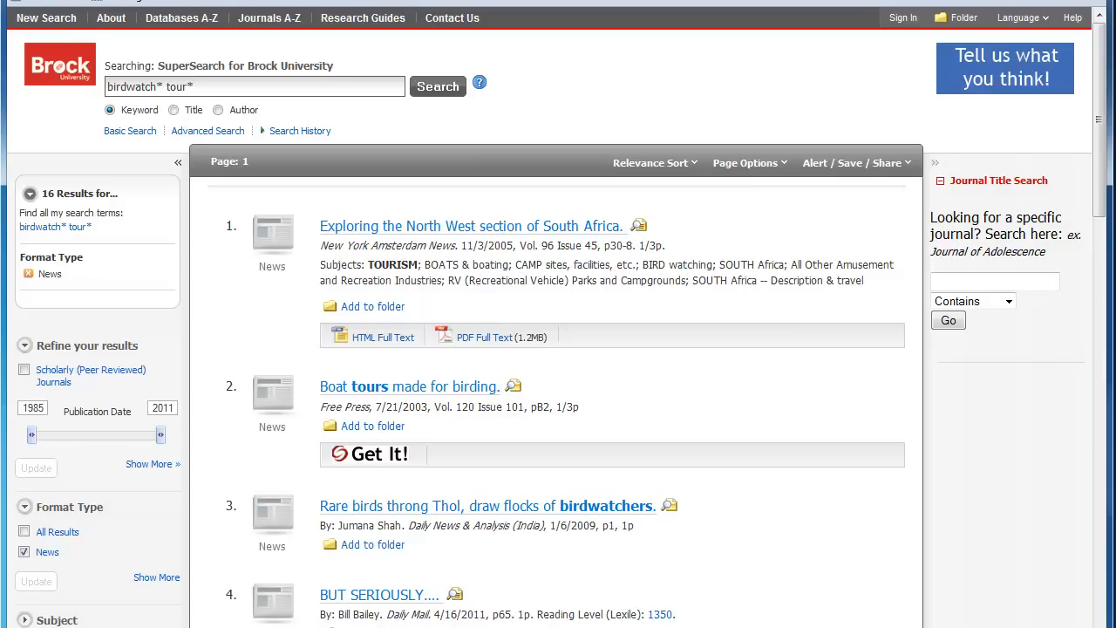
{"action": "mouse_move", "coordinate": [520, 328]}
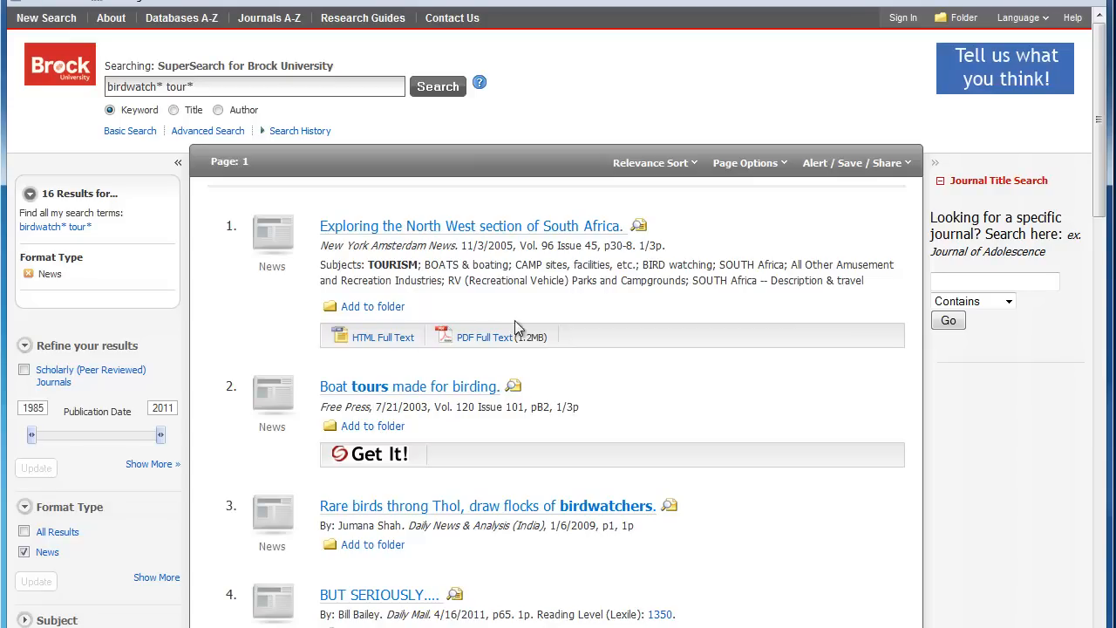
{"action": "mouse_move", "coordinate": [520, 330]}
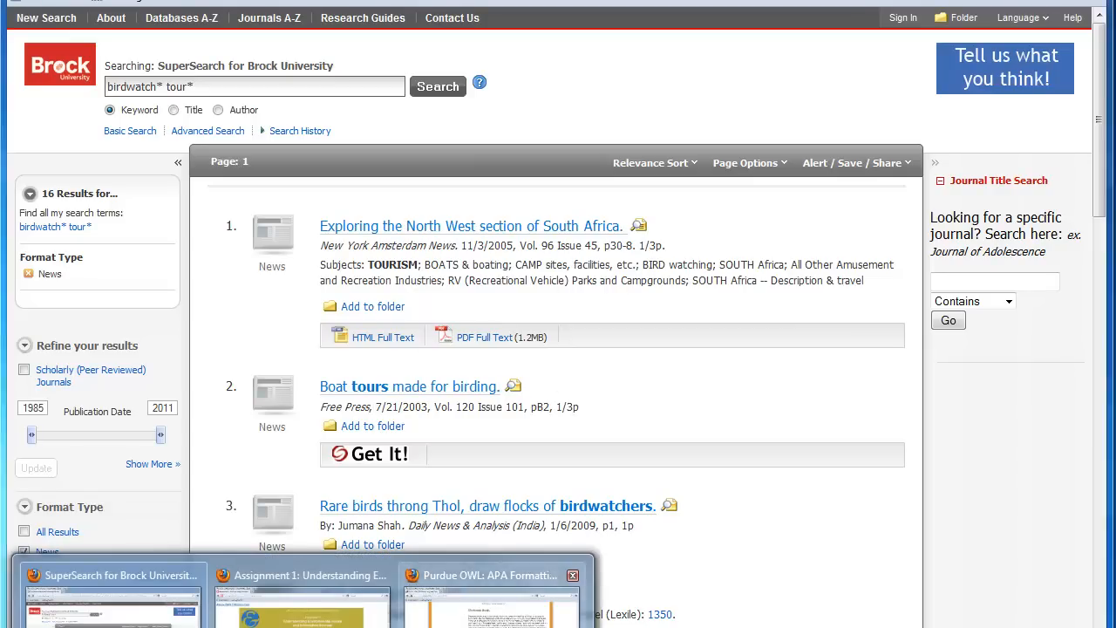
Open Reference List: Articles in Periodicals on Purdue OWL and scroll to the magazine and newspaper examples
{"action": "left_click", "coordinate": [489, 576]}
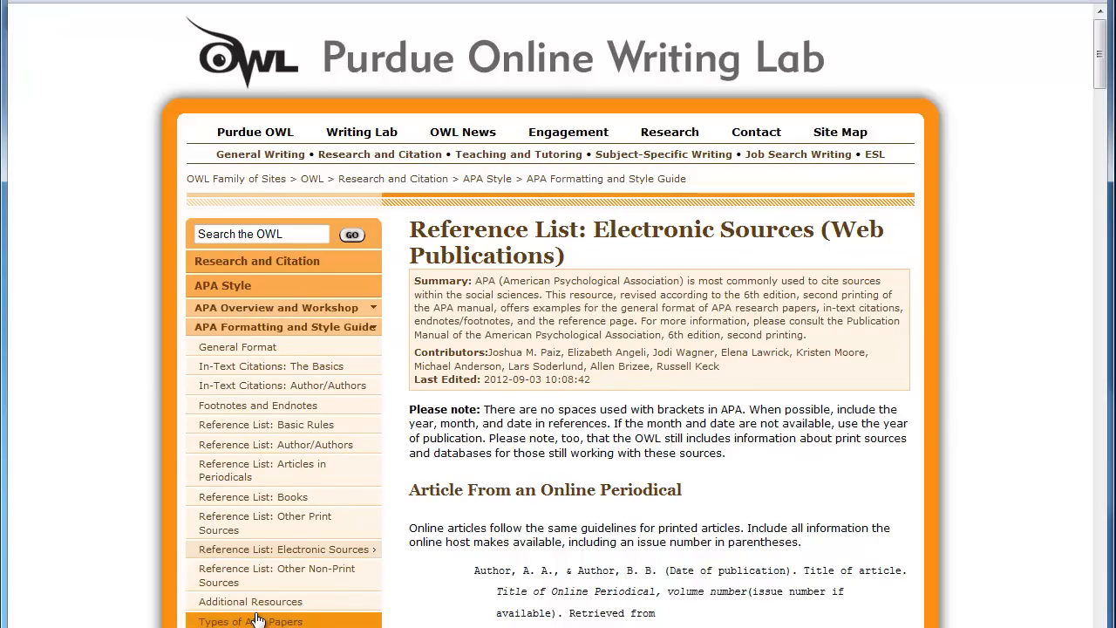
{"action": "mouse_move", "coordinate": [272, 469]}
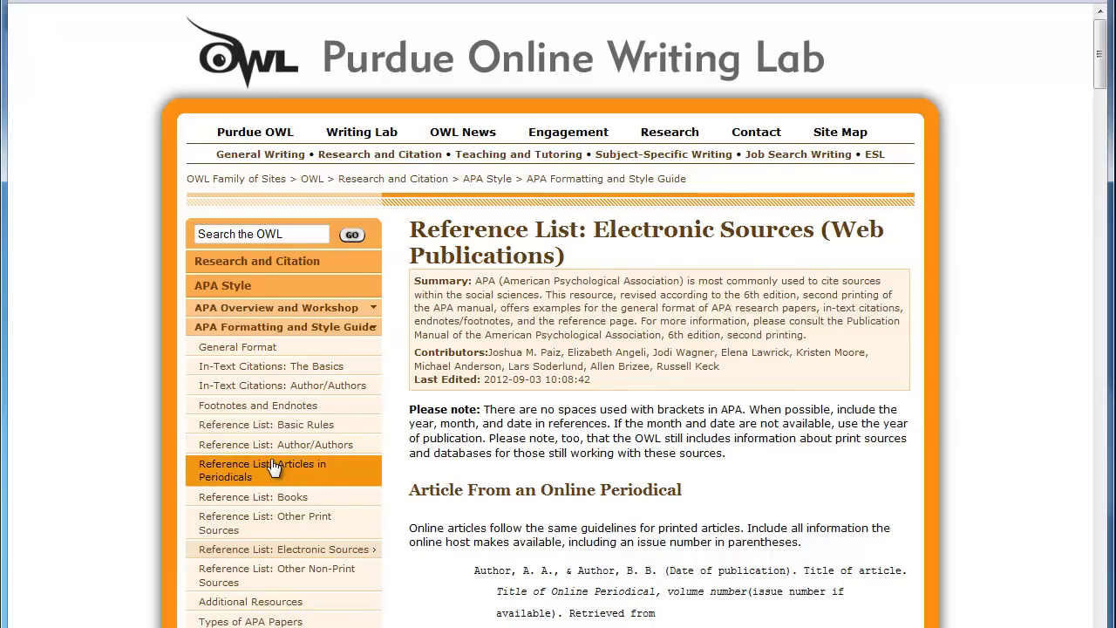
{"action": "left_click", "coordinate": [261, 471]}
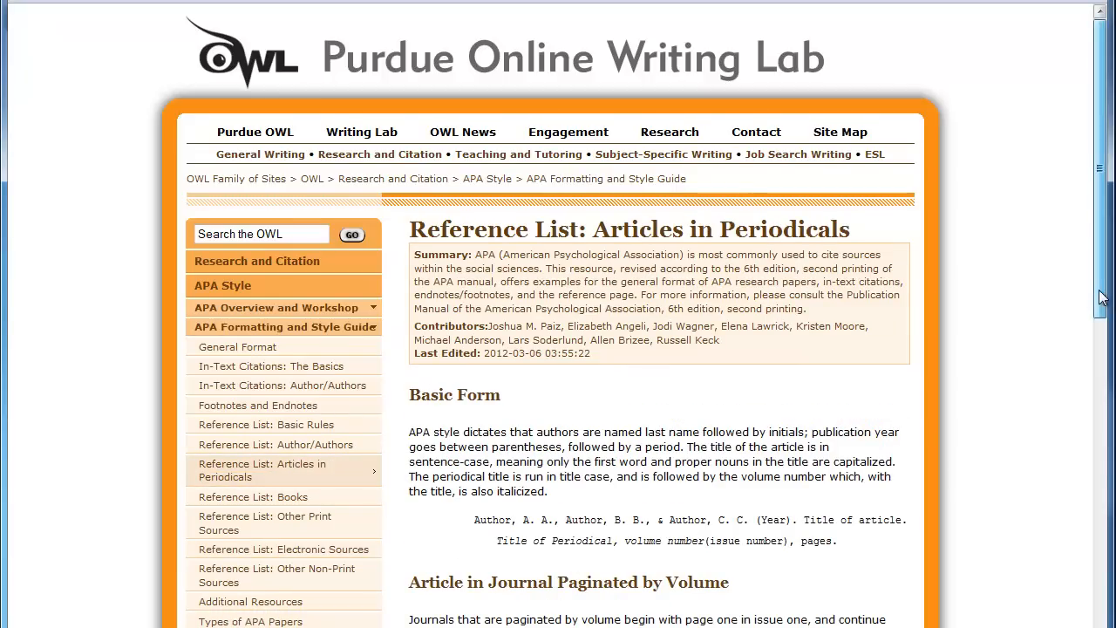
{"action": "scroll", "scroll_direction": "down", "scroll_amount": 3}
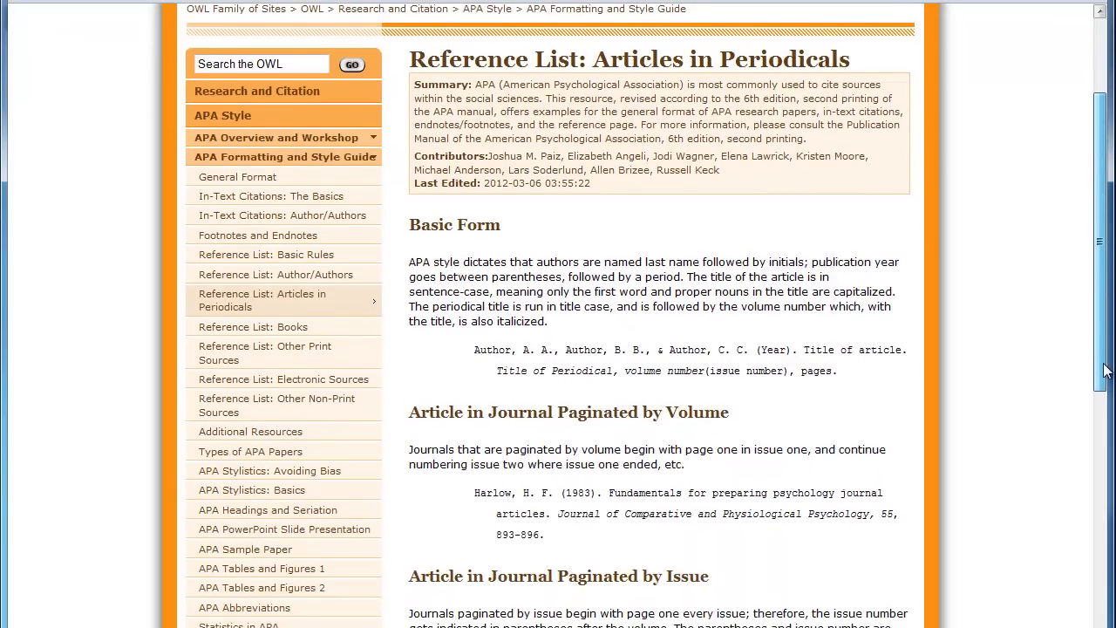
{"action": "scroll", "scroll_direction": "down", "scroll_amount": 3}
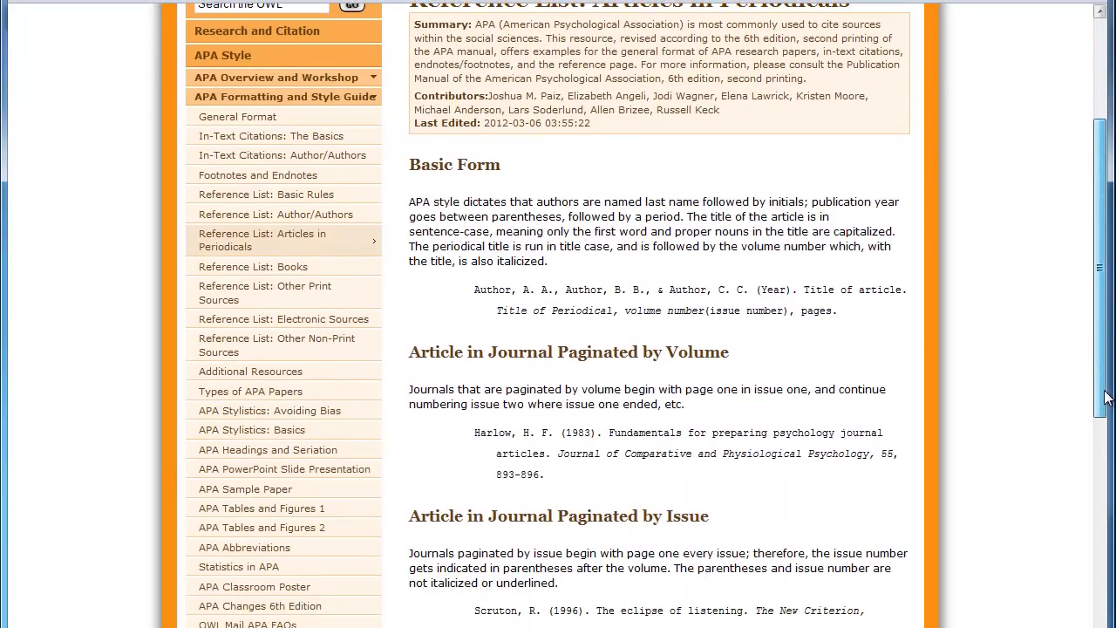
{"action": "scroll", "scroll_direction": "down", "scroll_amount": 3}
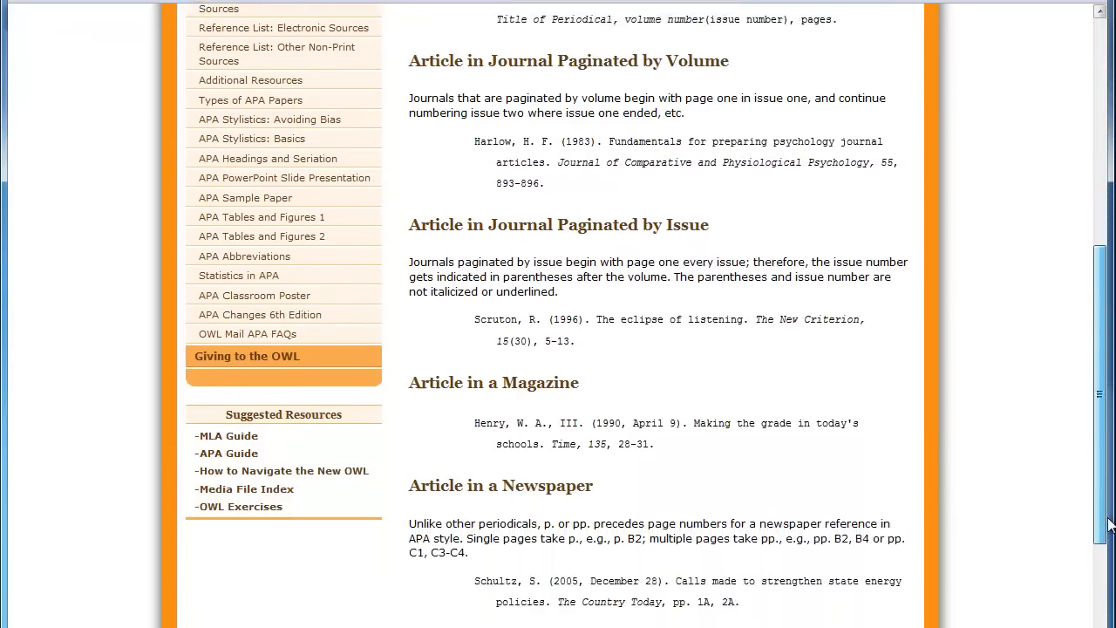
{"action": "scroll", "scroll_direction": "down", "scroll_amount": 3}
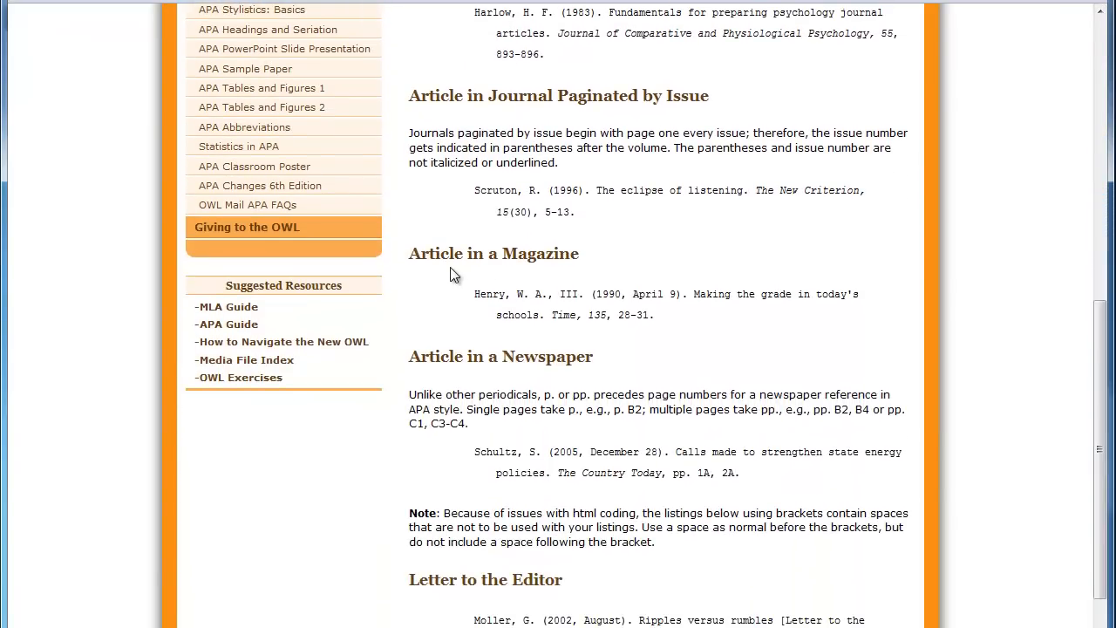
{"action": "mouse_move", "coordinate": [462, 382]}
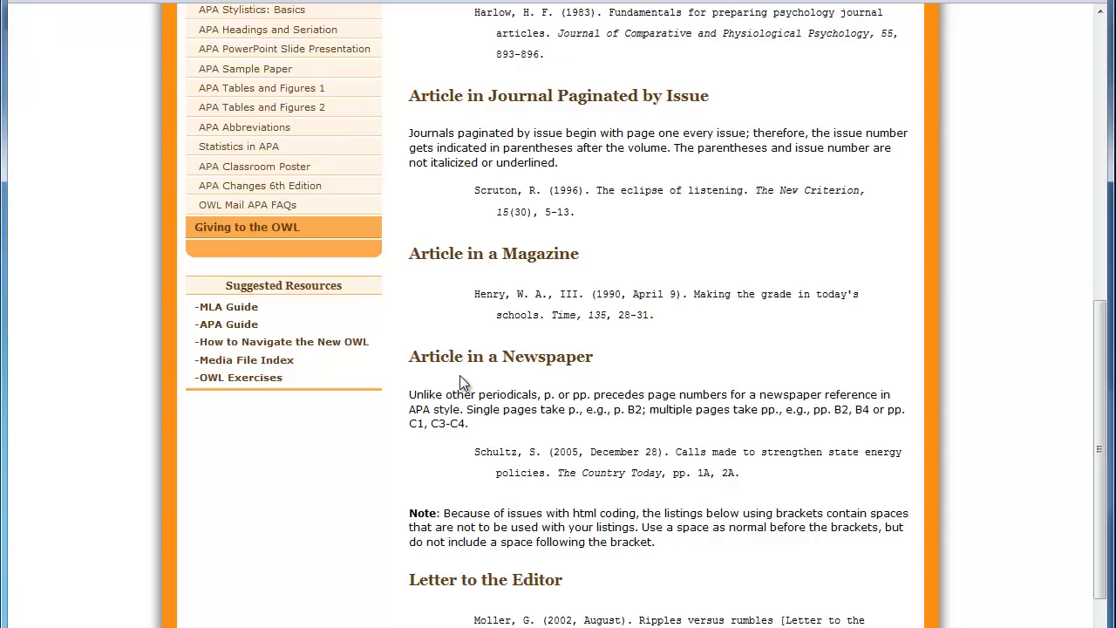
{"action": "mouse_move", "coordinate": [614, 303]}
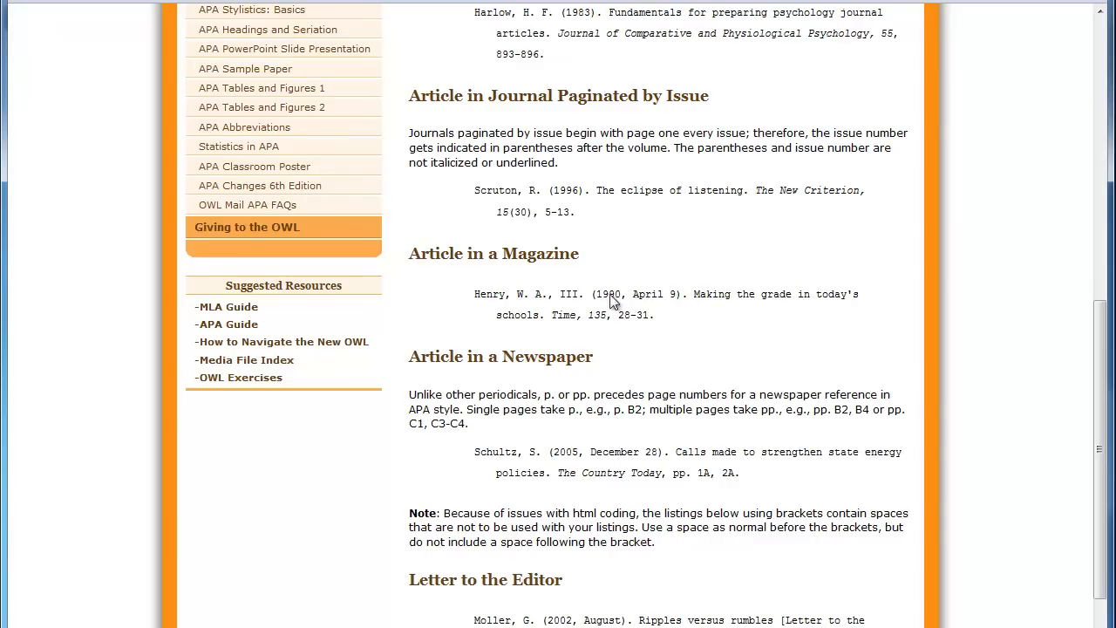
{"action": "mouse_move", "coordinate": [628, 312]}
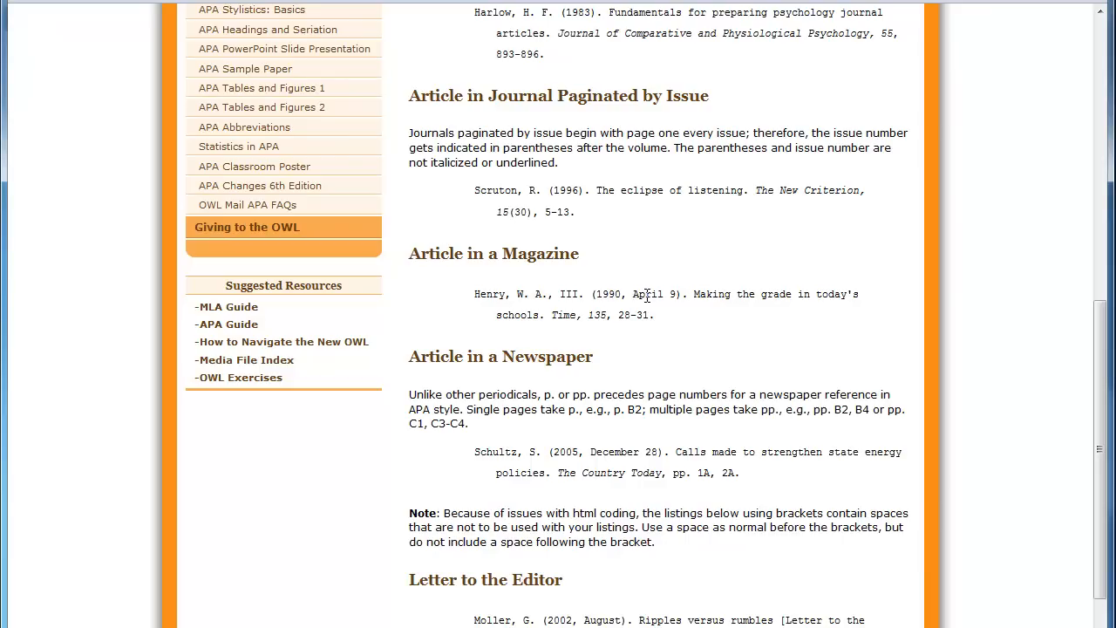
{"action": "mouse_move", "coordinate": [673, 293]}
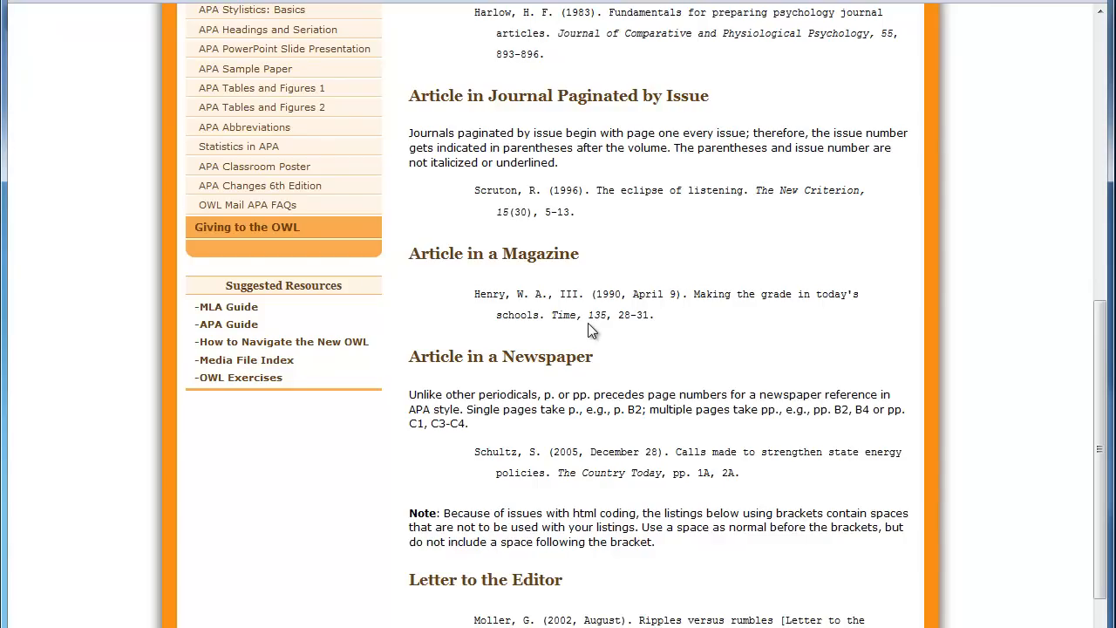
{"action": "mouse_move", "coordinate": [639, 321]}
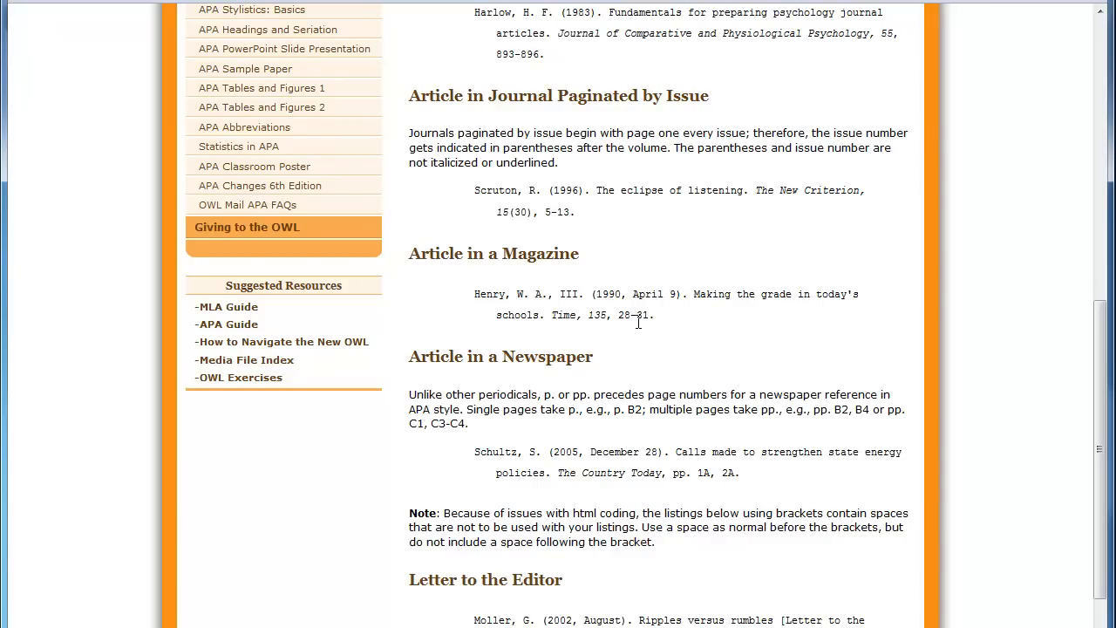
{"action": "mouse_move", "coordinate": [631, 488]}
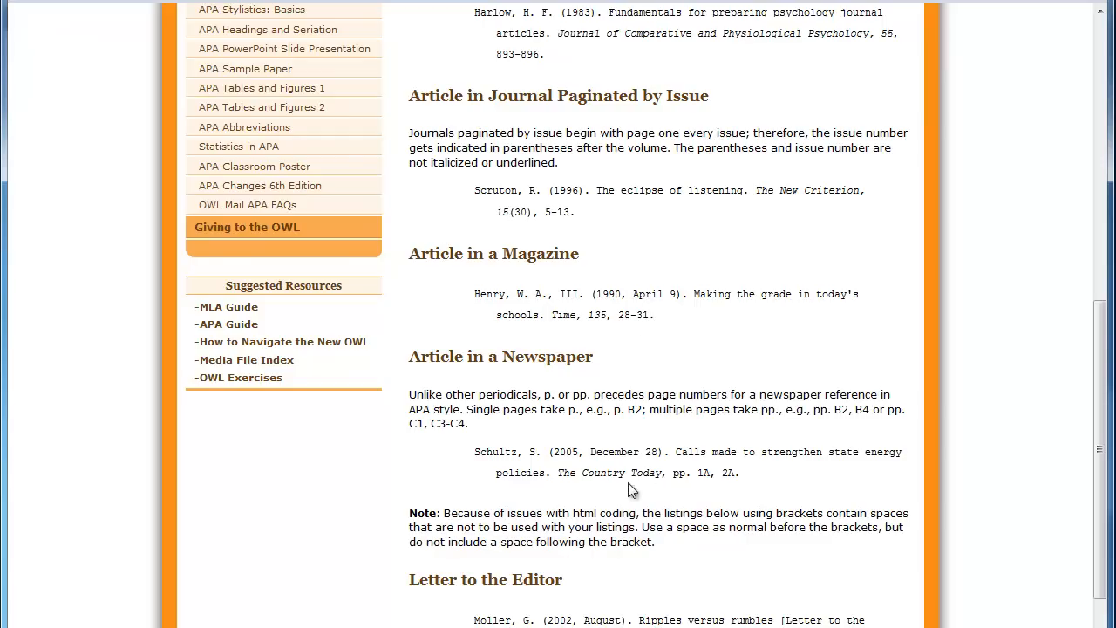
{"action": "mouse_move", "coordinate": [729, 492]}
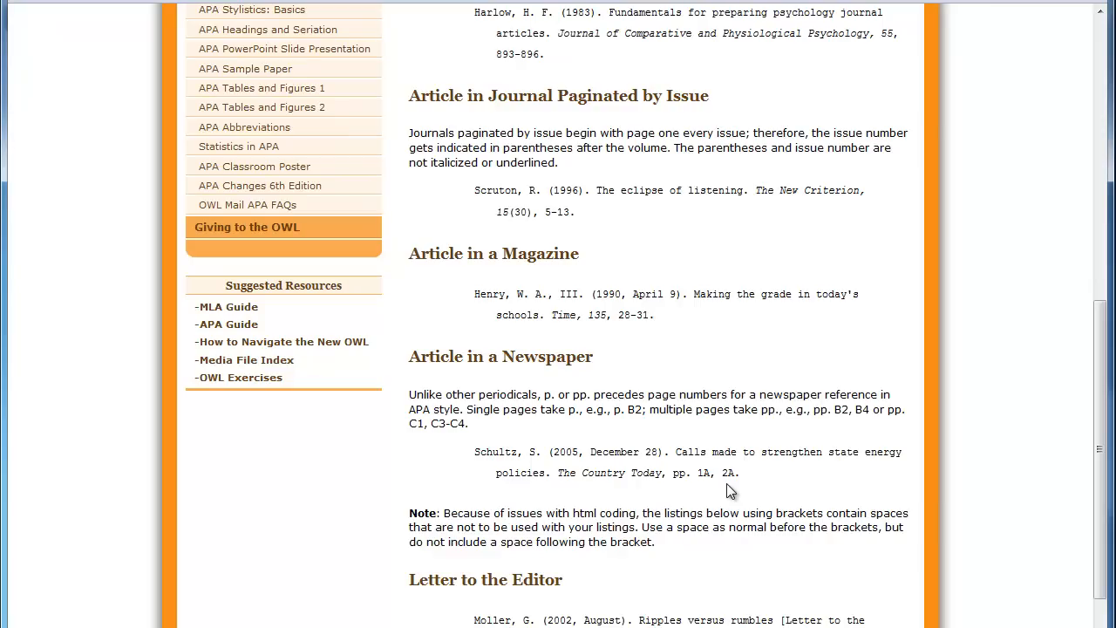
{"action": "mouse_move", "coordinate": [300, 572]}
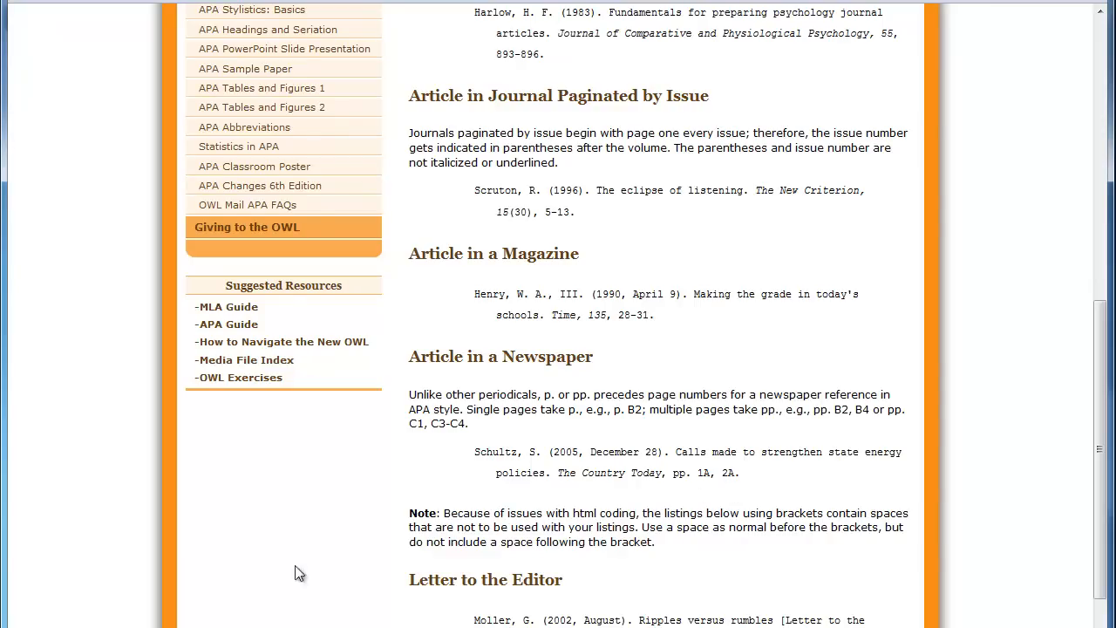
{"action": "mouse_move", "coordinate": [1109, 177]}
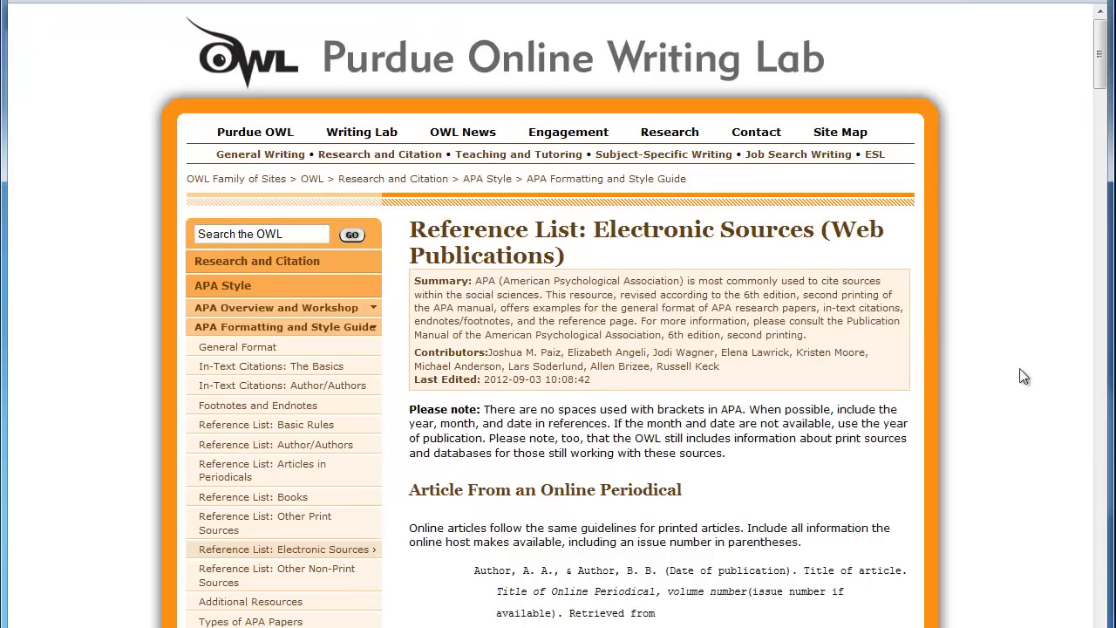
{"action": "scroll", "scroll_direction": "down", "scroll_amount": 3}
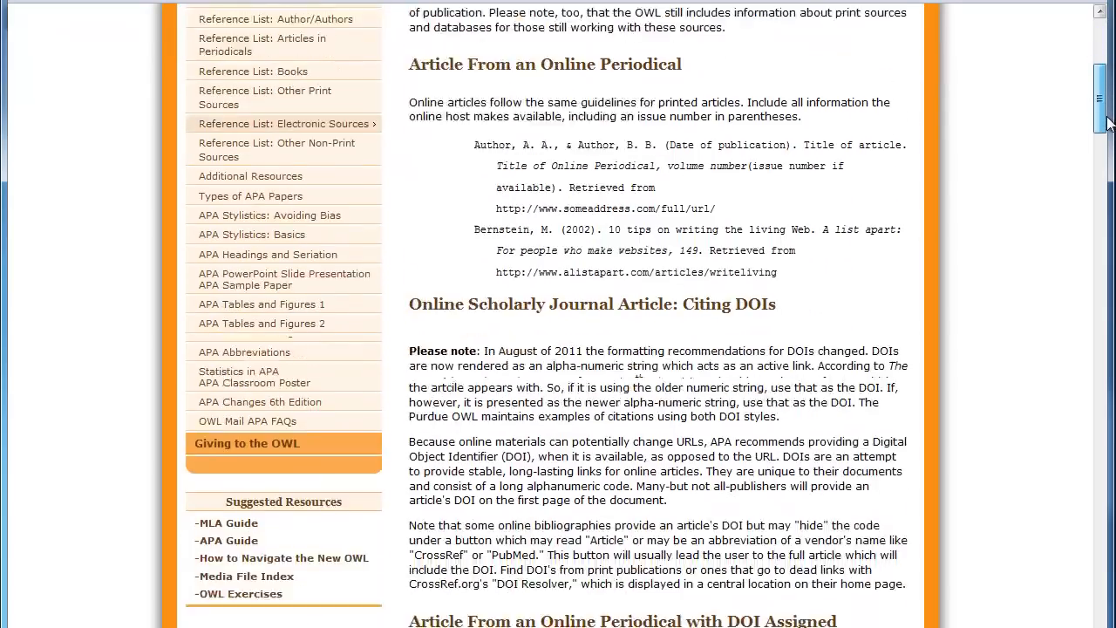
{"action": "scroll", "scroll_direction": "down", "scroll_amount": 3}
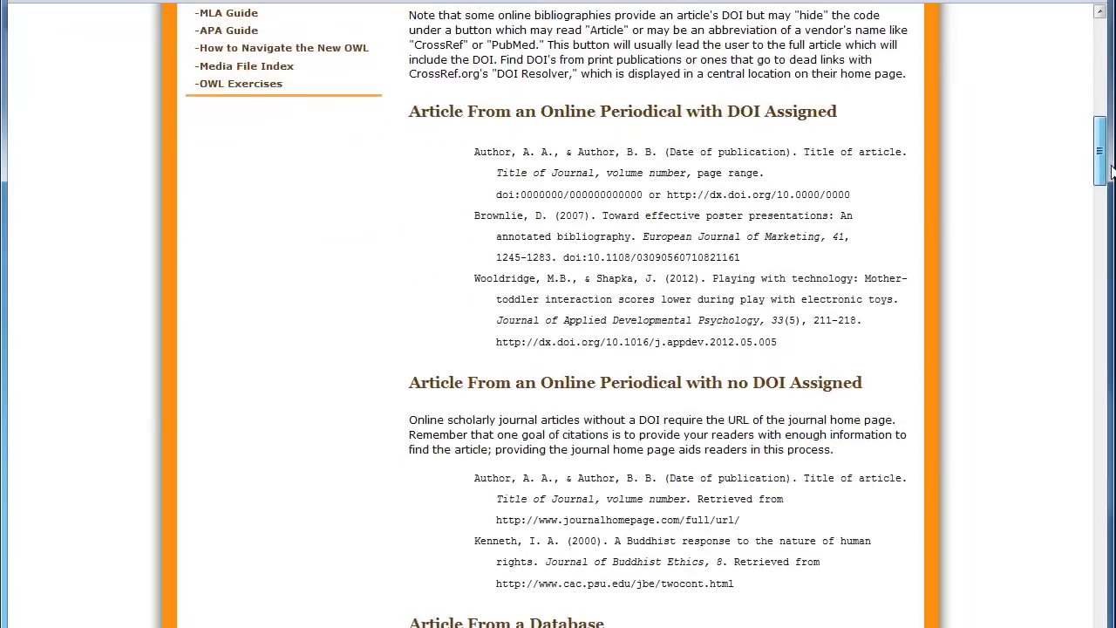
{"action": "scroll", "scroll_direction": "down", "scroll_amount": 3}
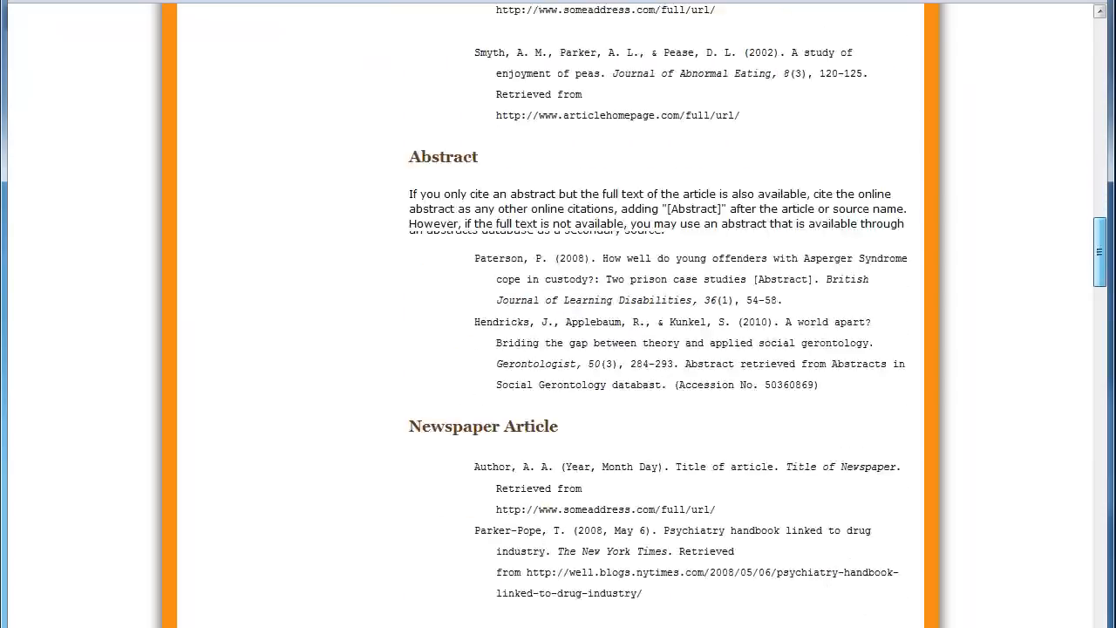
{"action": "scroll", "scroll_direction": "down", "scroll_amount": 3}
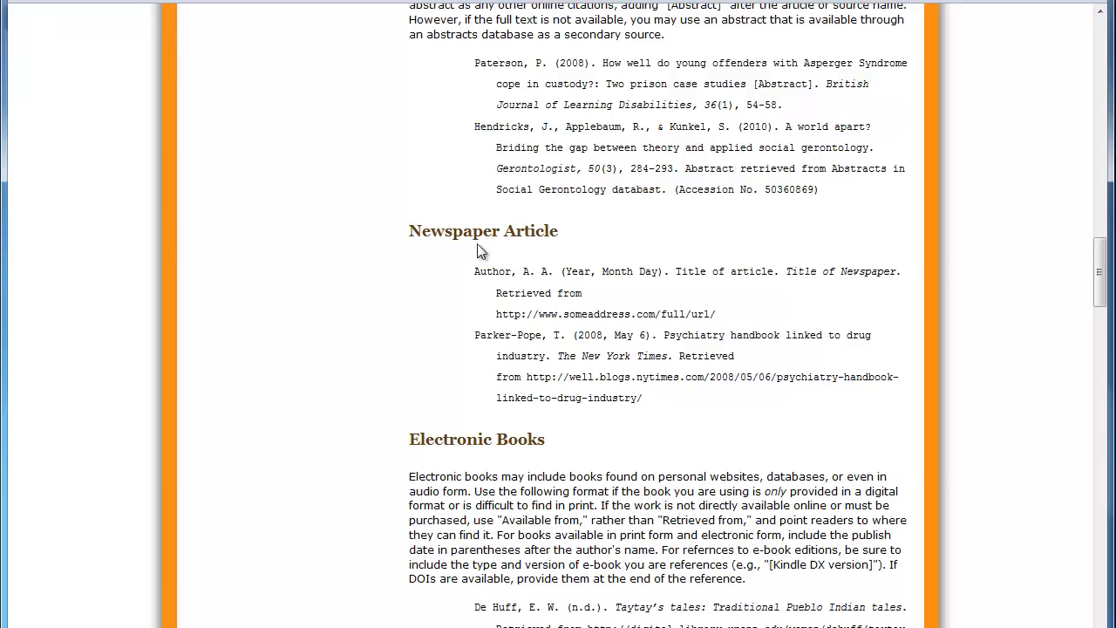
{"action": "mouse_move", "coordinate": [534, 251]}
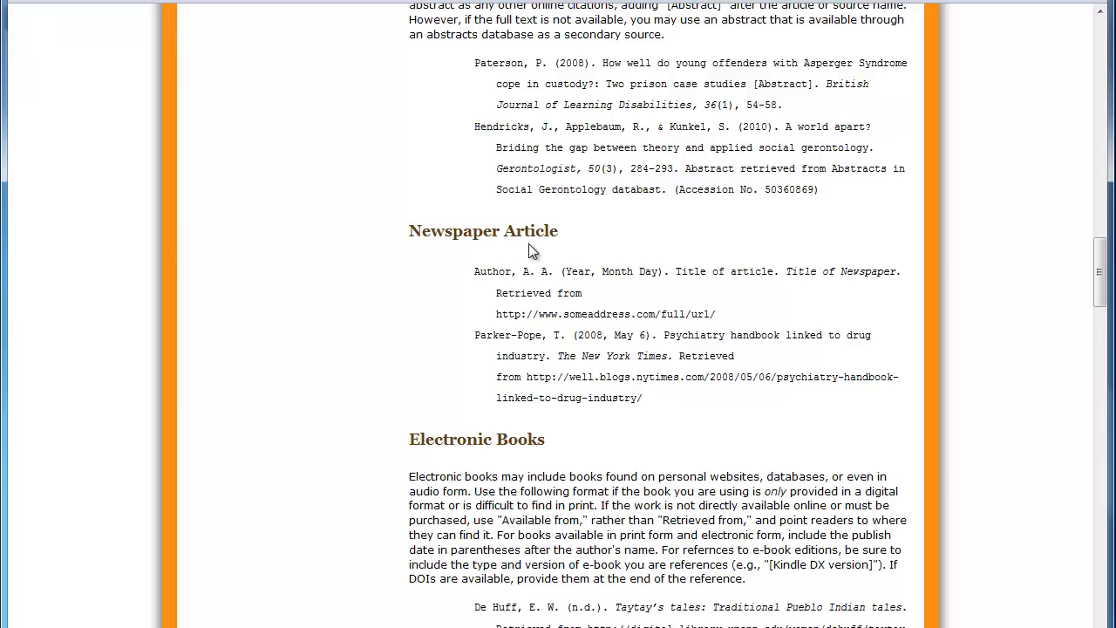
{"action": "scroll", "scroll_direction": "down", "scroll_amount": 3}
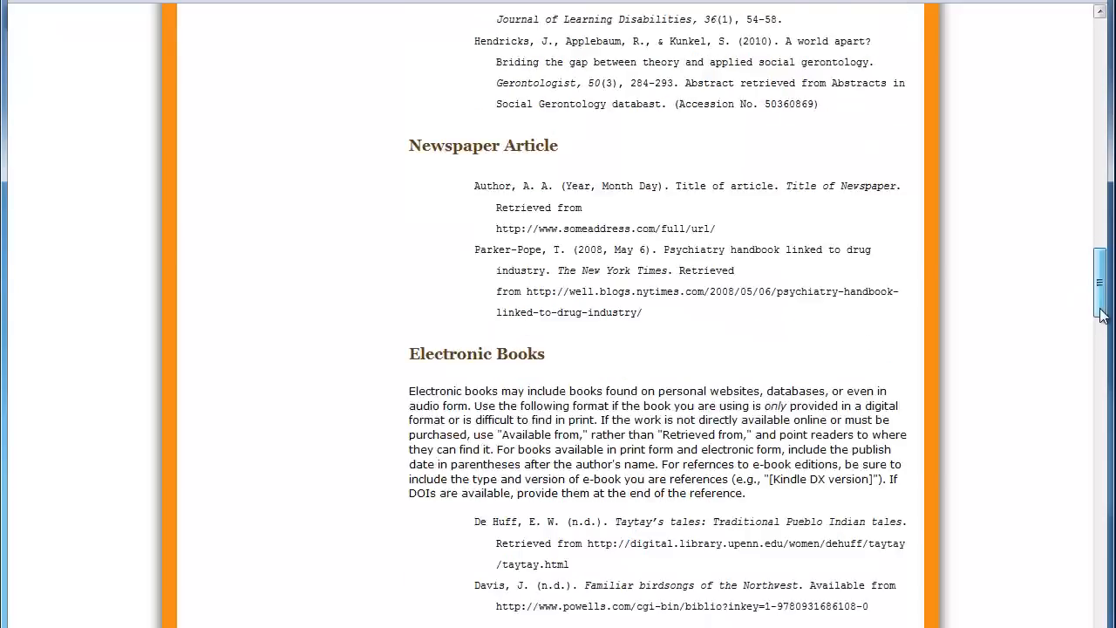
{"action": "scroll", "scroll_direction": "down", "scroll_amount": 3}
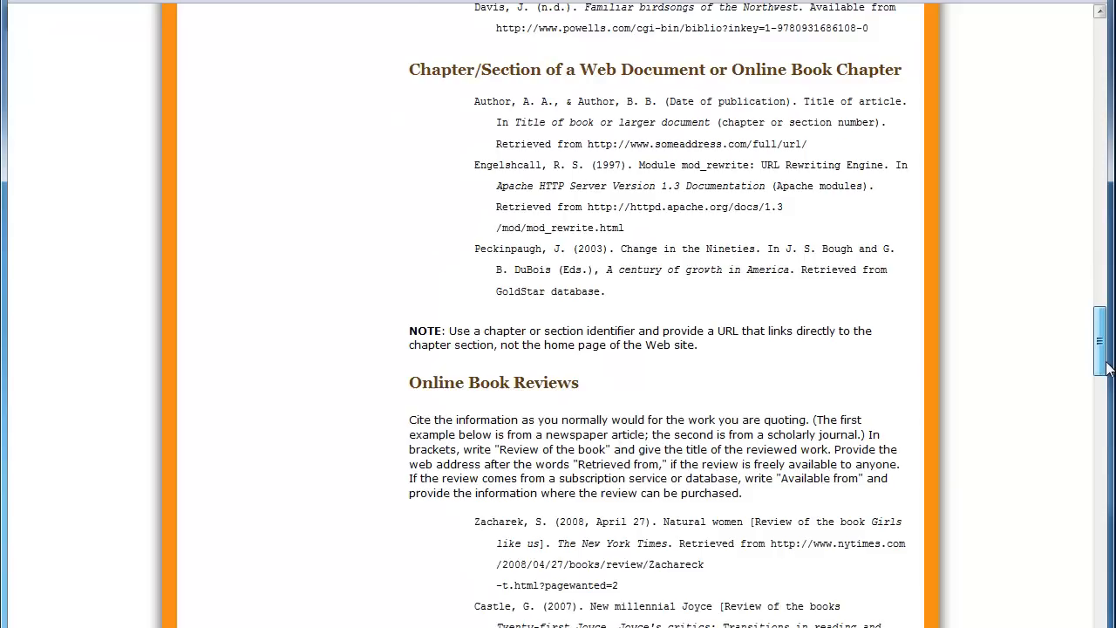
{"action": "scroll", "scroll_direction": "down", "scroll_amount": 3}
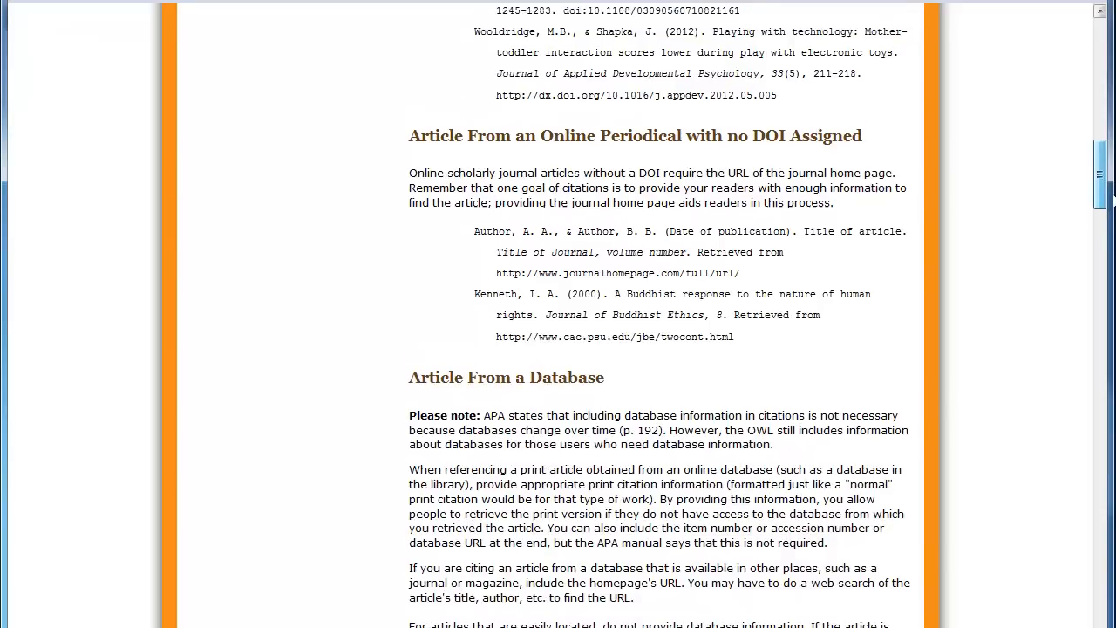
{"action": "scroll", "scroll_direction": "up", "scroll_amount": 3}
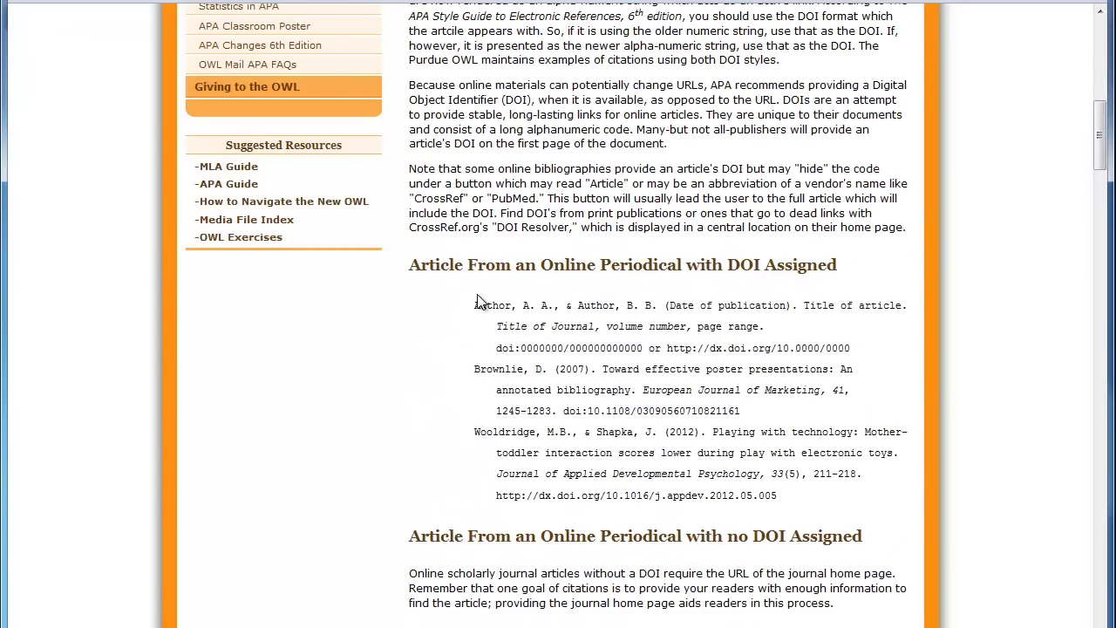
{"action": "mouse_move", "coordinate": [684, 272]}
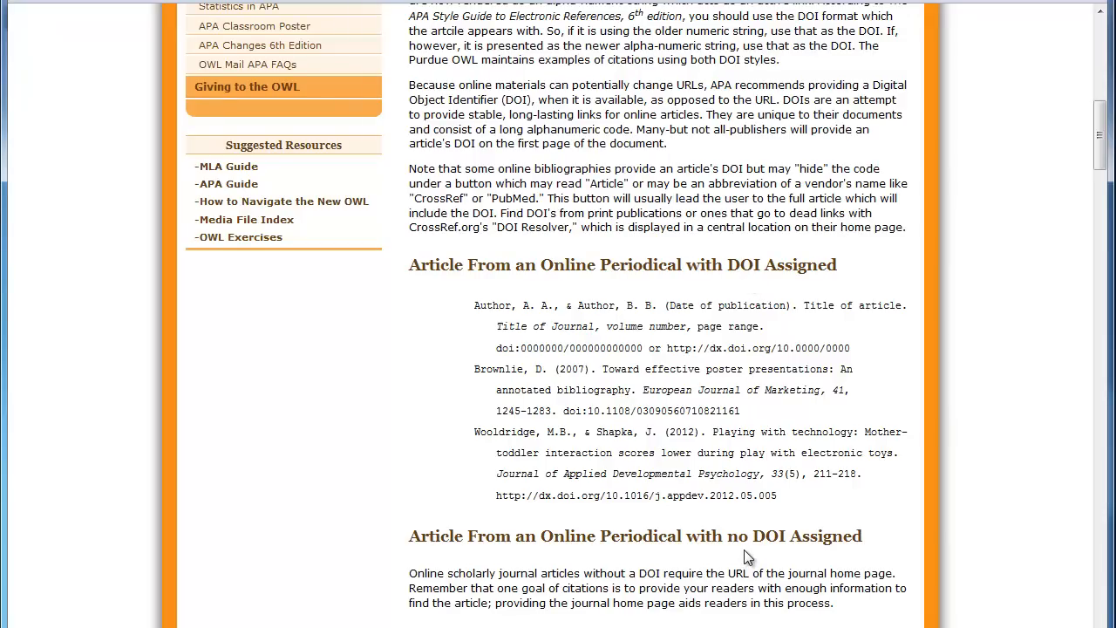
{"action": "mouse_move", "coordinate": [523, 522]}
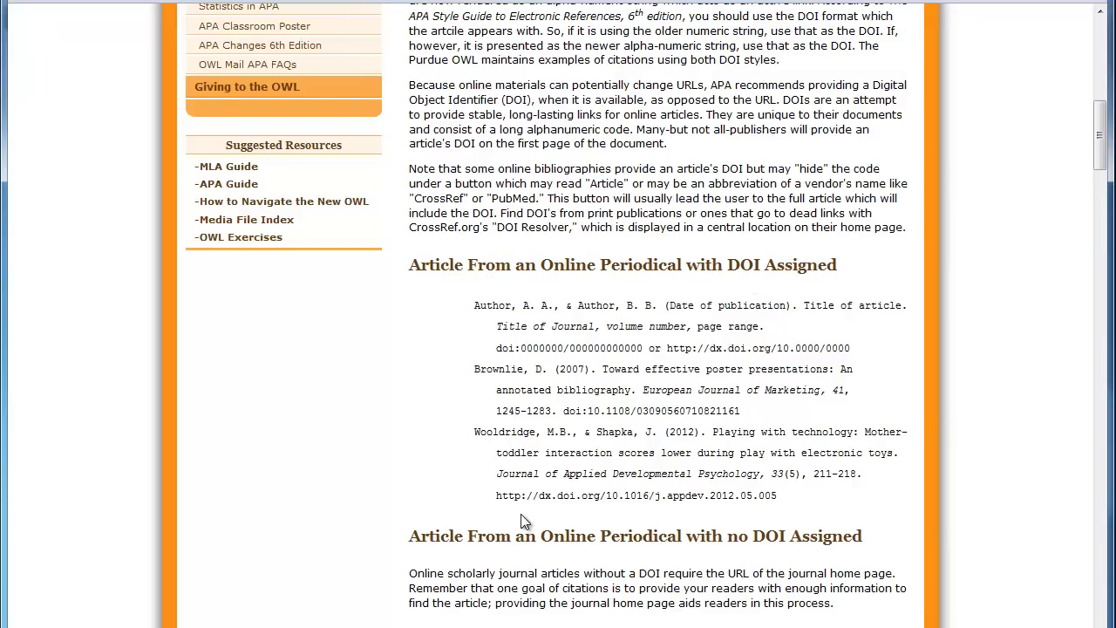
{"action": "mouse_move", "coordinate": [527, 509]}
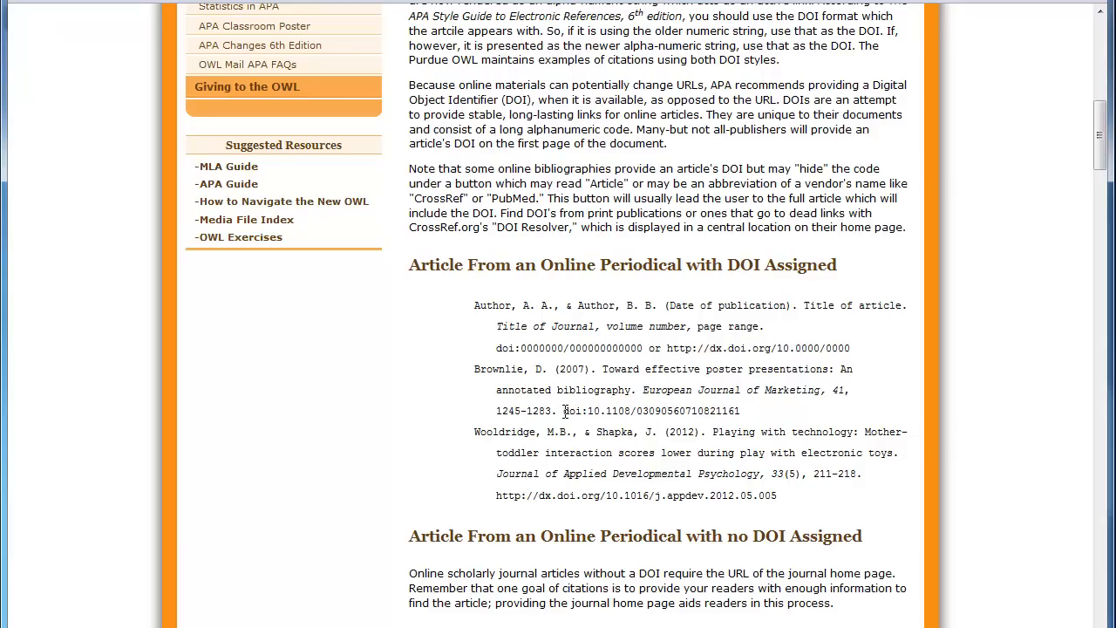
{"action": "mouse_move", "coordinate": [722, 411]}
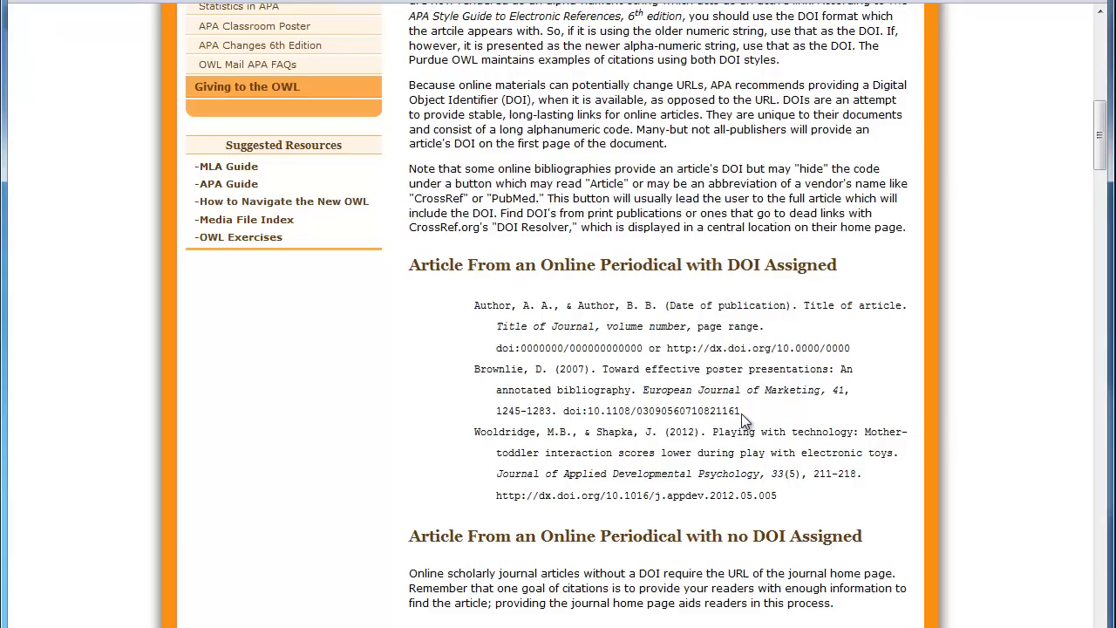
{"action": "mouse_move", "coordinate": [676, 429]}
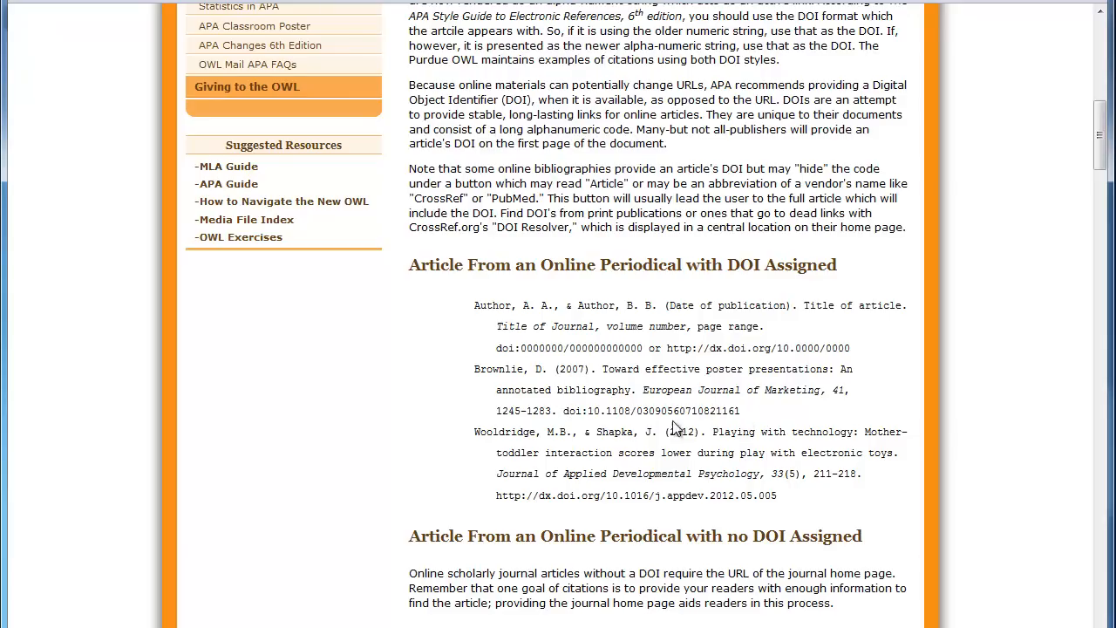
{"action": "mouse_move", "coordinate": [637, 467]}
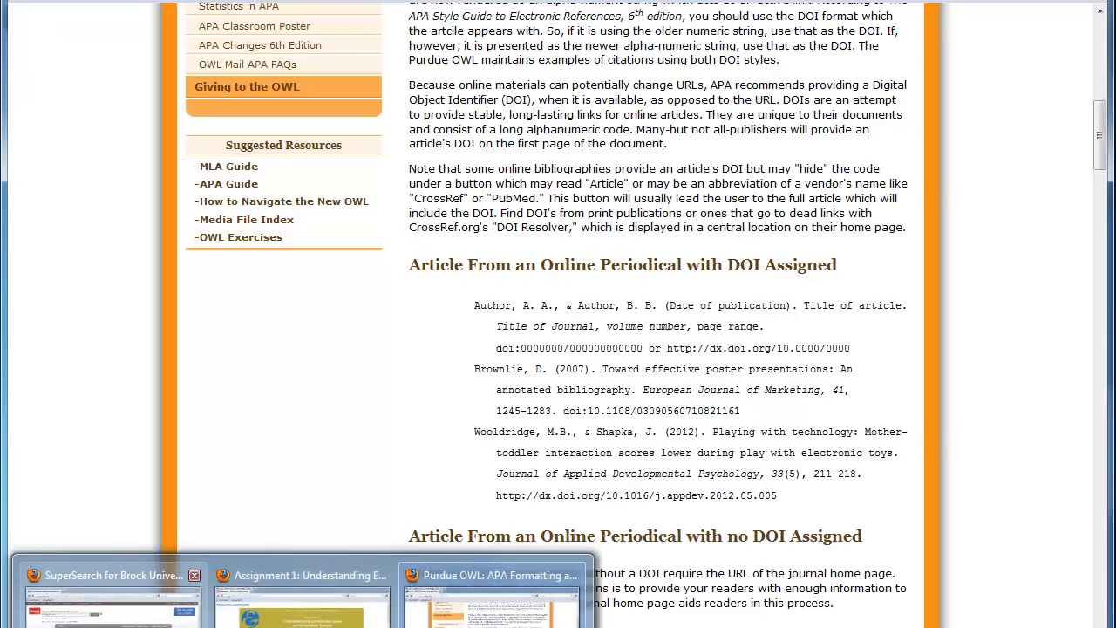
Return to SuperSearch and review the 57 Academic Journals results
{"action": "left_click", "coordinate": [112, 576]}
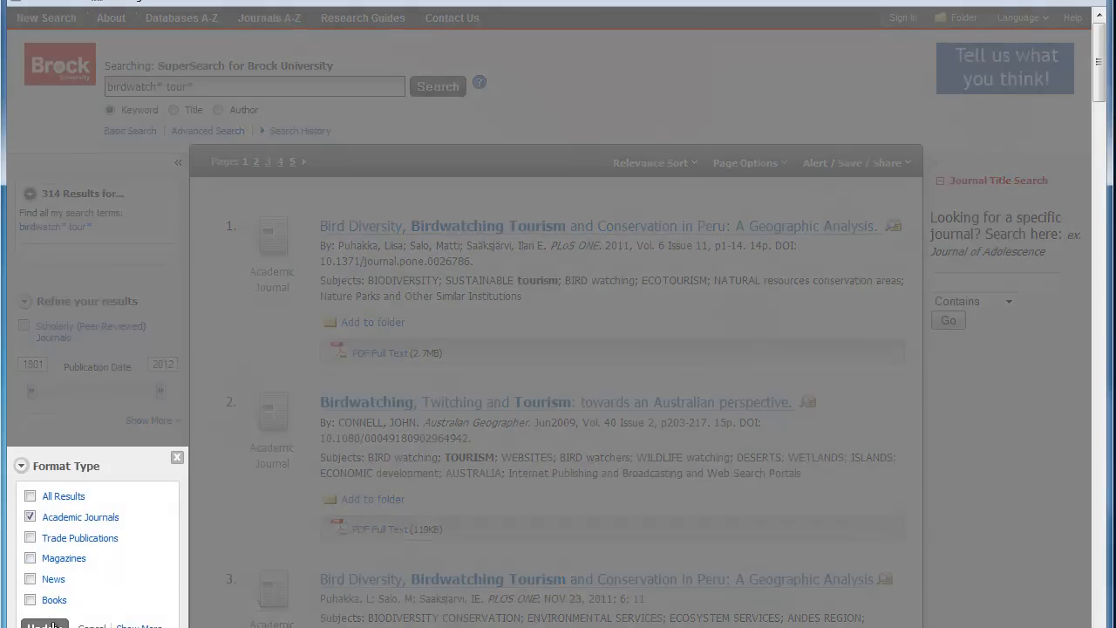
{"action": "mouse_move", "coordinate": [143, 618]}
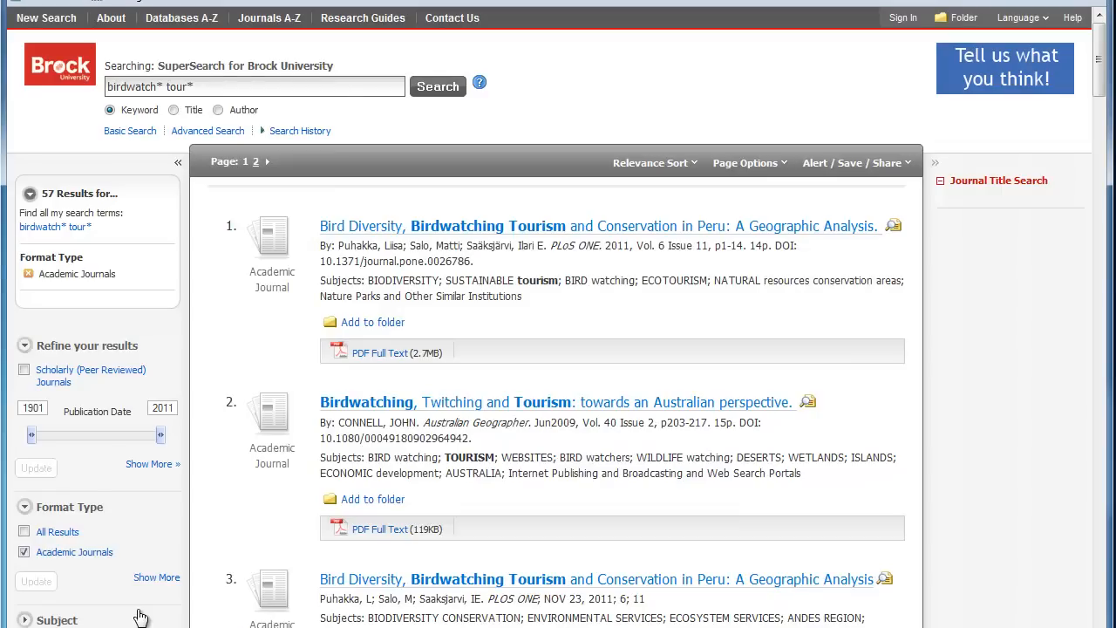
{"action": "left_click", "coordinate": [998, 179]}
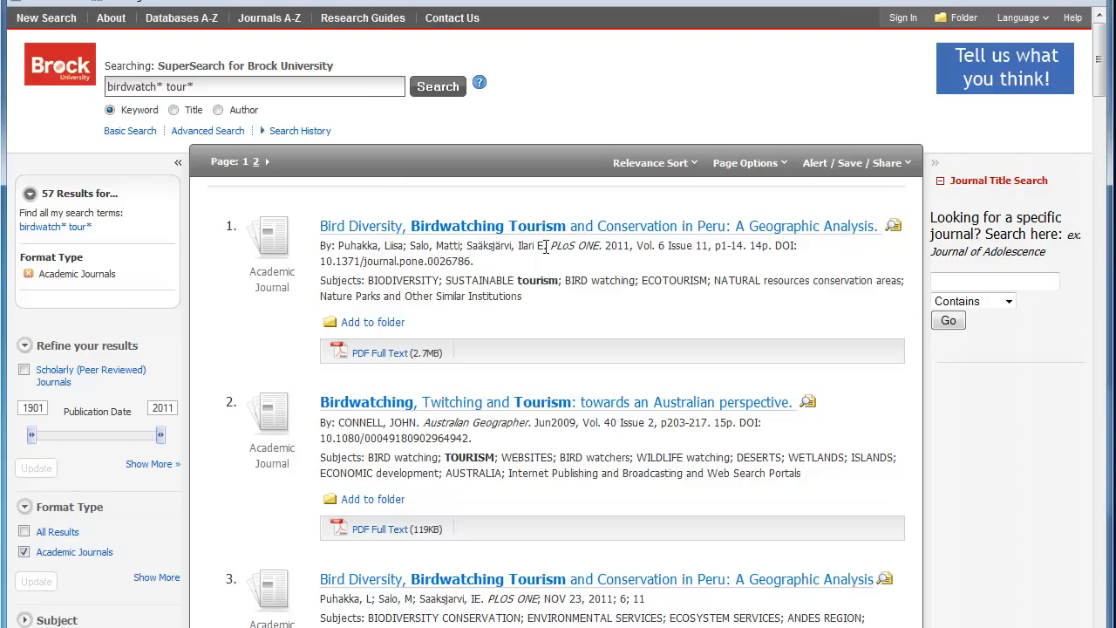
{"action": "mouse_move", "coordinate": [600, 245]}
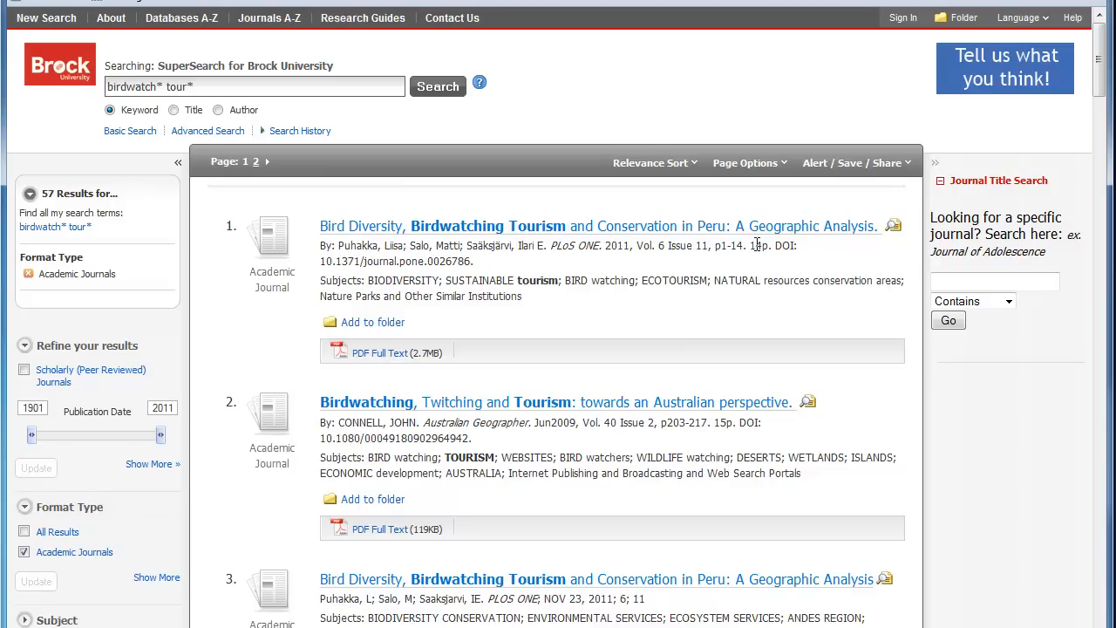
{"action": "mouse_move", "coordinate": [380, 281]}
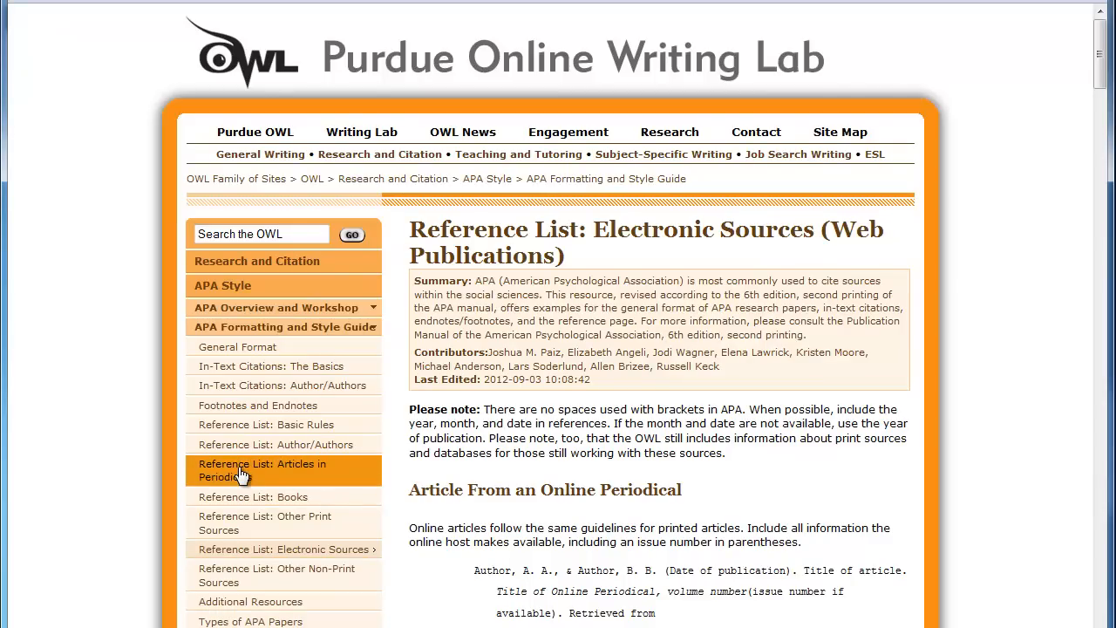
View the Purdue OWL 'Reference List: Articles in Periodicals' basic format
{"action": "left_click", "coordinate": [262, 470]}
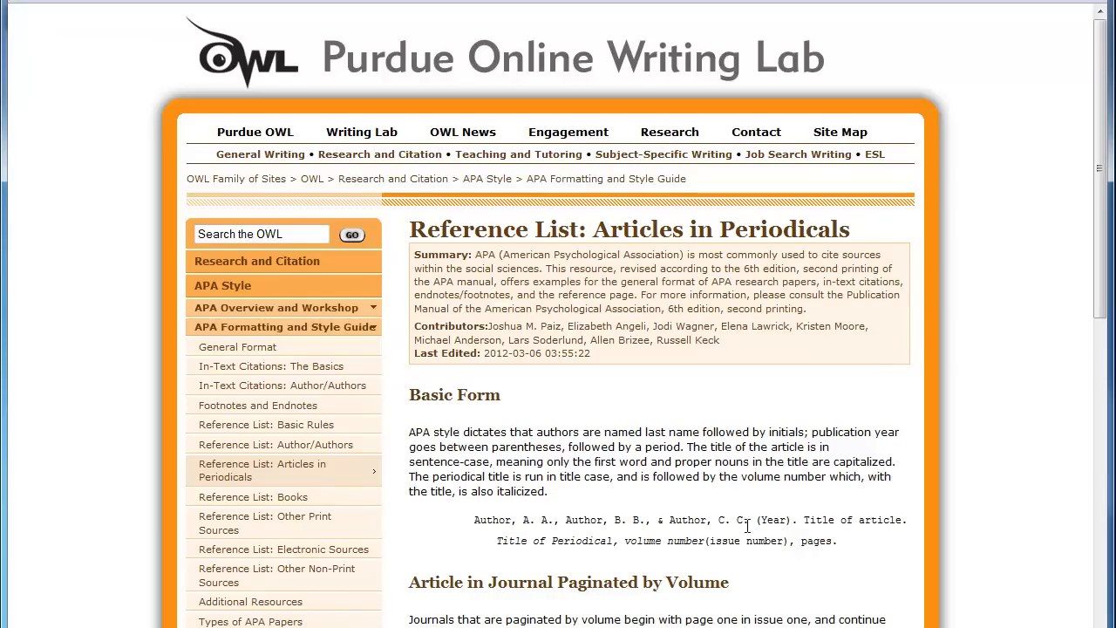
{"action": "mouse_move", "coordinate": [550, 525]}
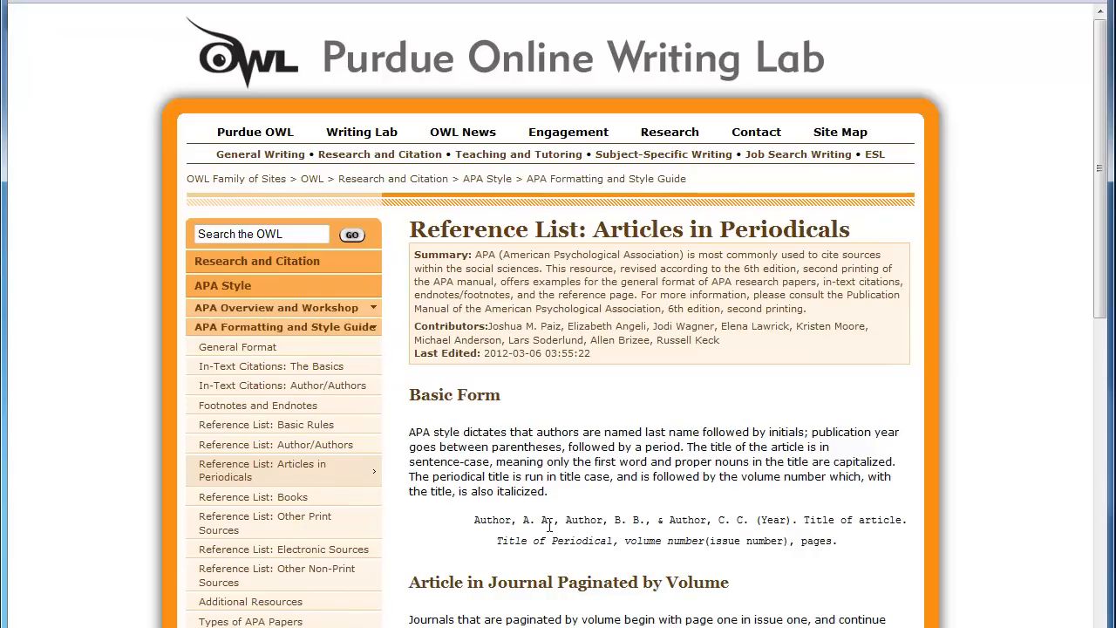
{"action": "mouse_move", "coordinate": [614, 534]}
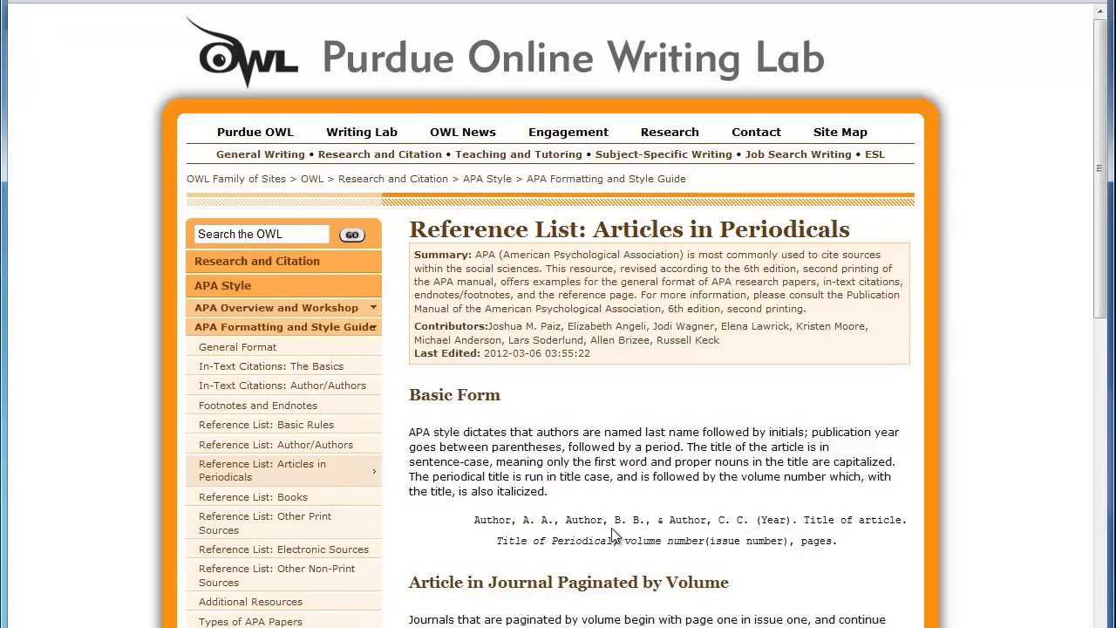
{"action": "mouse_move", "coordinate": [489, 533]}
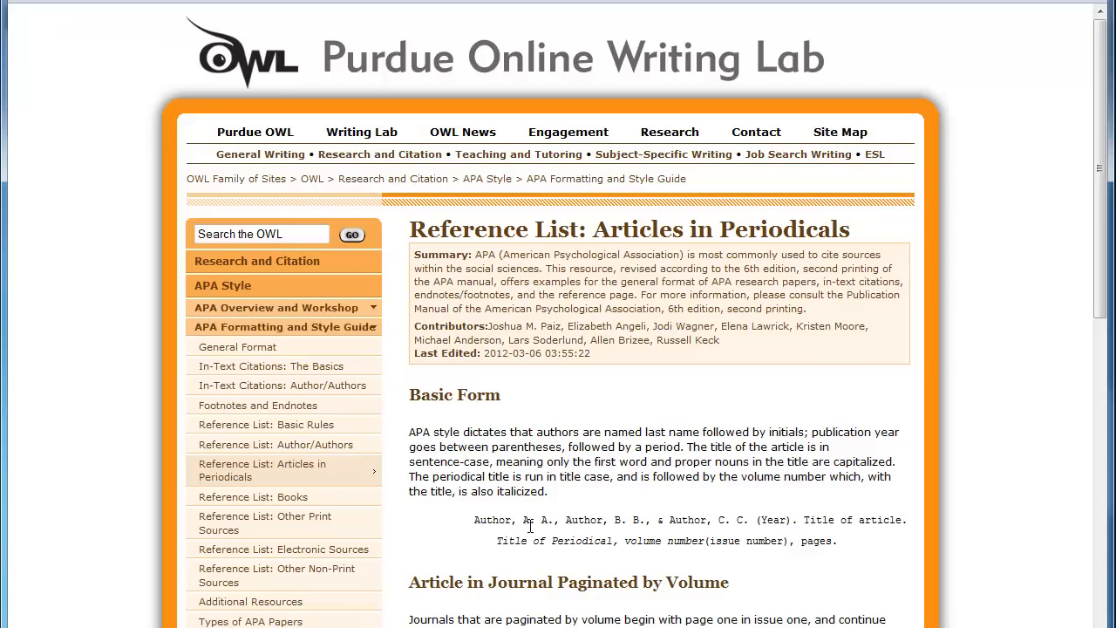
{"action": "mouse_move", "coordinate": [549, 534]}
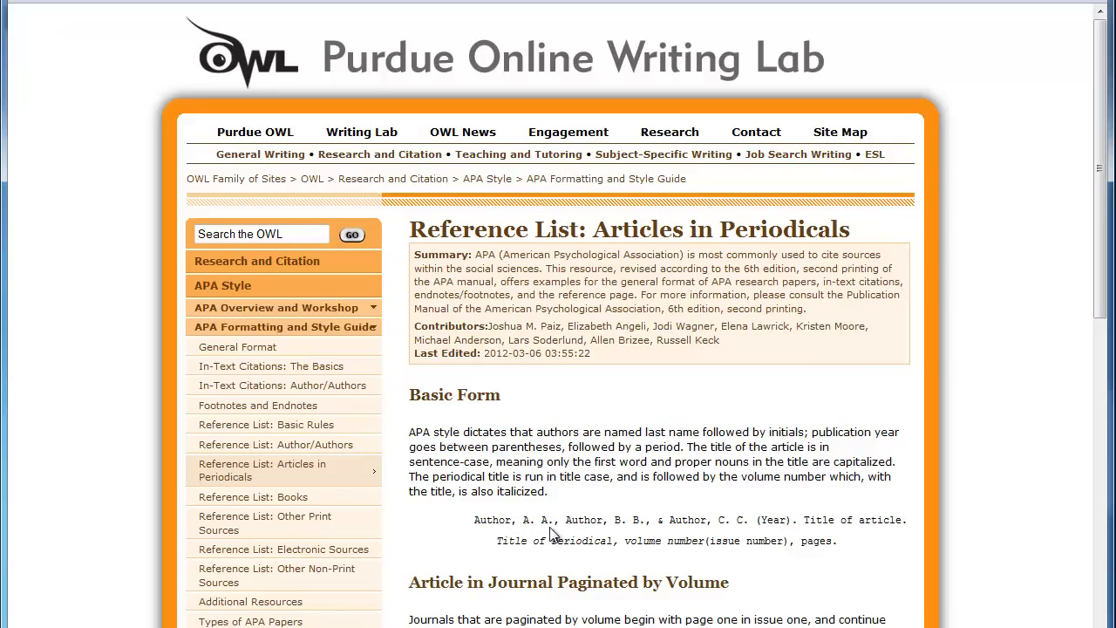
{"action": "mouse_move", "coordinate": [562, 538]}
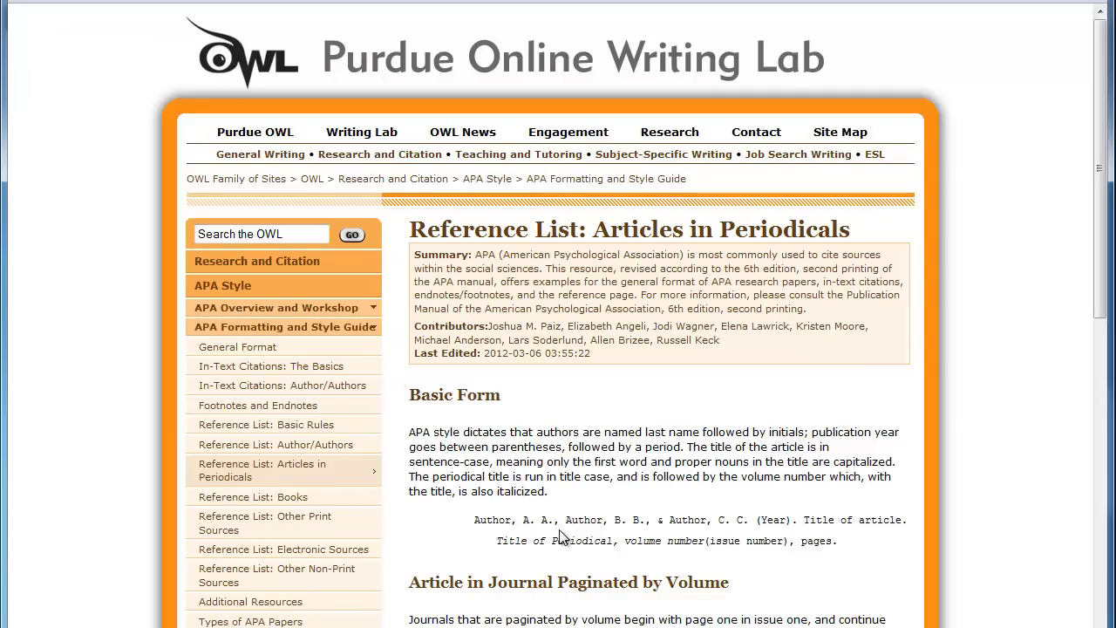
{"action": "mouse_move", "coordinate": [609, 534]}
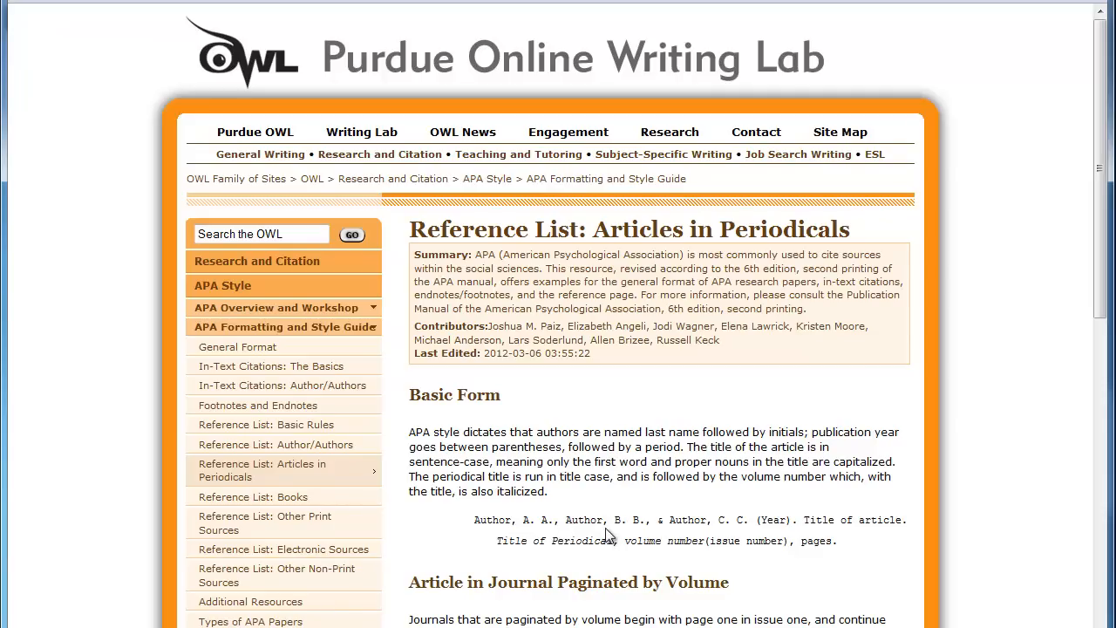
{"action": "mouse_move", "coordinate": [621, 534]}
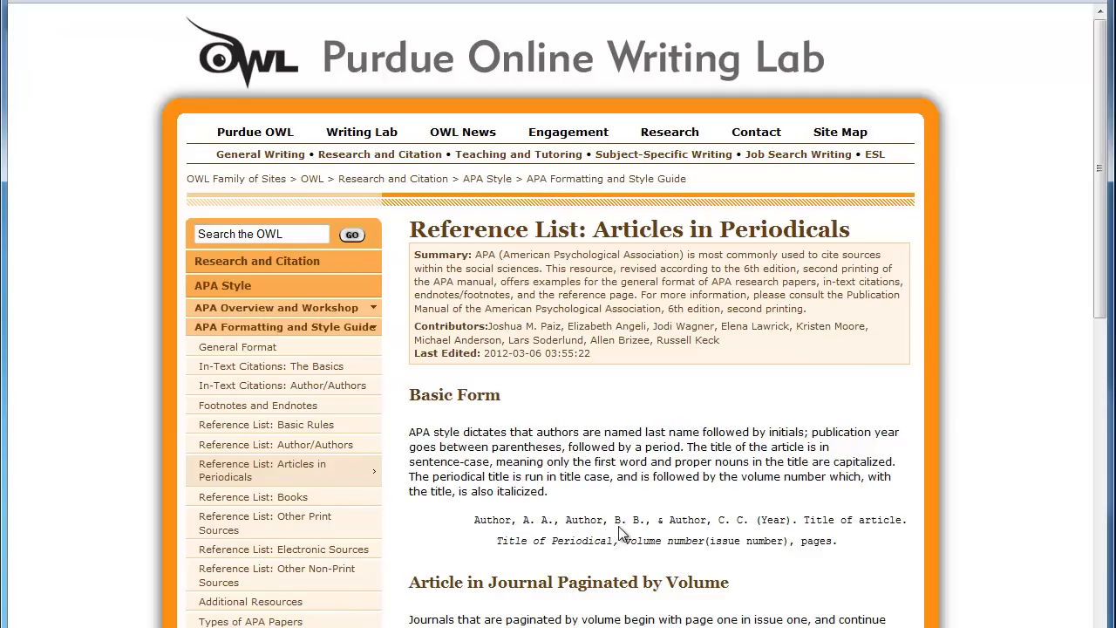
{"action": "mouse_move", "coordinate": [614, 535]}
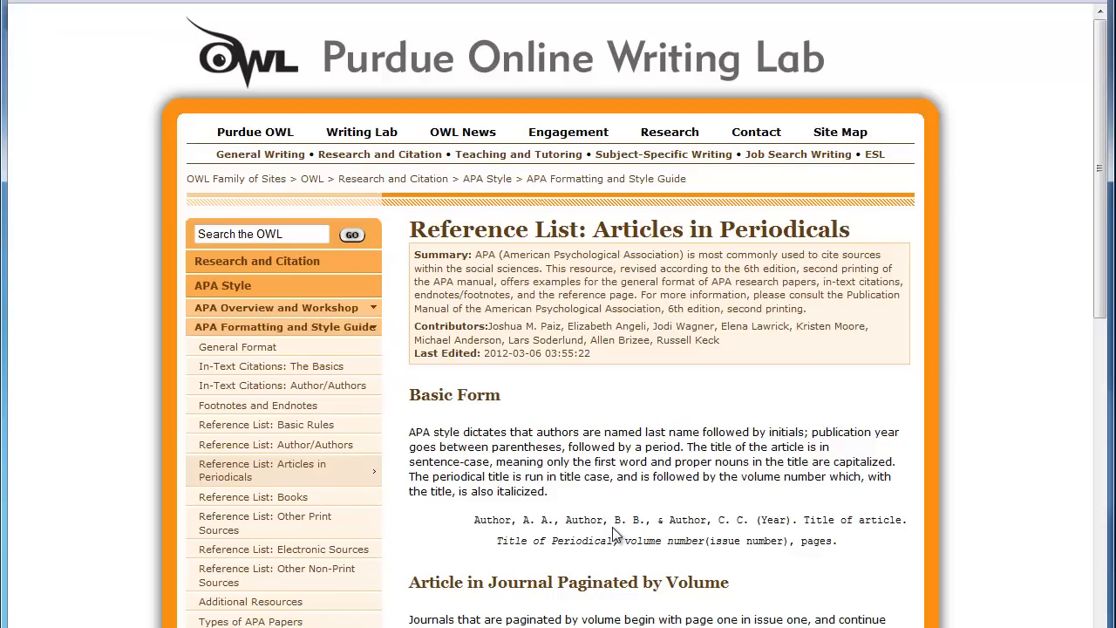
{"action": "mouse_move", "coordinate": [761, 520]}
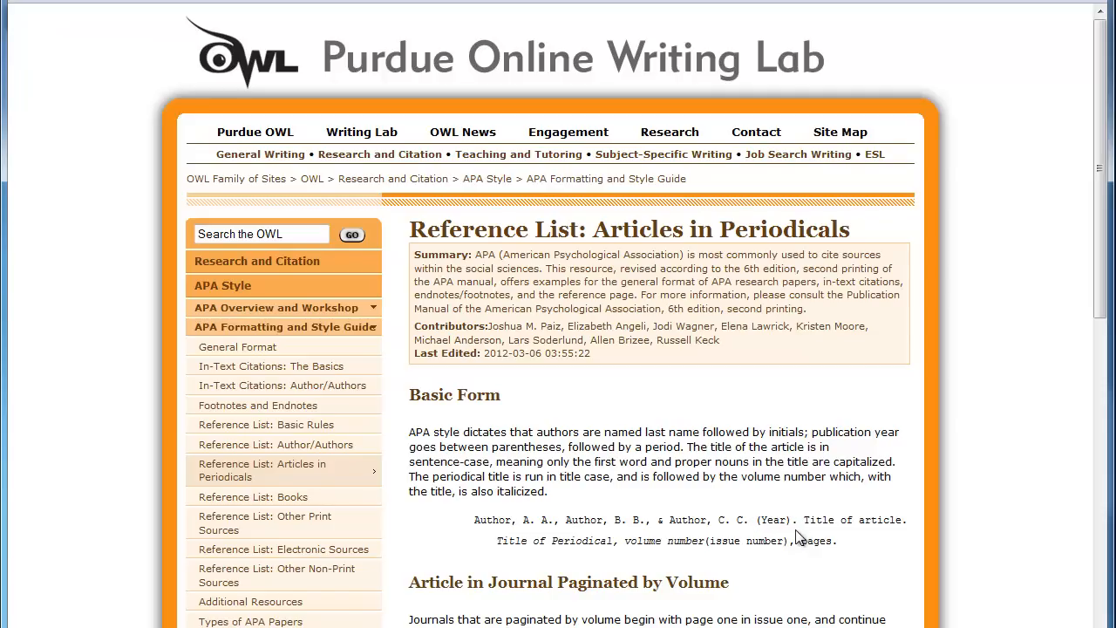
{"action": "scroll", "scroll_direction": "down", "scroll_amount": 3}
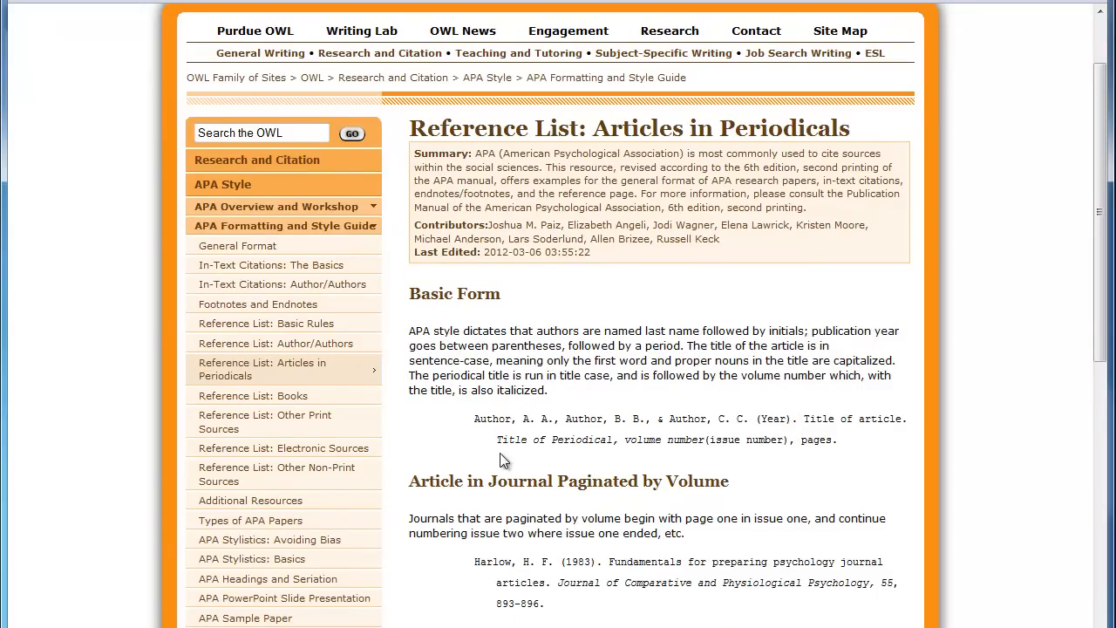
{"action": "mouse_move", "coordinate": [485, 440]}
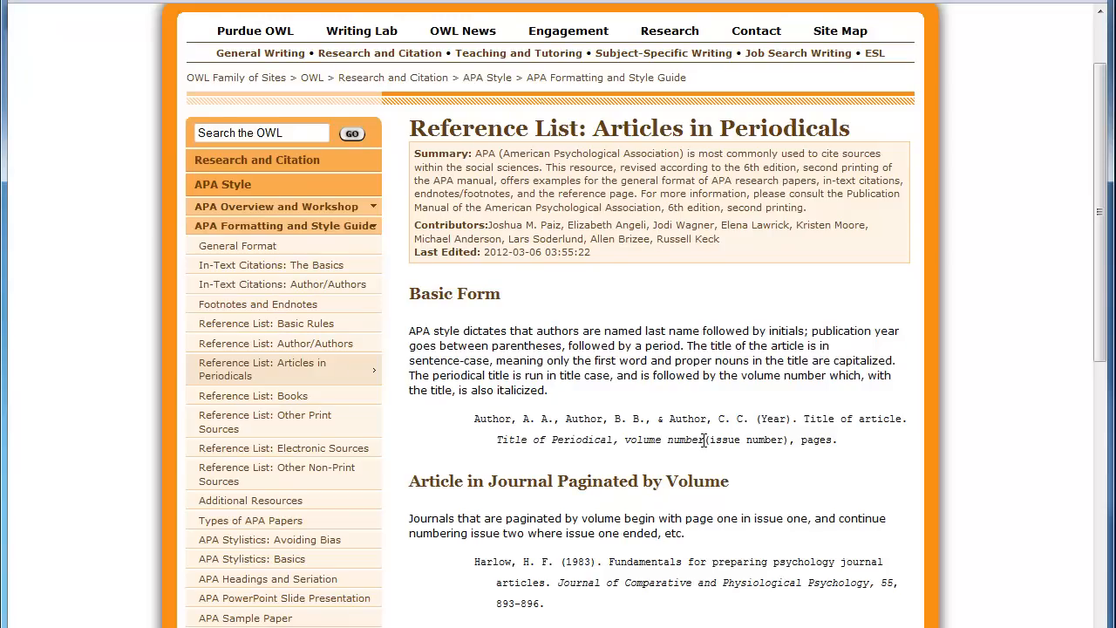
{"action": "mouse_move", "coordinate": [785, 443]}
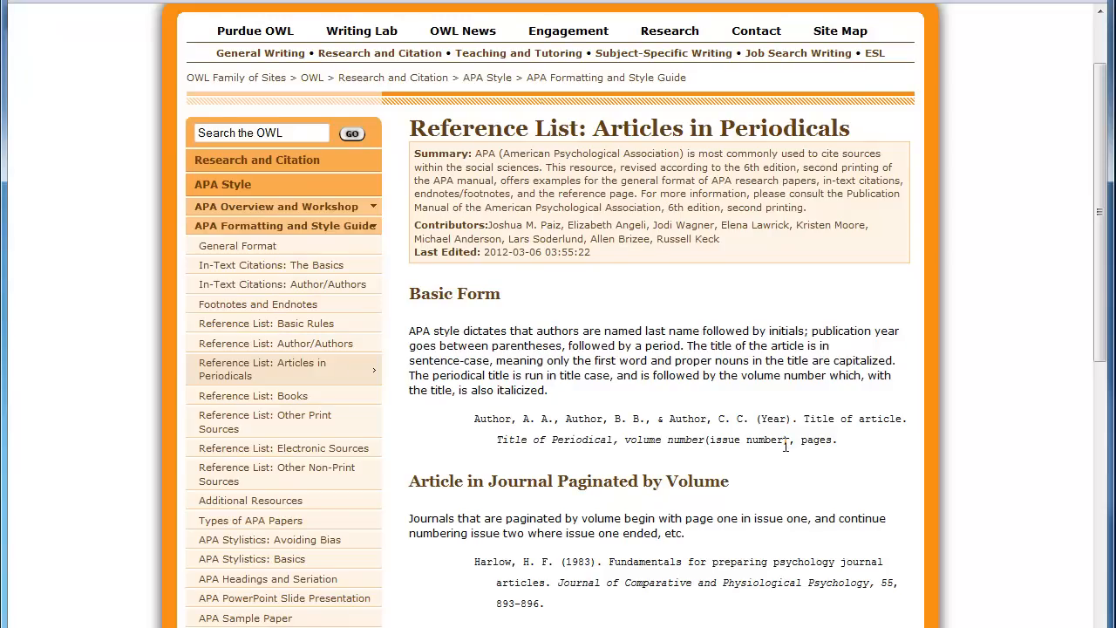
{"action": "mouse_move", "coordinate": [833, 445]}
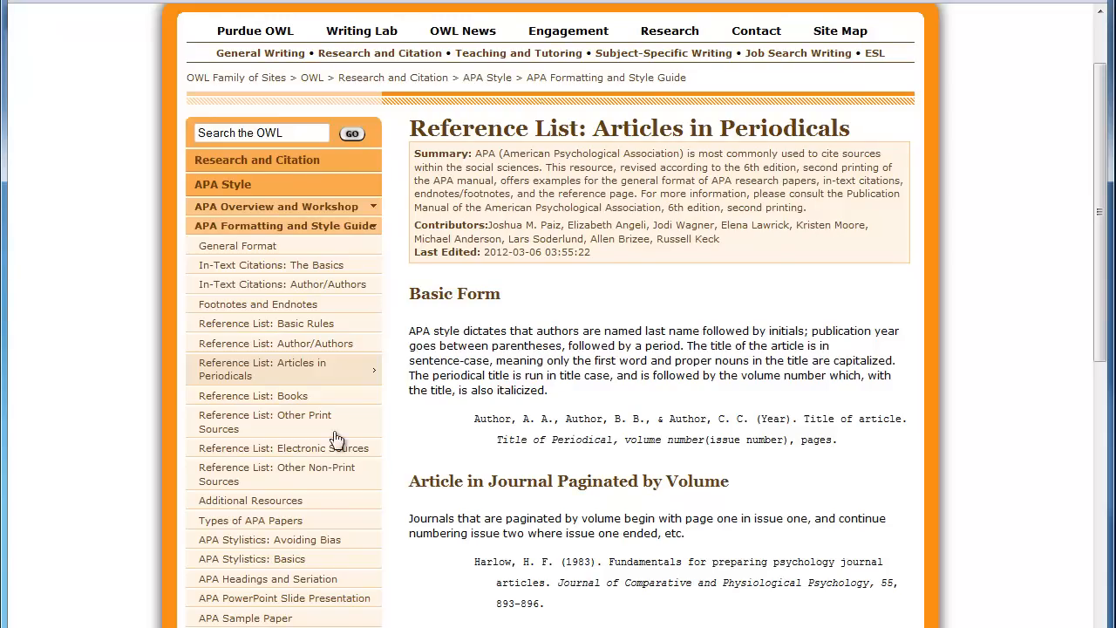
Return to 'Reference List: Electronic Sources' and review examples down to newspaper articles and e-books
{"action": "left_click", "coordinate": [283, 447]}
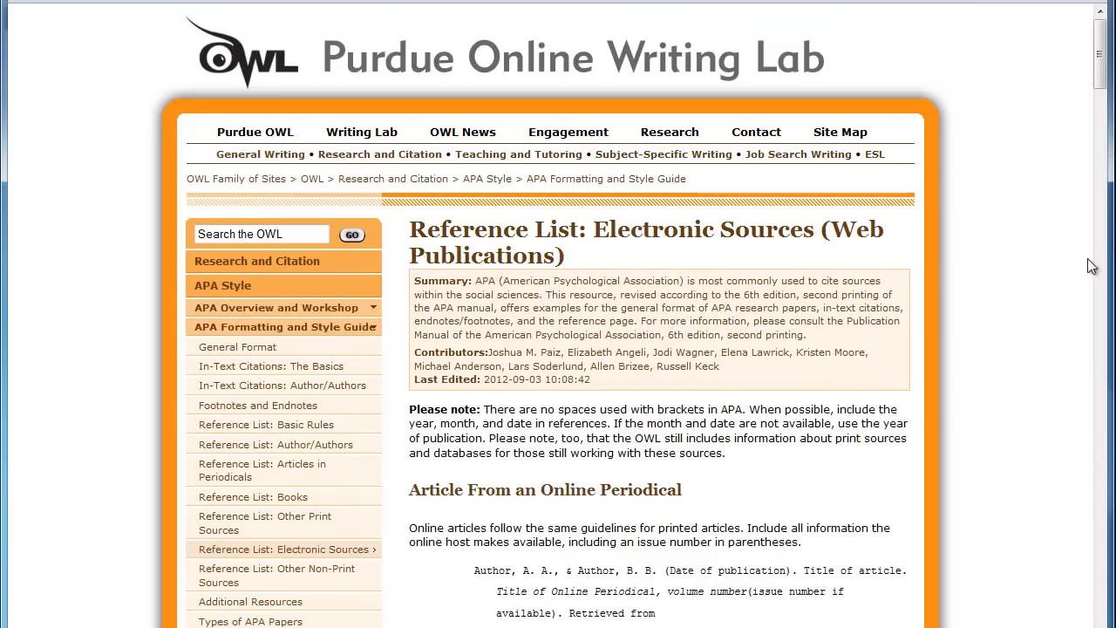
{"action": "scroll", "scroll_direction": "down", "scroll_amount": 3}
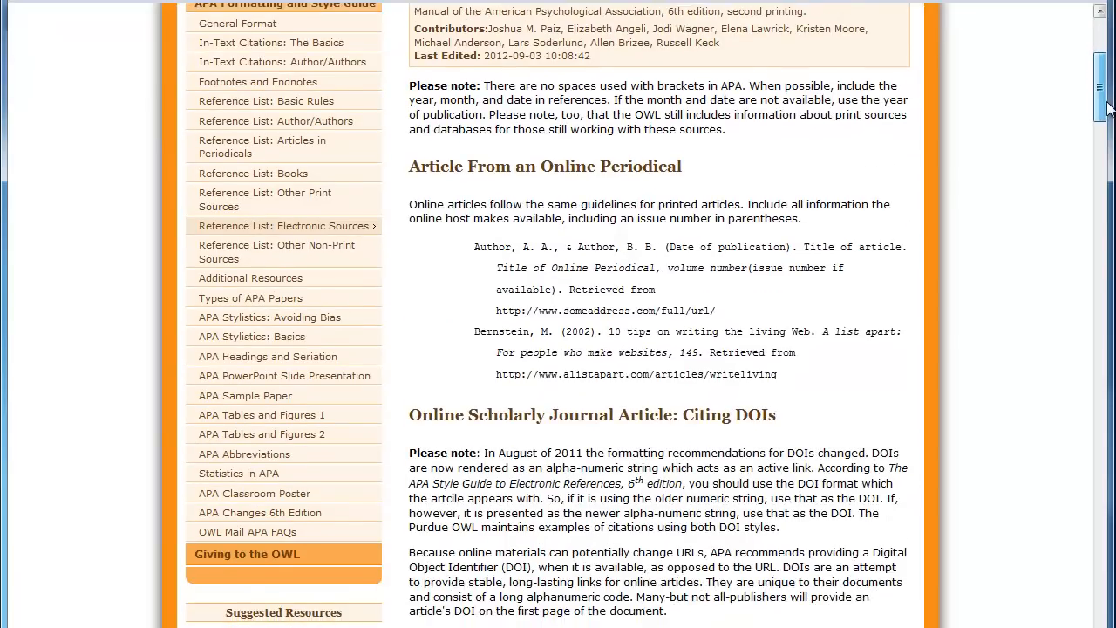
{"action": "scroll", "scroll_direction": "down", "scroll_amount": 3}
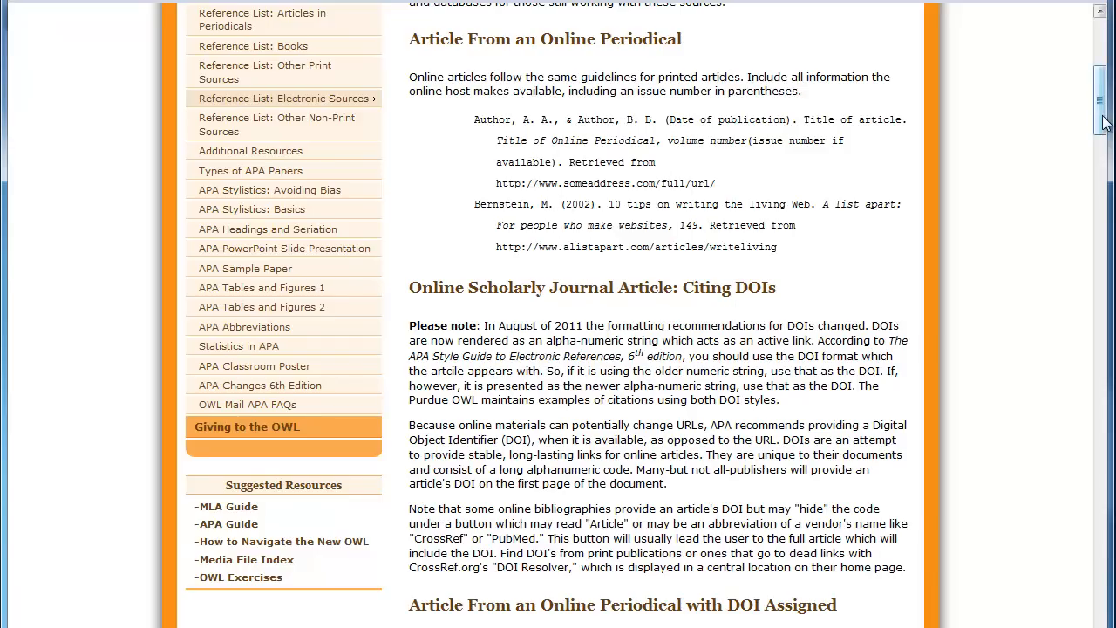
{"action": "scroll", "scroll_direction": "down", "scroll_amount": 3}
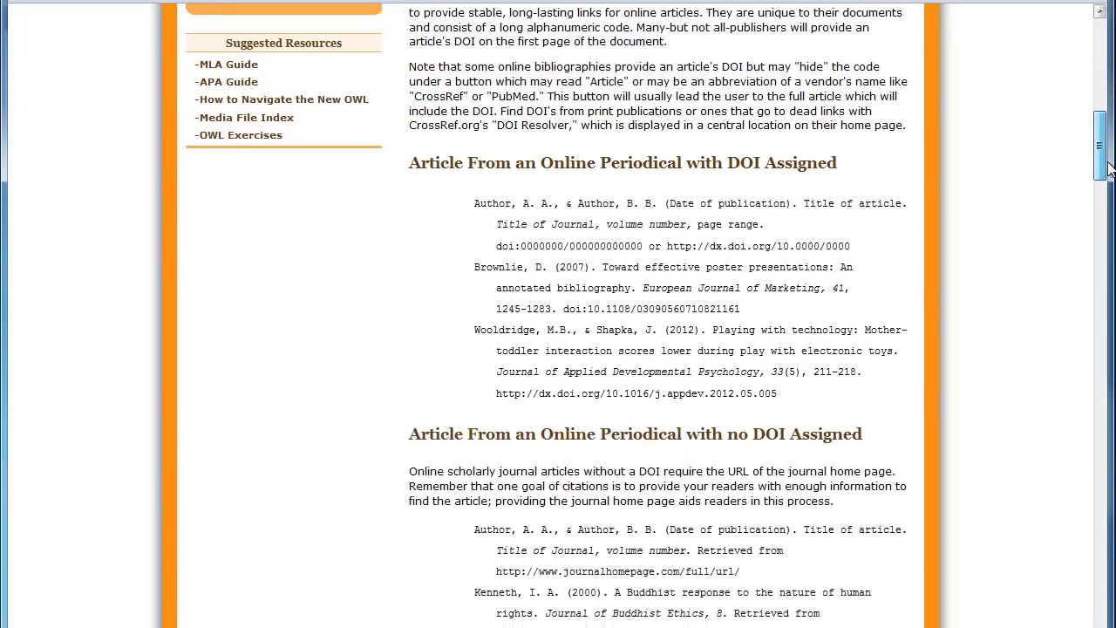
{"action": "scroll", "scroll_direction": "down", "scroll_amount": 3}
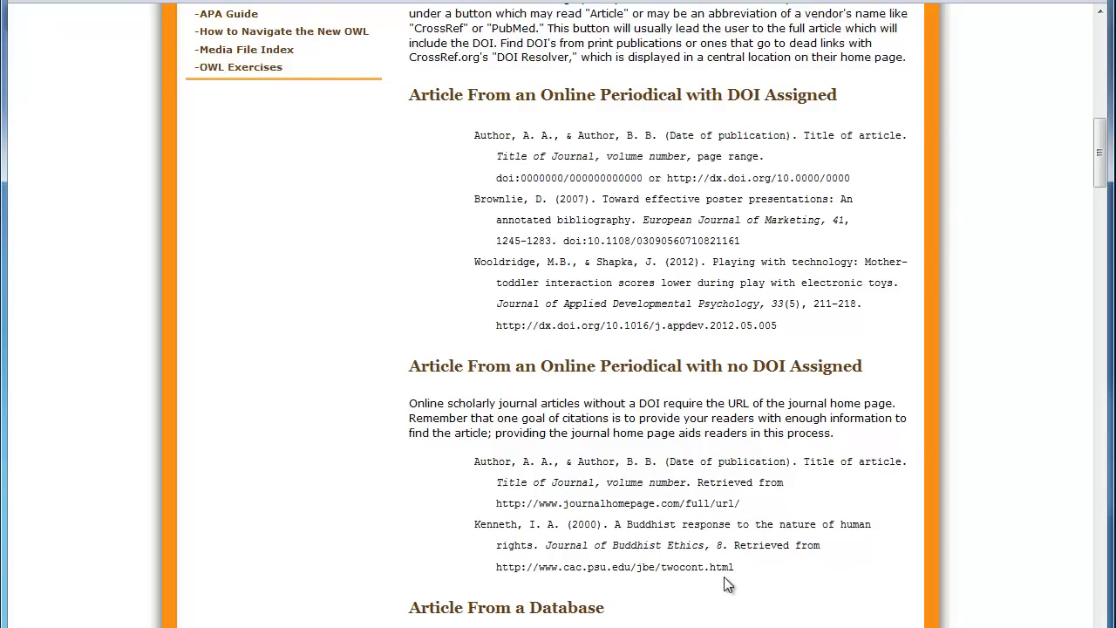
{"action": "mouse_move", "coordinate": [752, 513]}
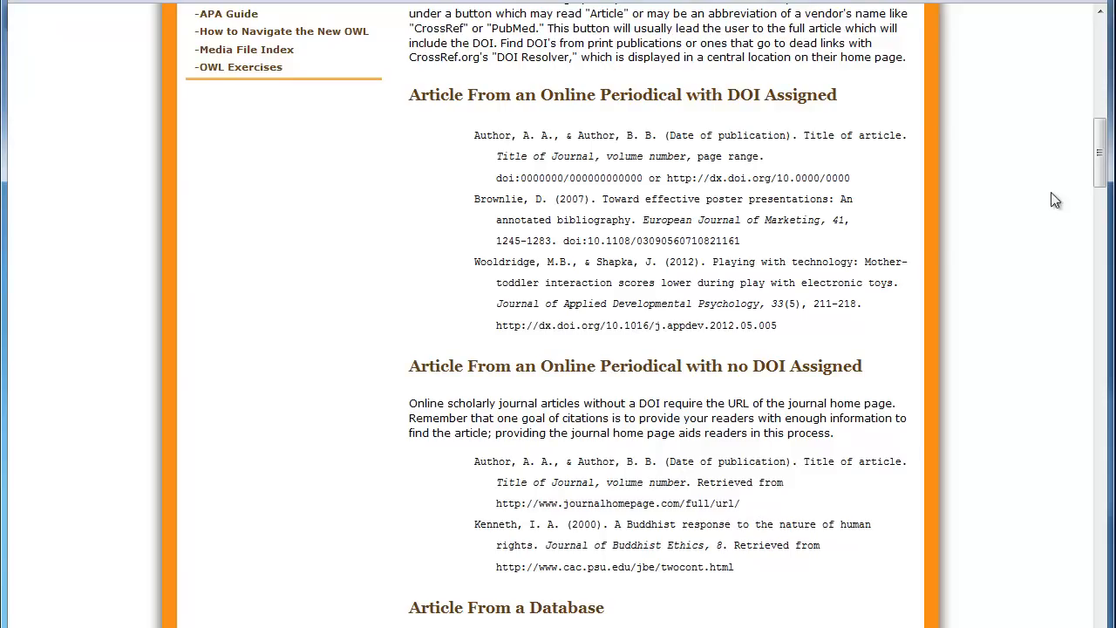
{"action": "scroll", "scroll_direction": "down", "scroll_amount": 3}
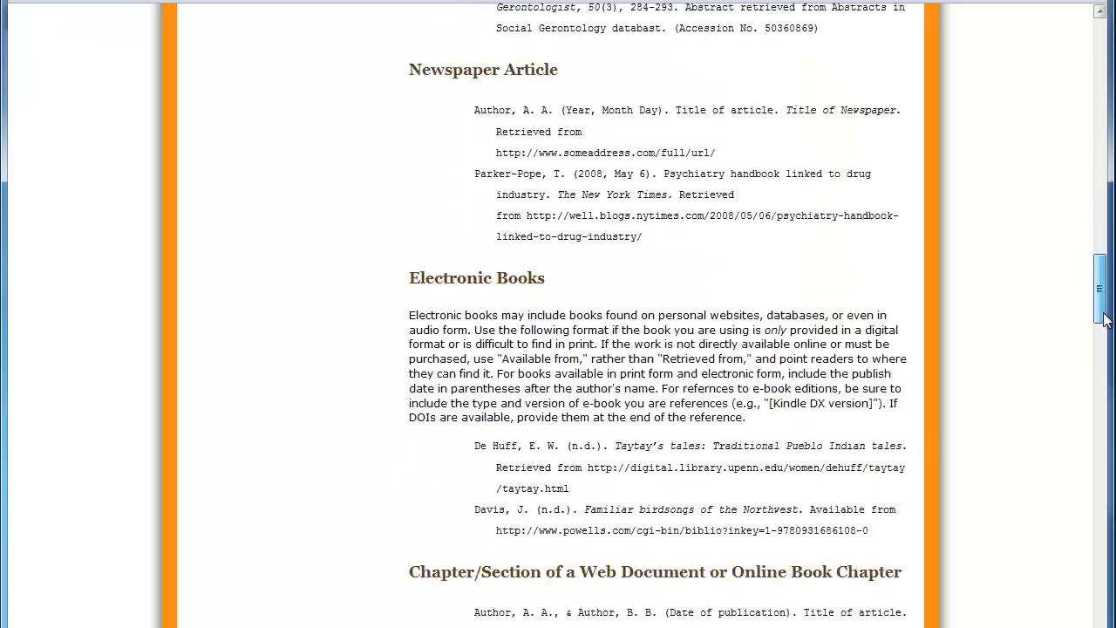
Scroll past Data Sets and Software to the Online Forum, Blog and Video Blog Post examples
{"action": "scroll", "scroll_direction": "down", "scroll_amount": 3}
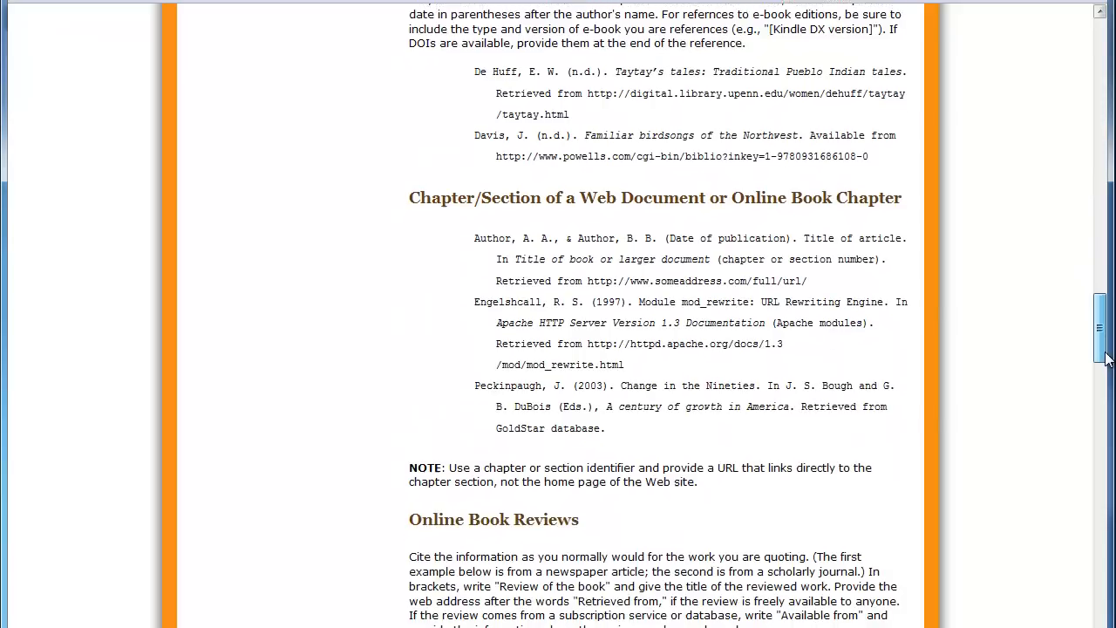
{"action": "scroll", "scroll_direction": "down", "scroll_amount": 3}
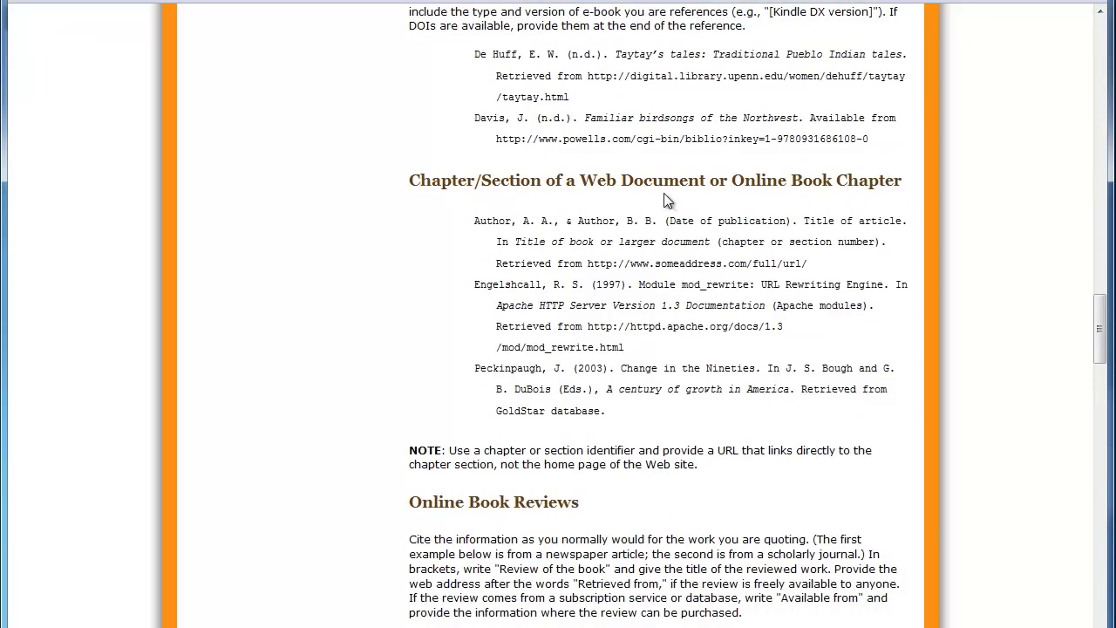
{"action": "mouse_move", "coordinate": [858, 209]}
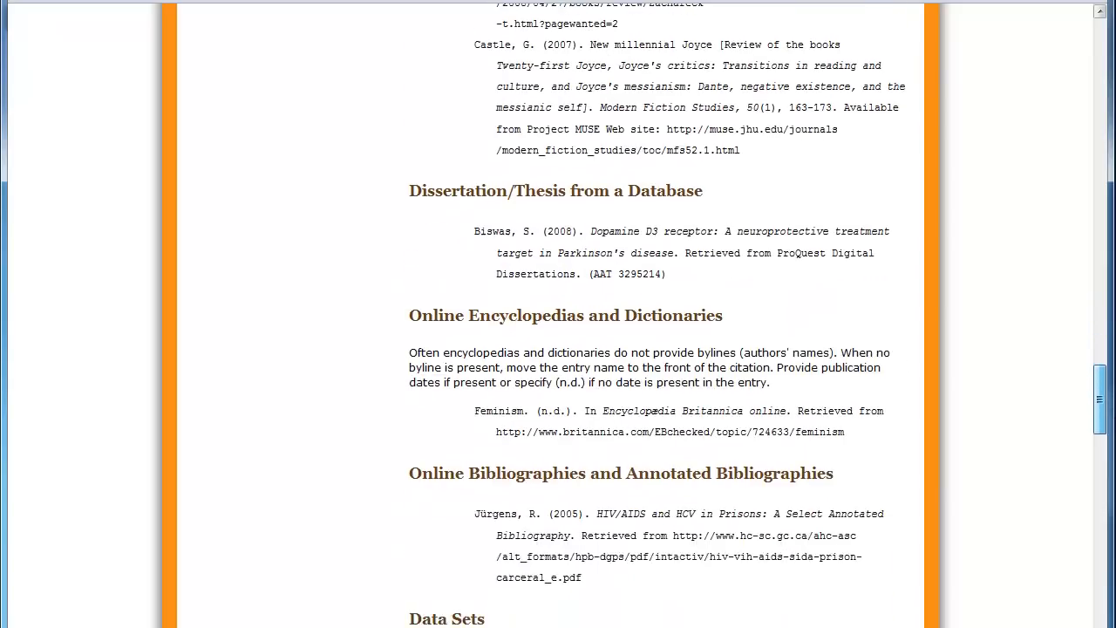
{"action": "scroll", "scroll_direction": "down", "scroll_amount": 3}
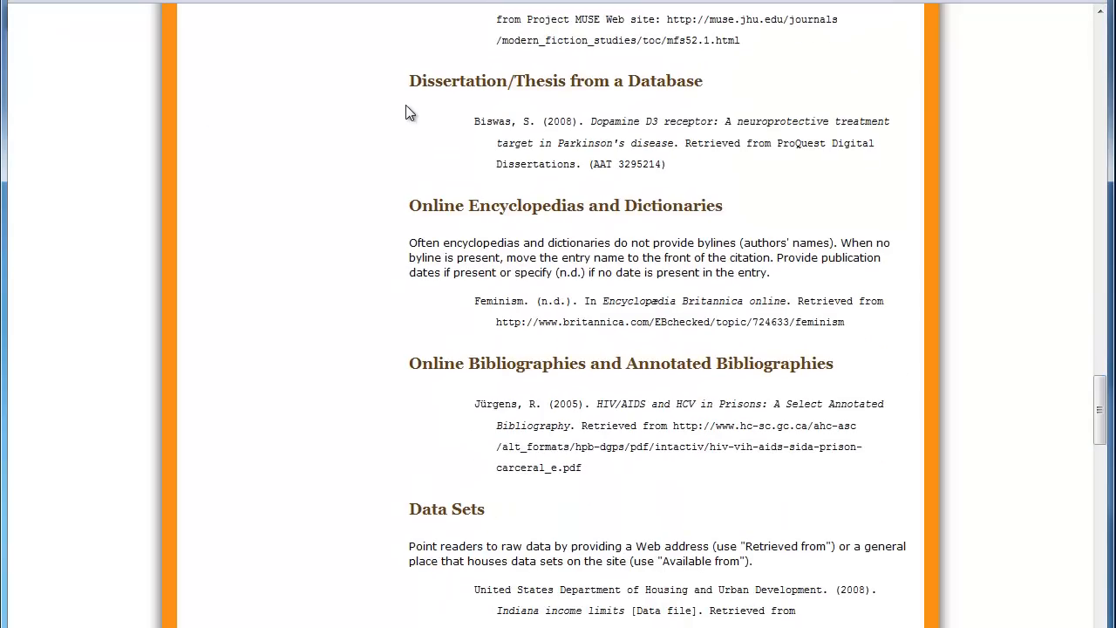
{"action": "mouse_move", "coordinate": [436, 101]}
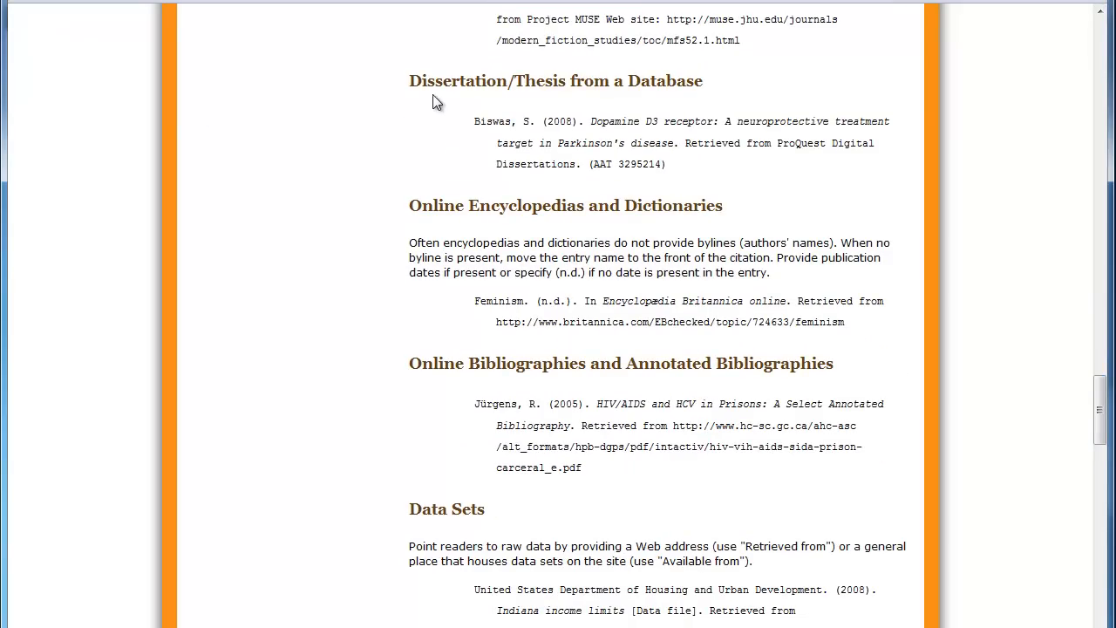
{"action": "mouse_move", "coordinate": [537, 234]}
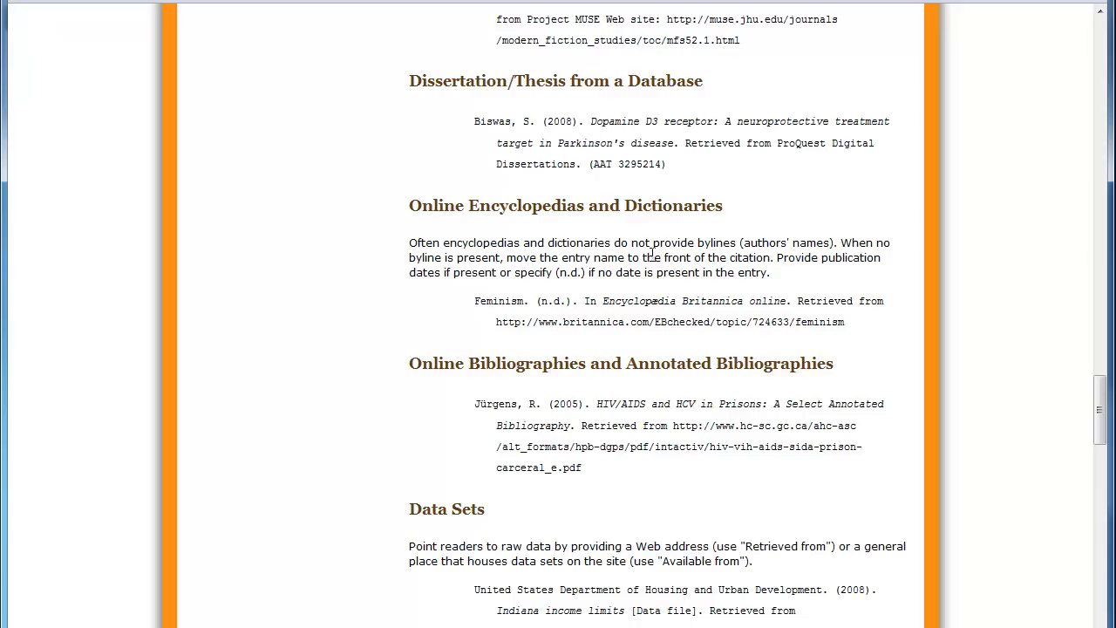
{"action": "mouse_move", "coordinate": [579, 401]}
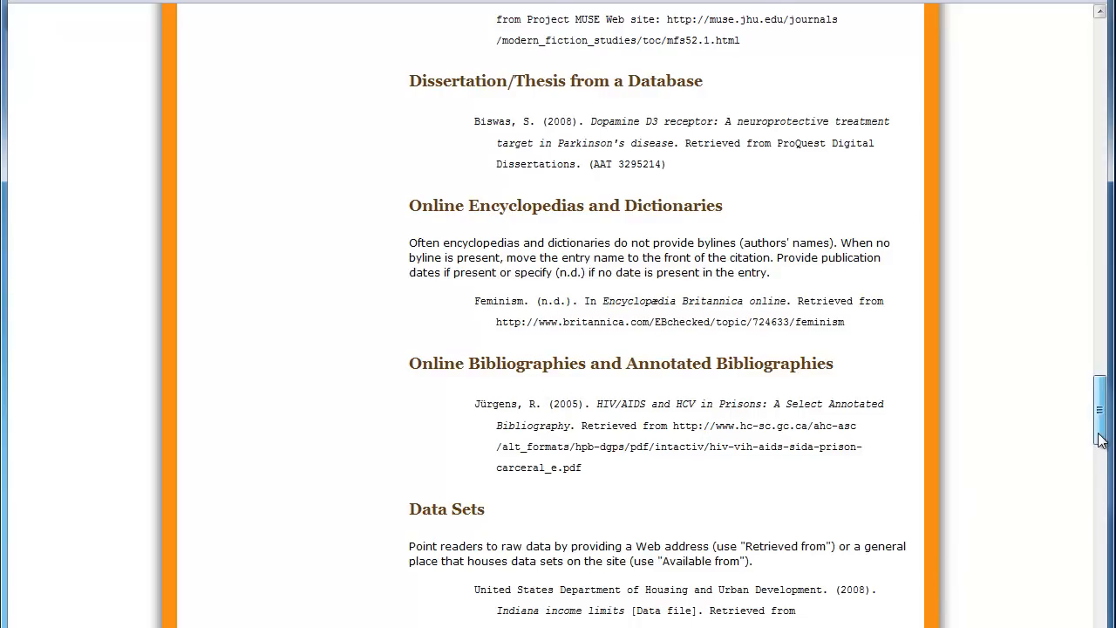
{"action": "scroll", "scroll_direction": "down", "scroll_amount": 3}
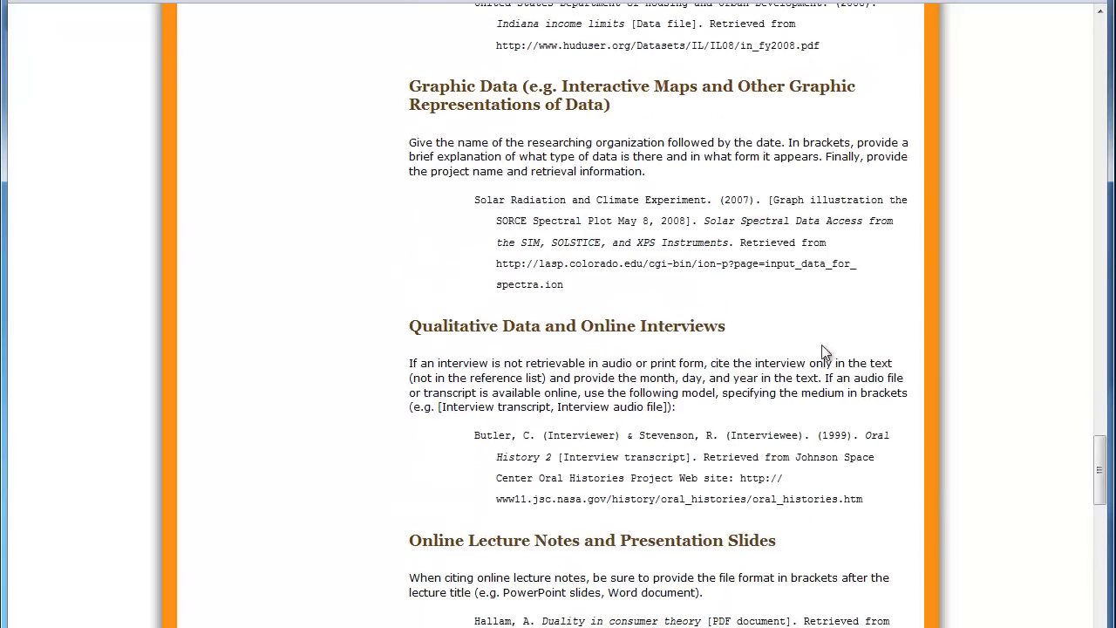
{"action": "mouse_move", "coordinate": [679, 113]}
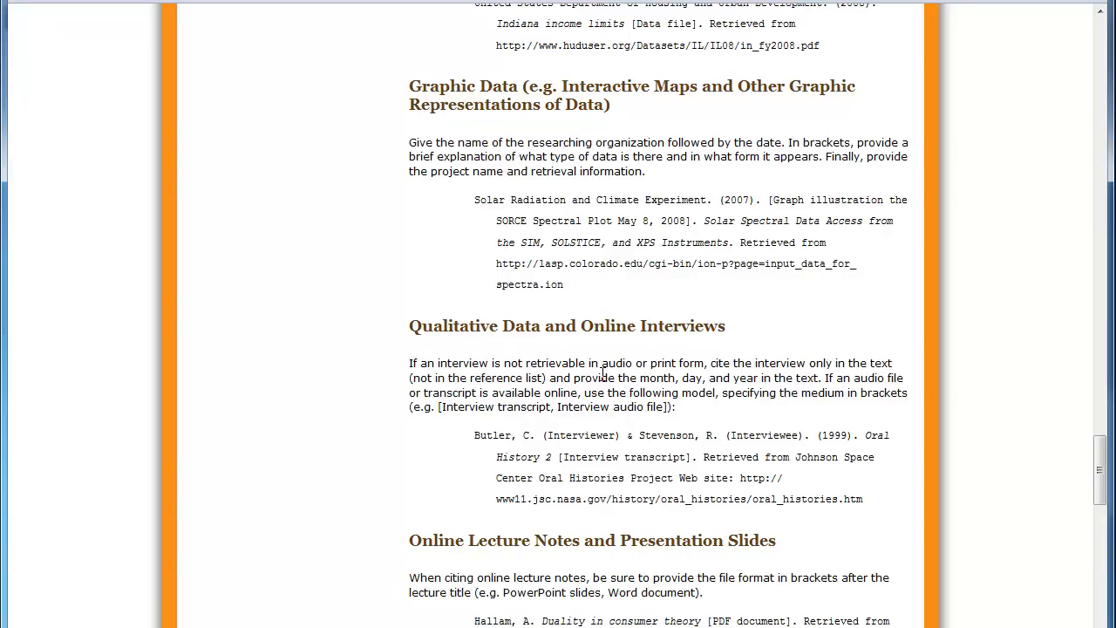
{"action": "mouse_move", "coordinate": [638, 338]}
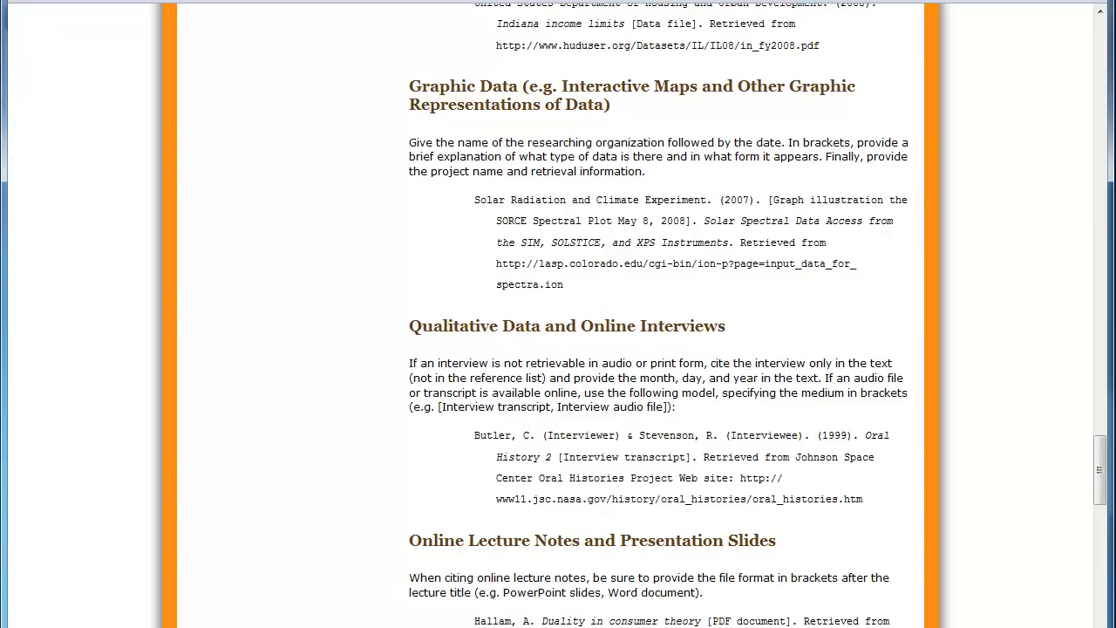
{"action": "scroll", "scroll_direction": "down", "scroll_amount": 3}
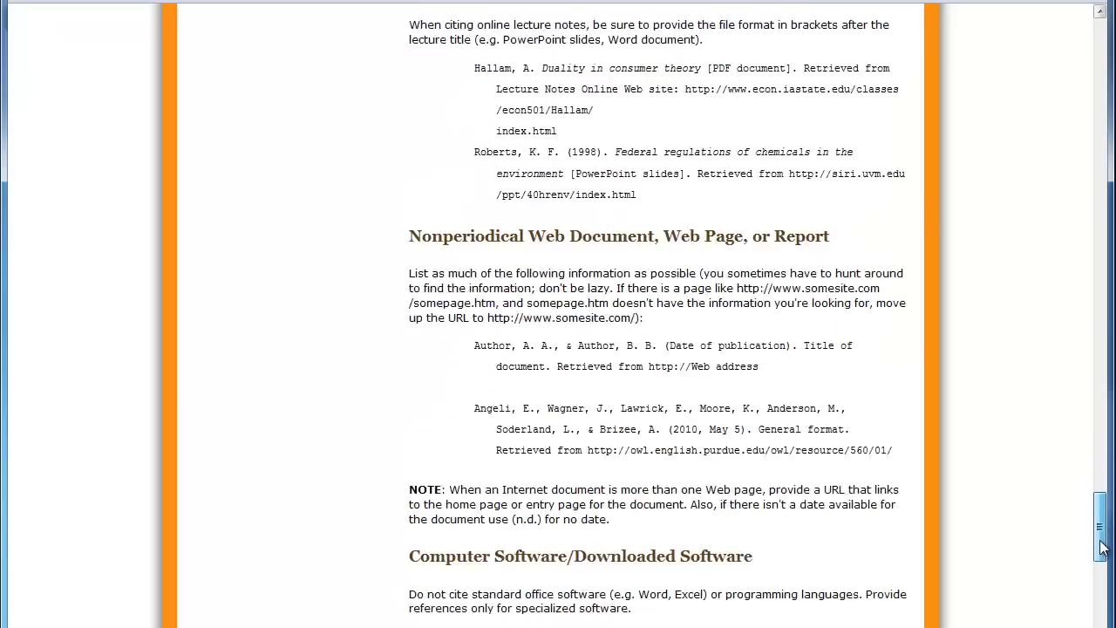
{"action": "scroll", "scroll_direction": "down", "scroll_amount": 3}
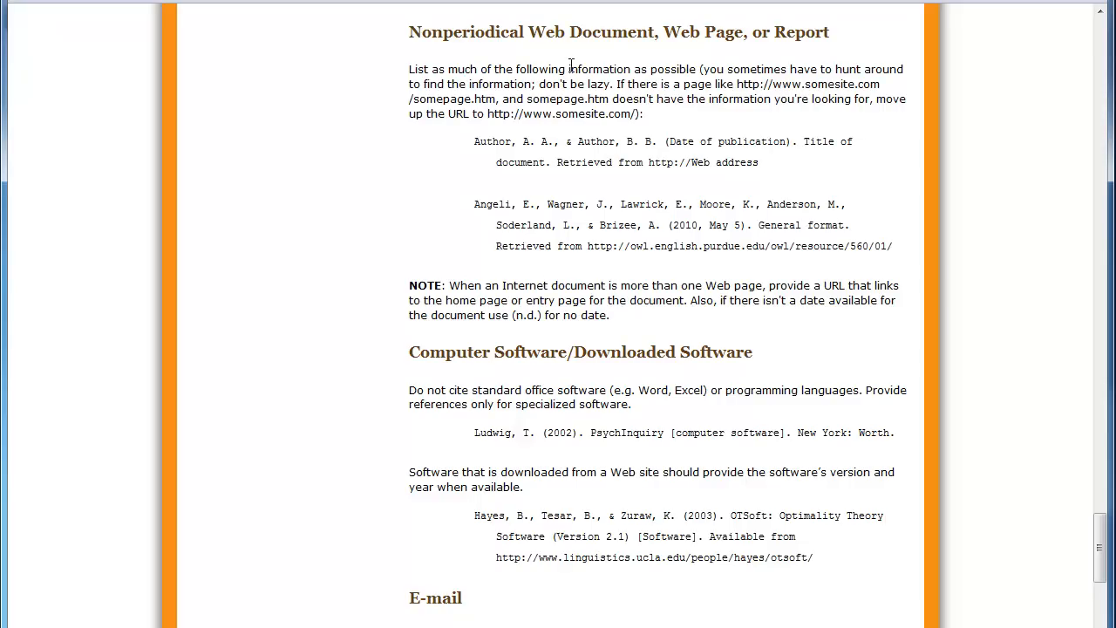
{"action": "mouse_move", "coordinate": [644, 68]}
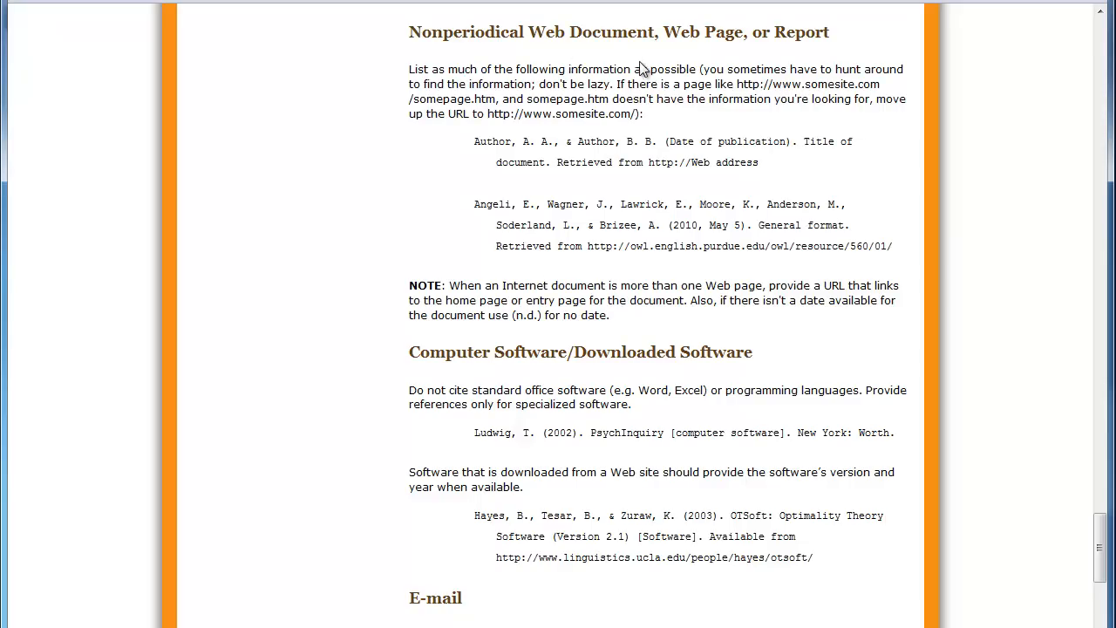
{"action": "mouse_move", "coordinate": [626, 384]}
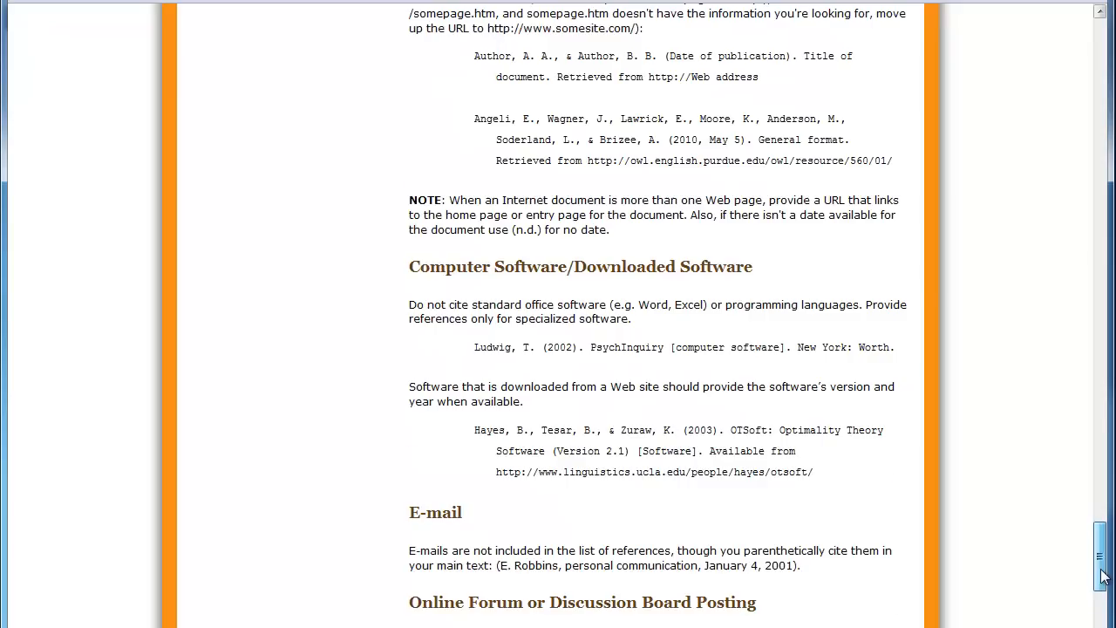
{"action": "scroll", "scroll_direction": "down", "scroll_amount": 3}
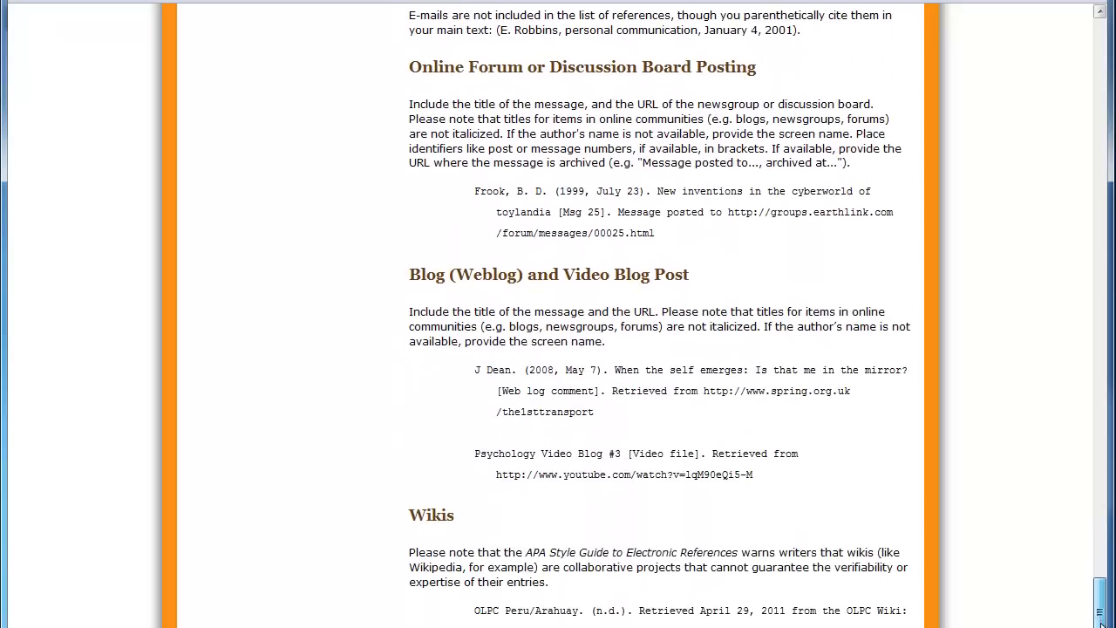
Scroll to the page end showing Wikis, Audio Podcast and Video Podcast examples and help links
{"action": "scroll", "scroll_direction": "down", "scroll_amount": 3}
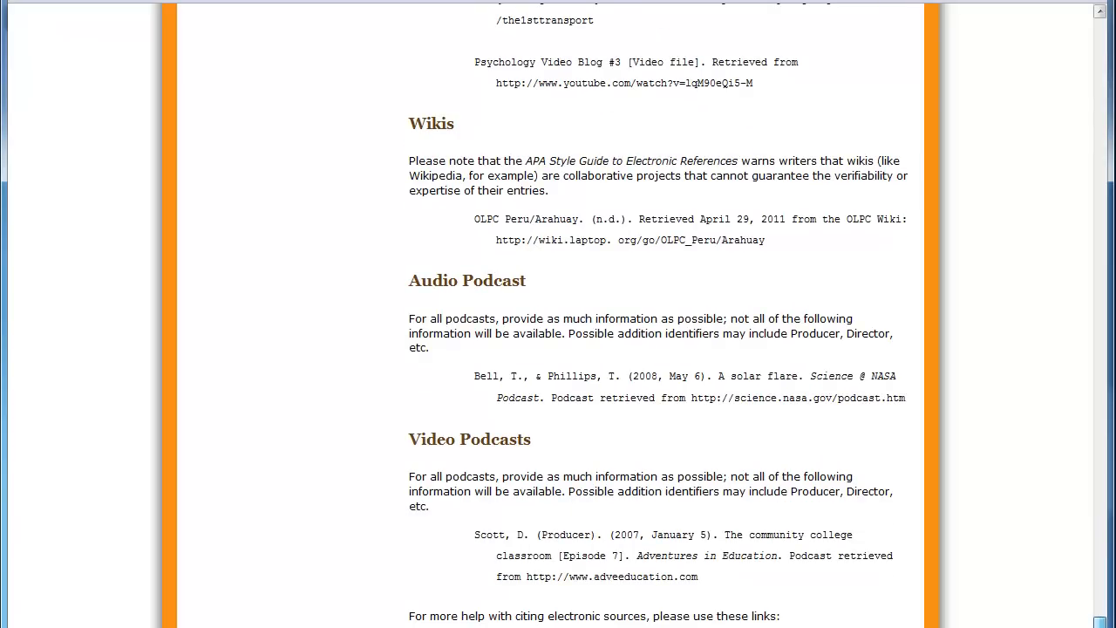
{"action": "scroll", "scroll_direction": "down", "scroll_amount": 3}
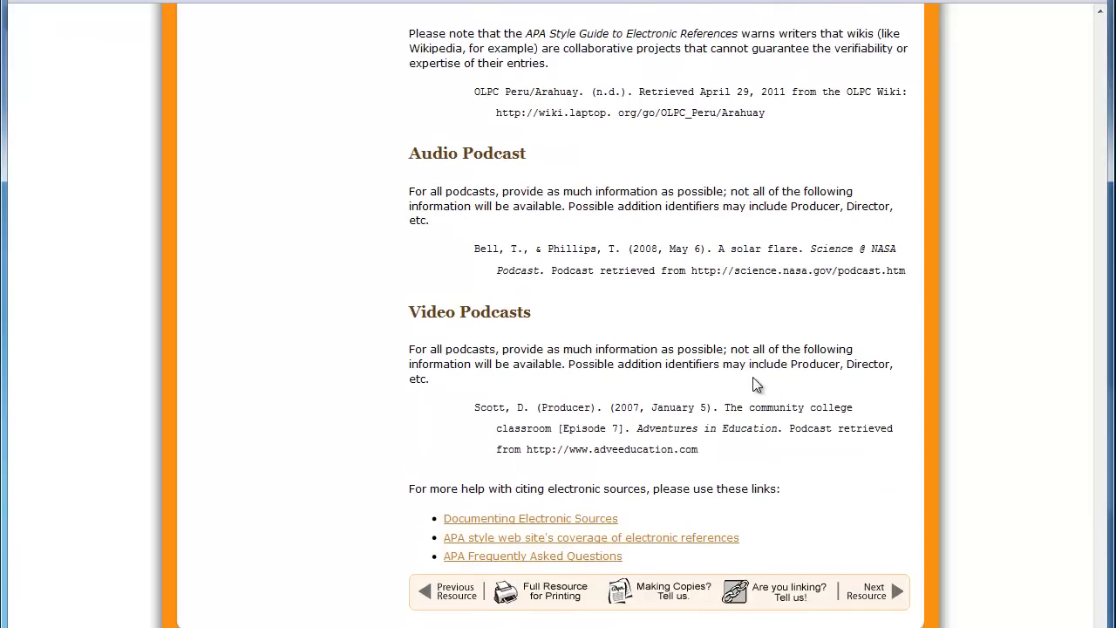
{"action": "mouse_move", "coordinate": [537, 391]}
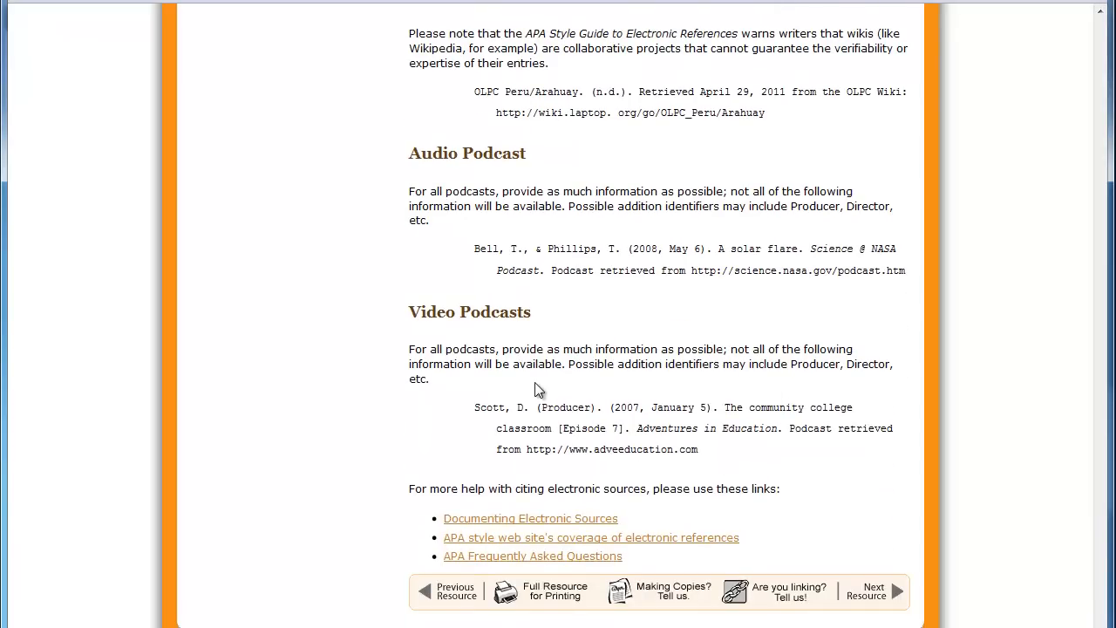
{"action": "mouse_move", "coordinate": [490, 412]}
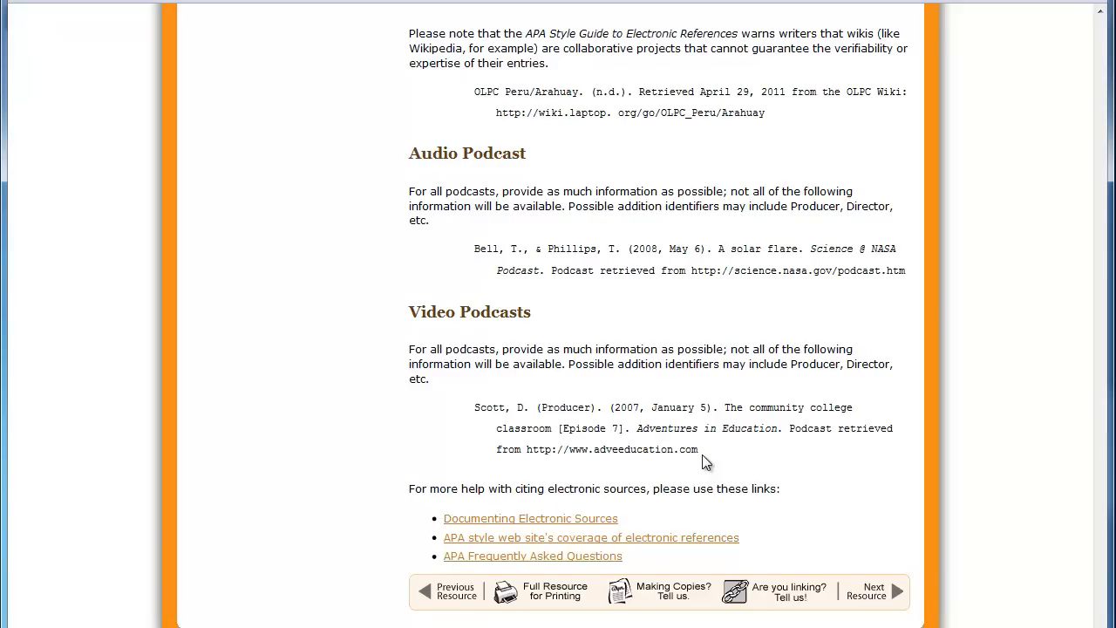
{"action": "mouse_move", "coordinate": [712, 457]}
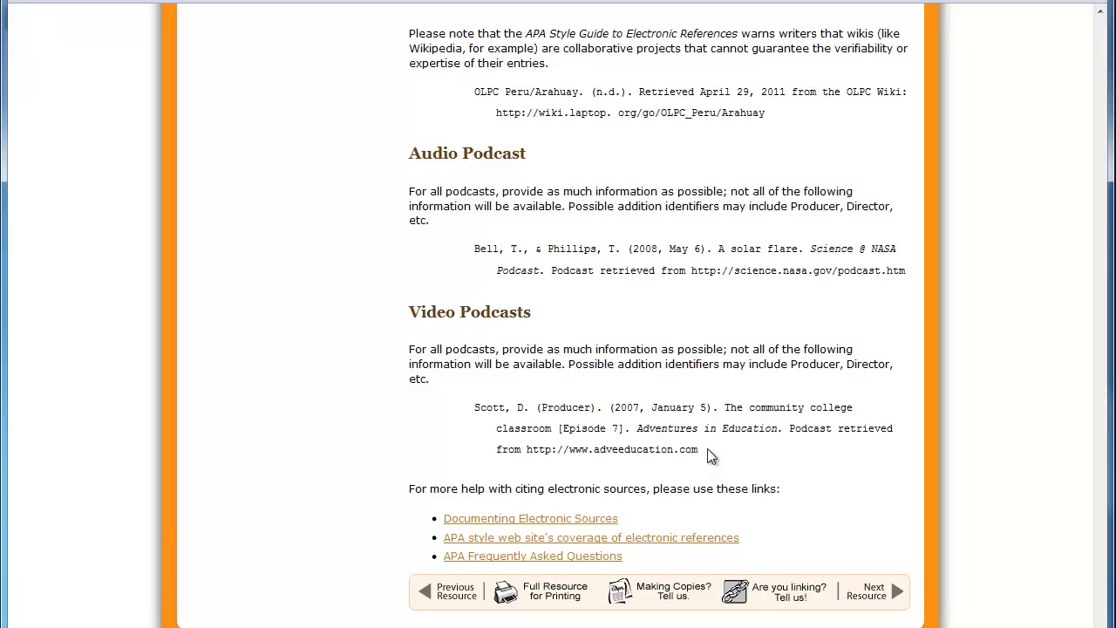
{"action": "mouse_move", "coordinate": [701, 450]}
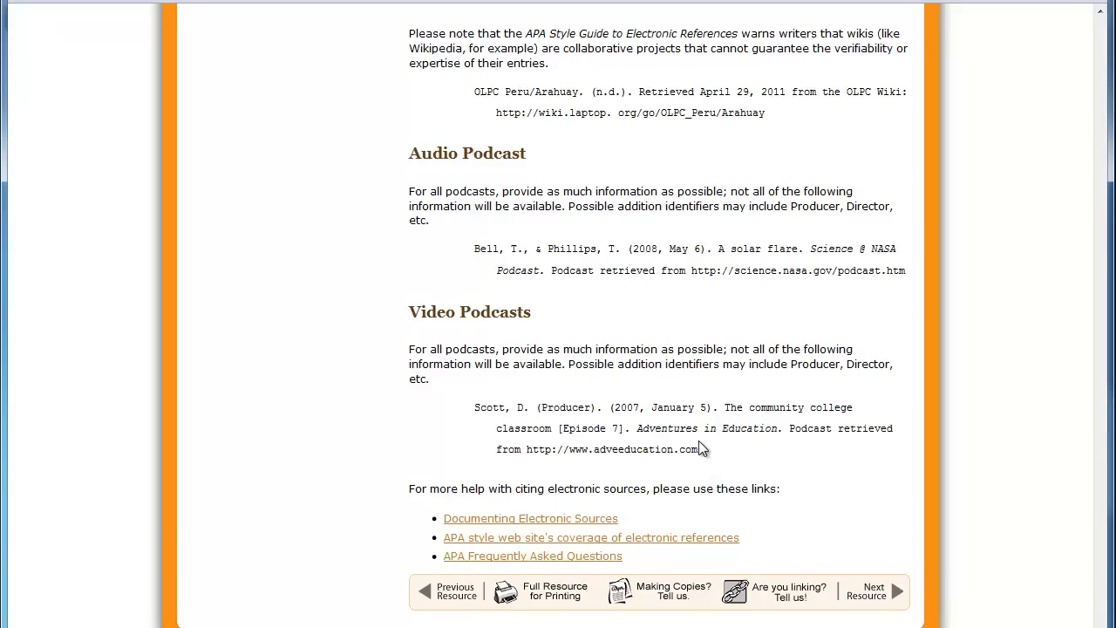
{"action": "mouse_move", "coordinate": [504, 247]}
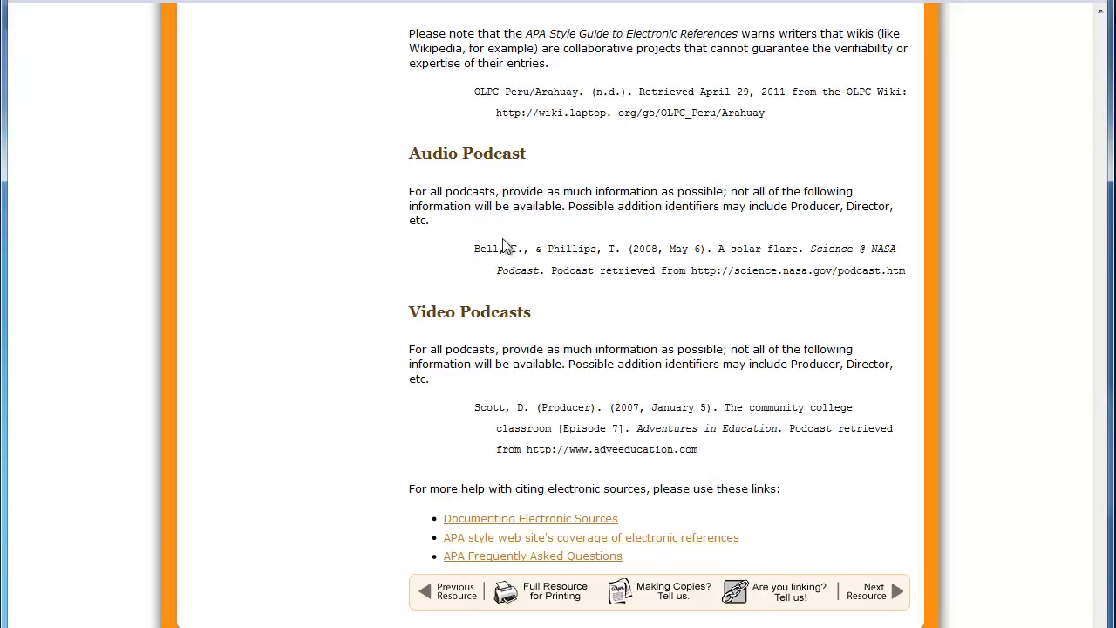
{"action": "mouse_move", "coordinate": [558, 300]}
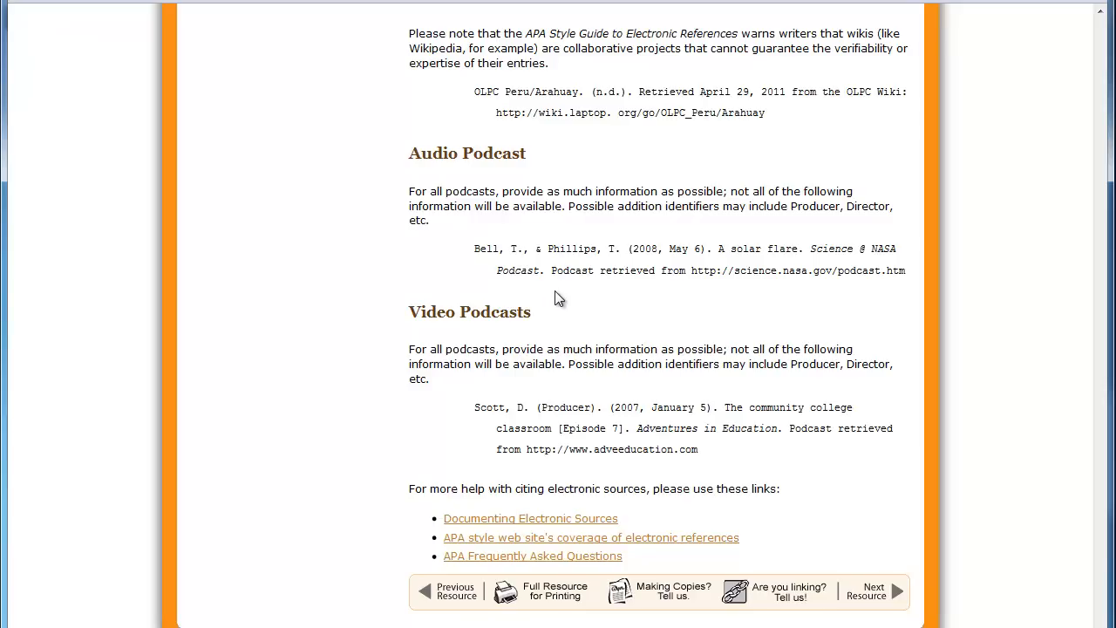
{"action": "mouse_move", "coordinate": [677, 300]}
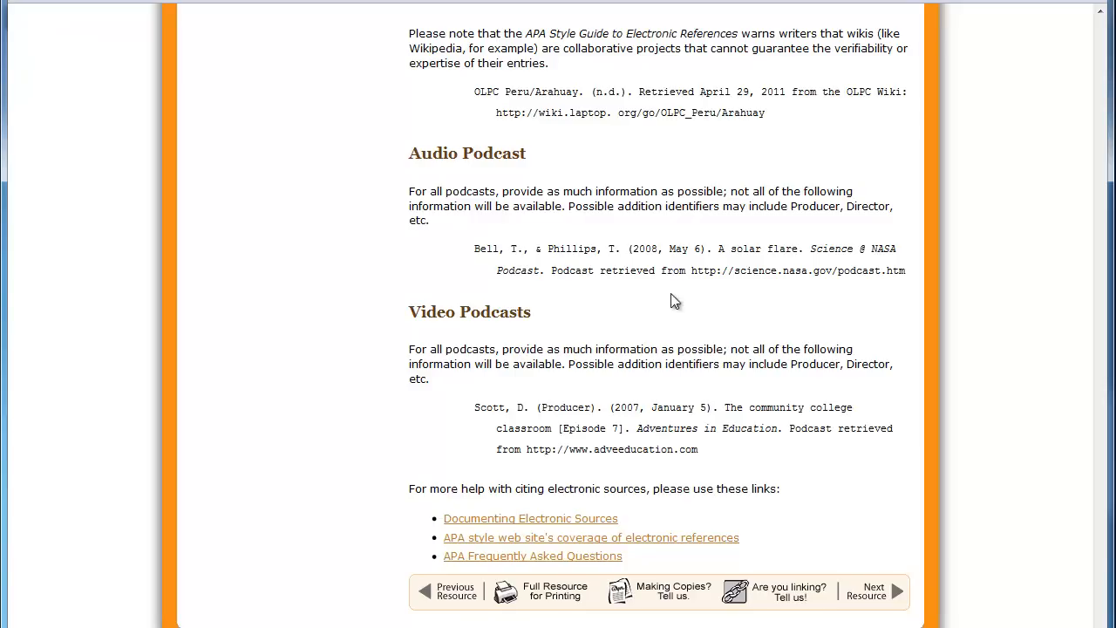
{"action": "mouse_move", "coordinate": [731, 293]}
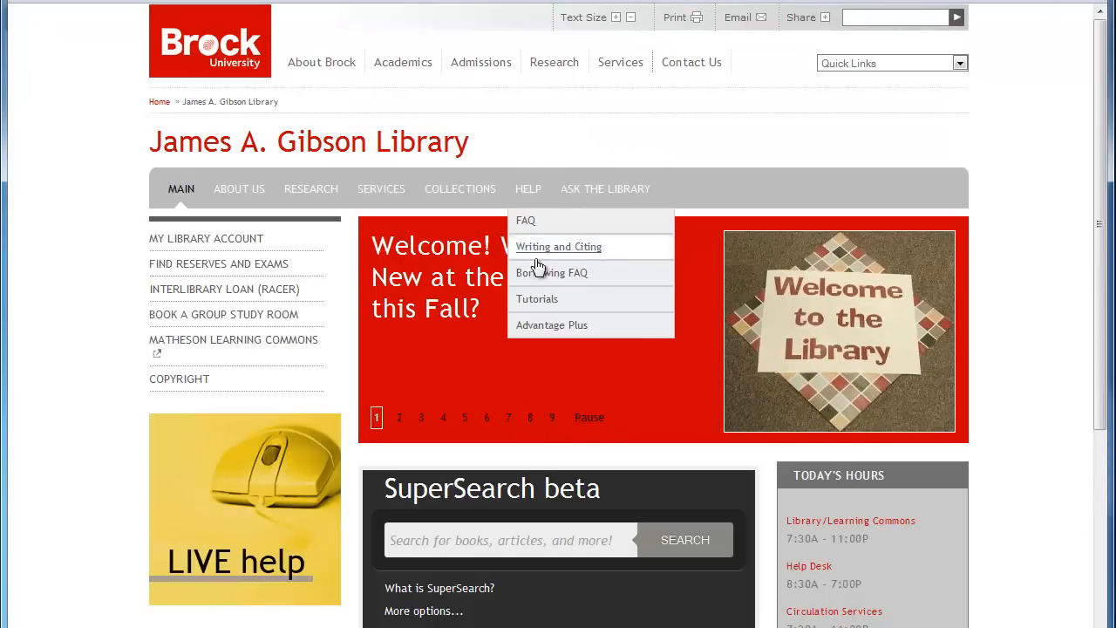
{"action": "mouse_move", "coordinate": [317, 405]}
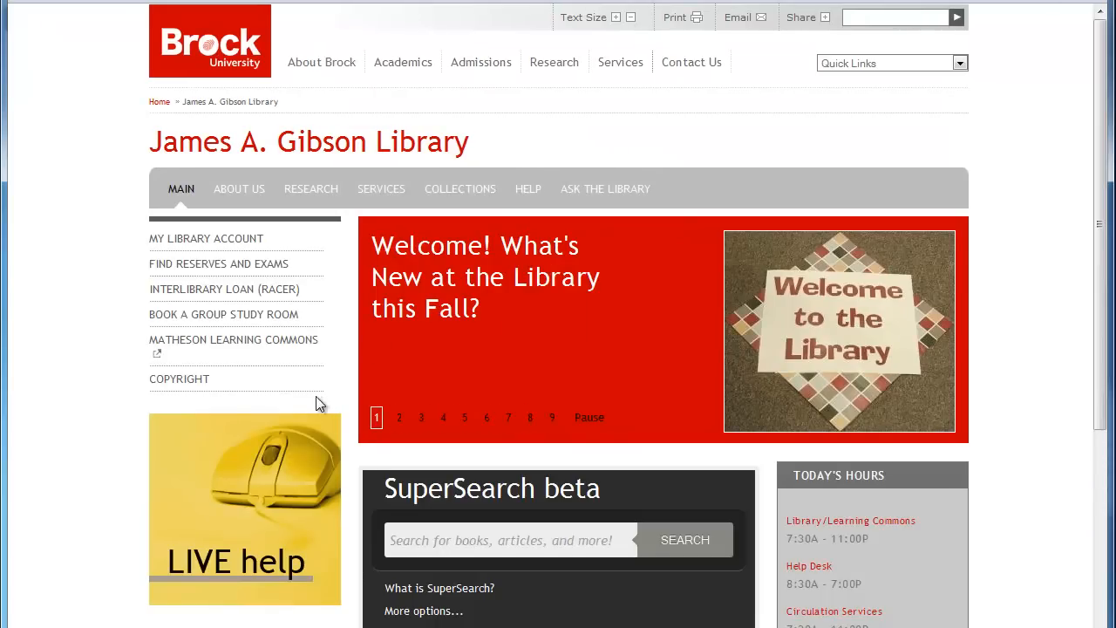
From Help > Writing and Citing > Style Guides > APA, open the Publication Manual catalogue record
{"action": "left_click", "coordinate": [527, 188]}
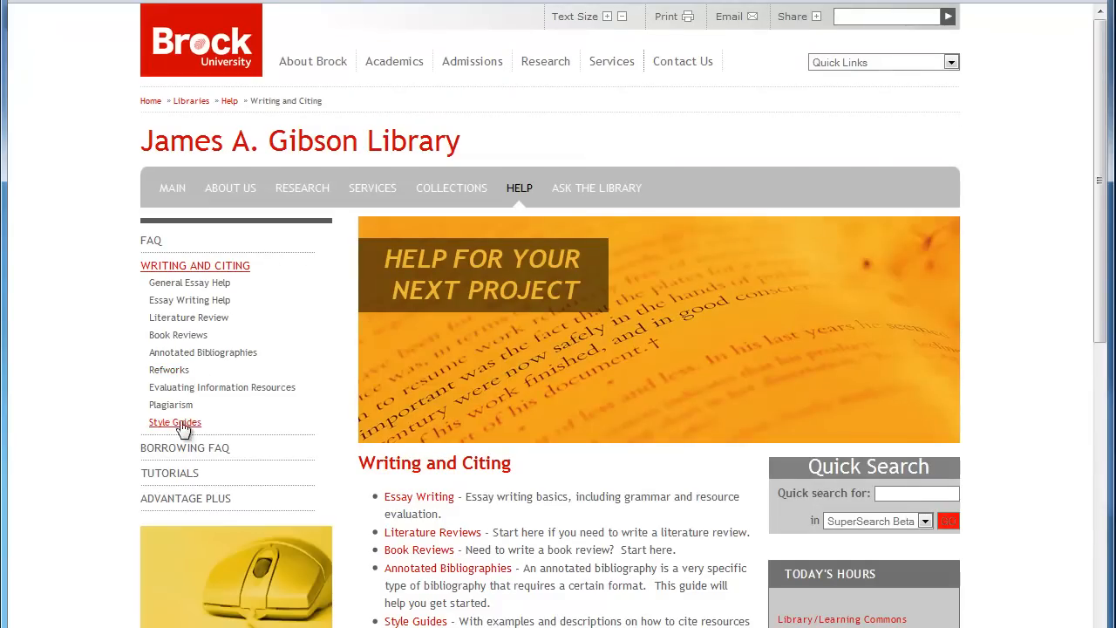
{"action": "left_click", "coordinate": [175, 422]}
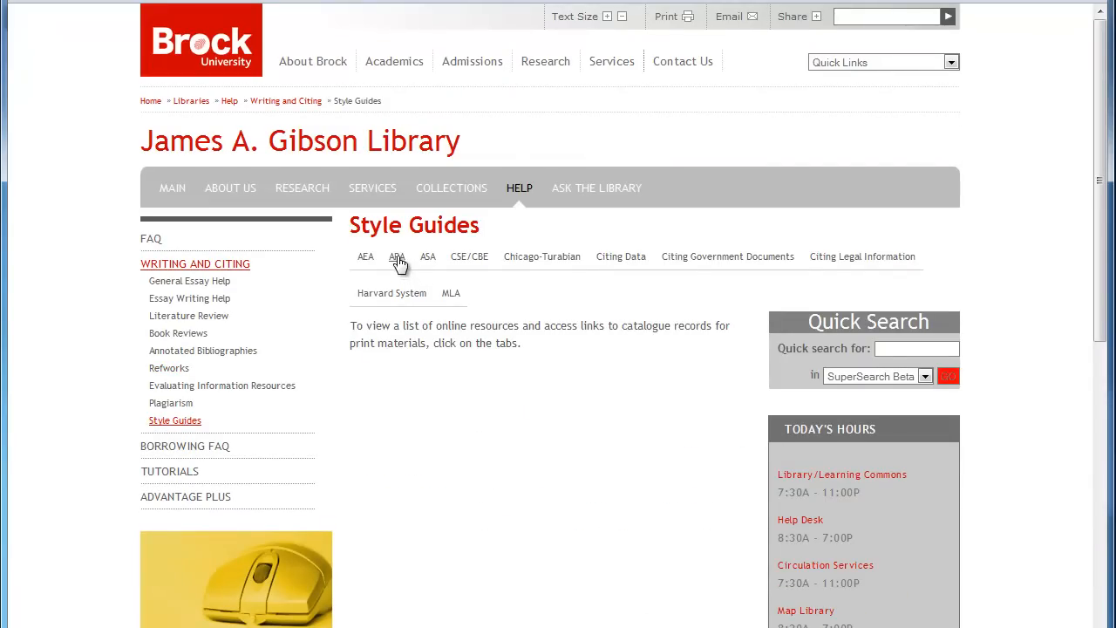
{"action": "left_click", "coordinate": [398, 256]}
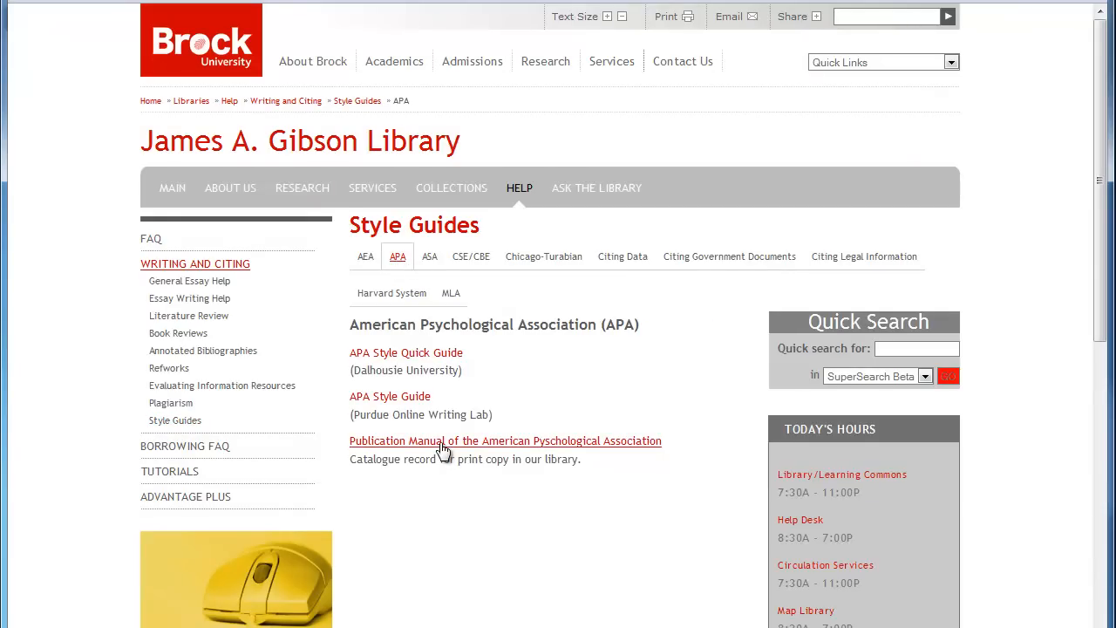
{"action": "left_click", "coordinate": [506, 439]}
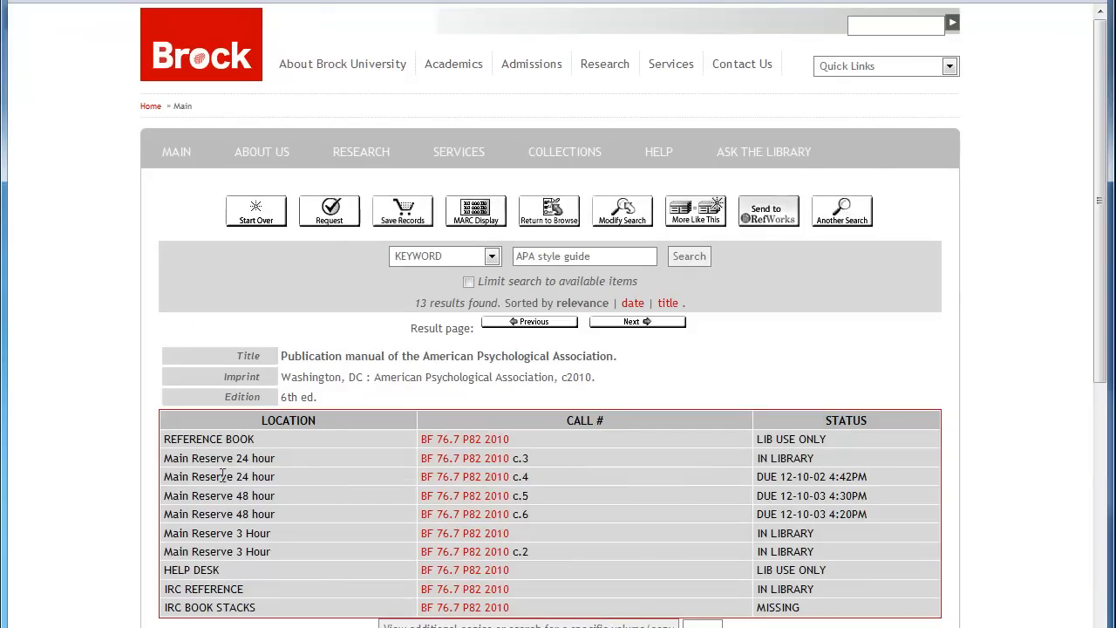
{"action": "mouse_move", "coordinate": [223, 457]}
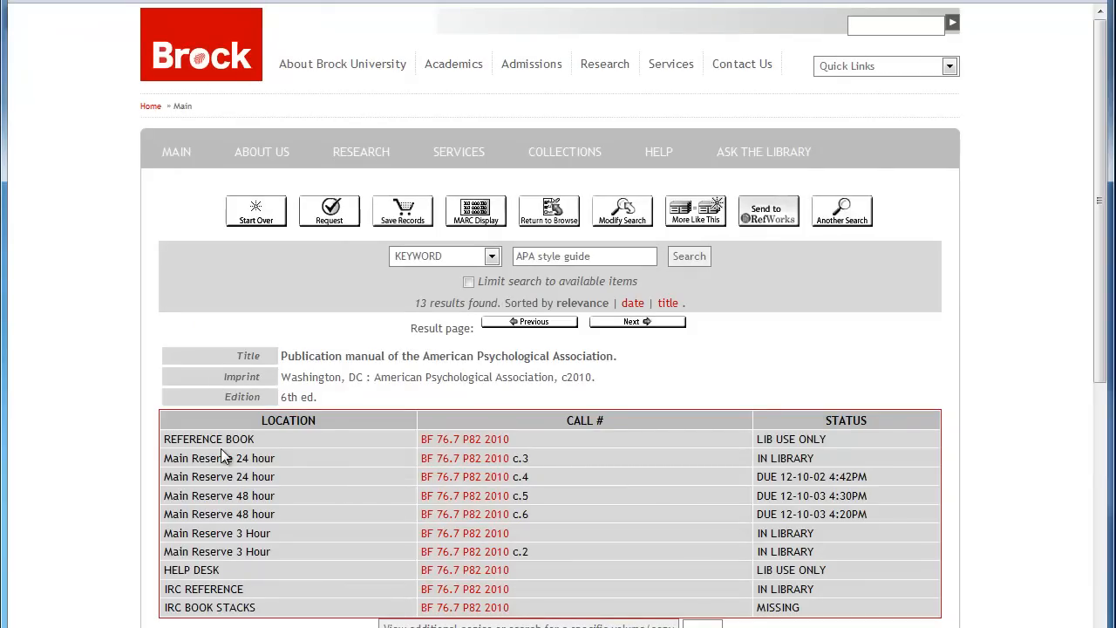